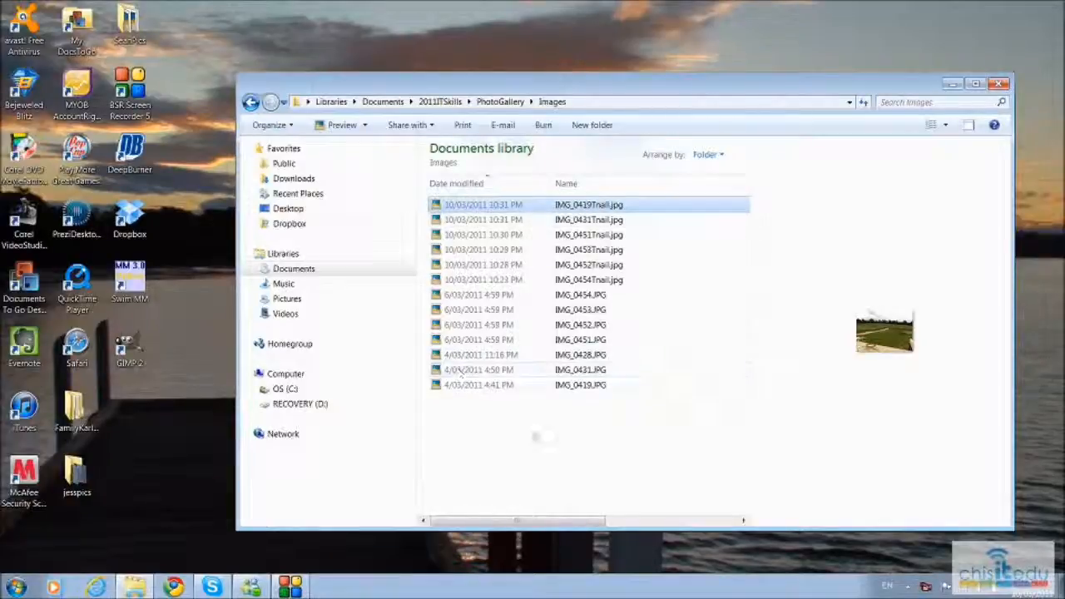
mouse_move(563, 446)
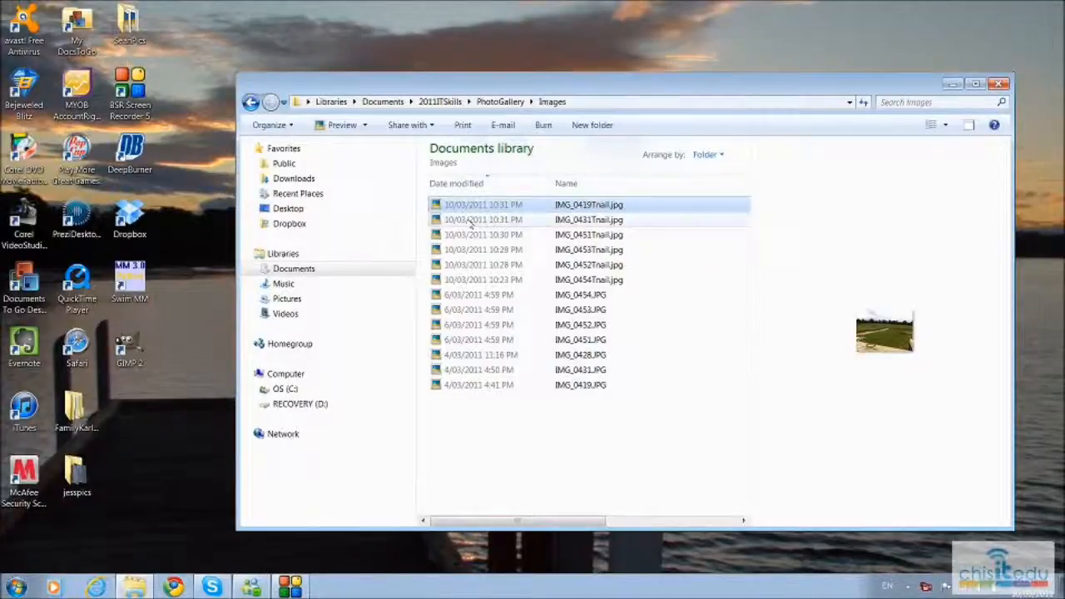
- Preview the trail and house photos one by one, then show the Images folder as Large Icons
left_click(590, 235)
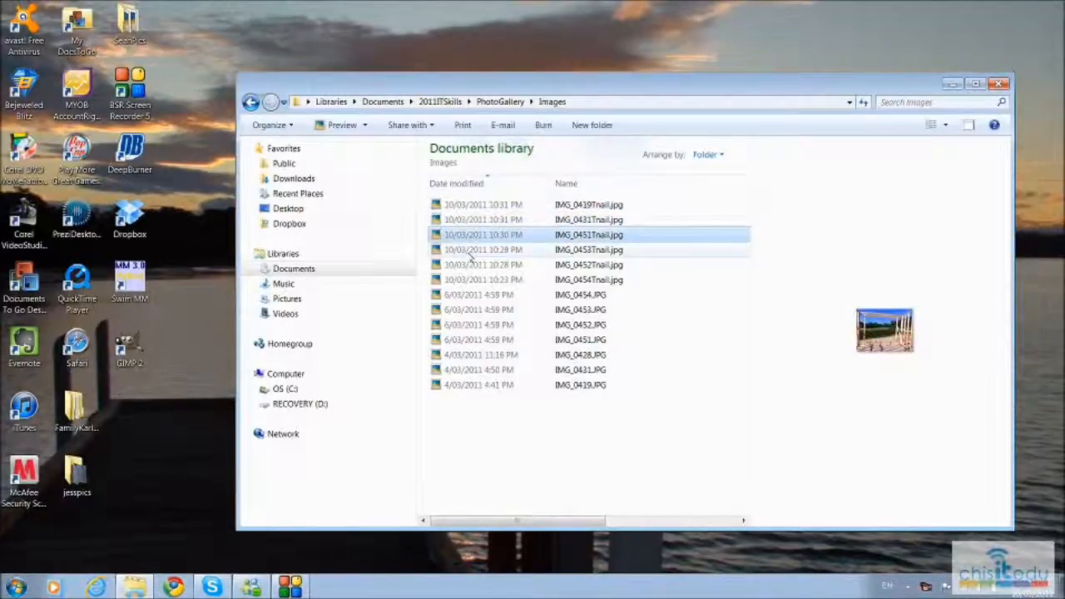
left_click(583, 280)
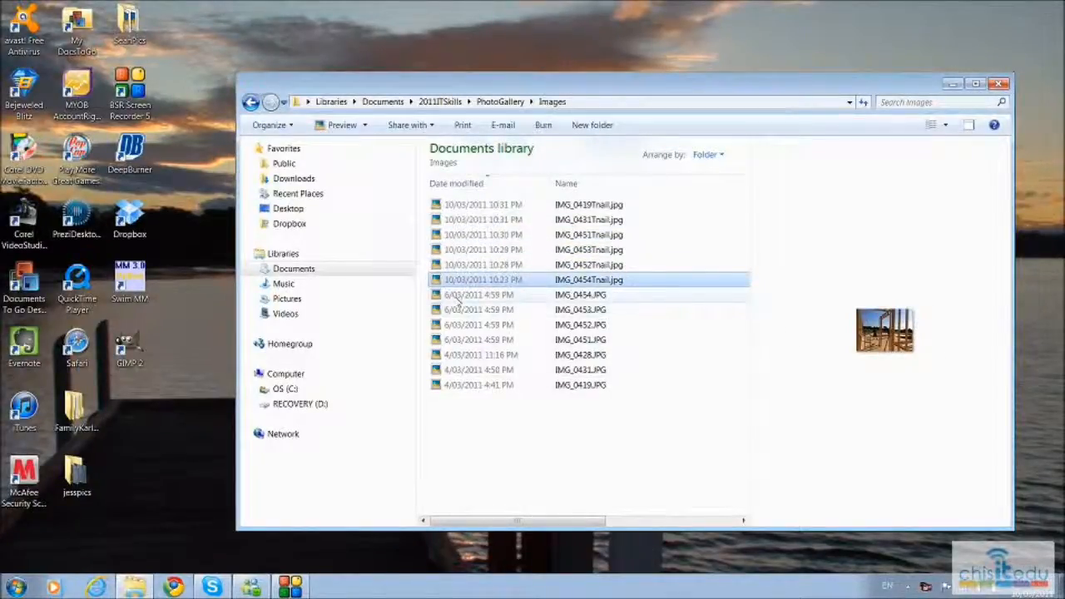
left_click(579, 310)
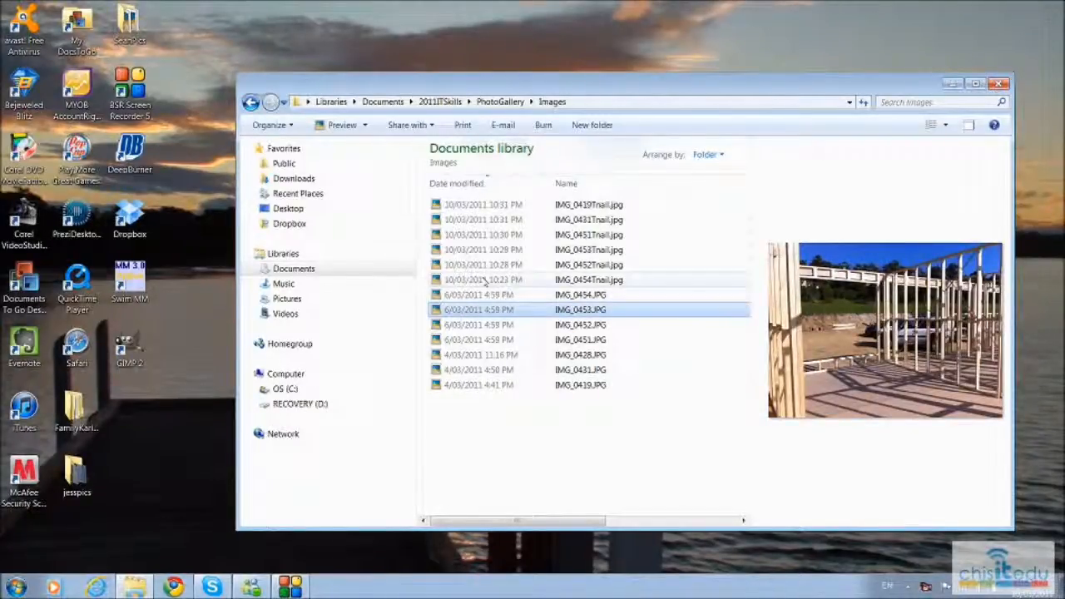
left_click(589, 279)
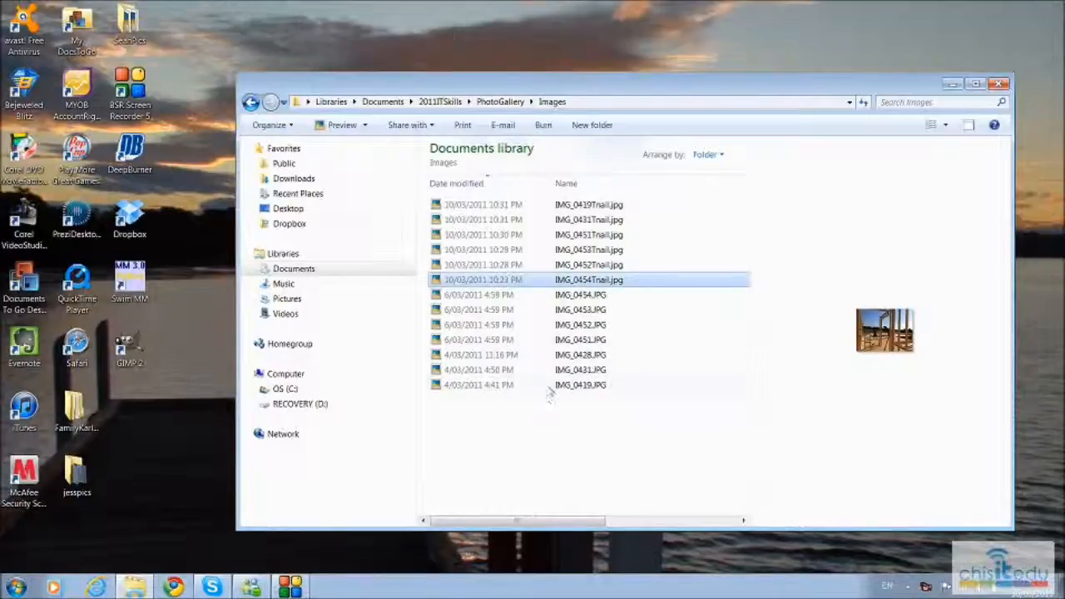
left_click(580, 384)
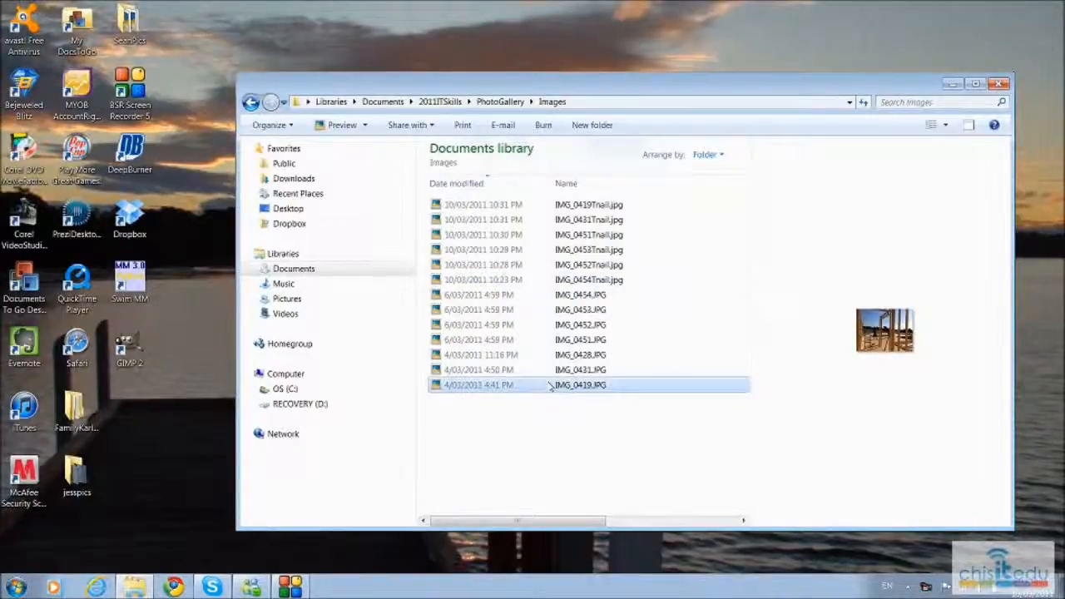
left_click(579, 384)
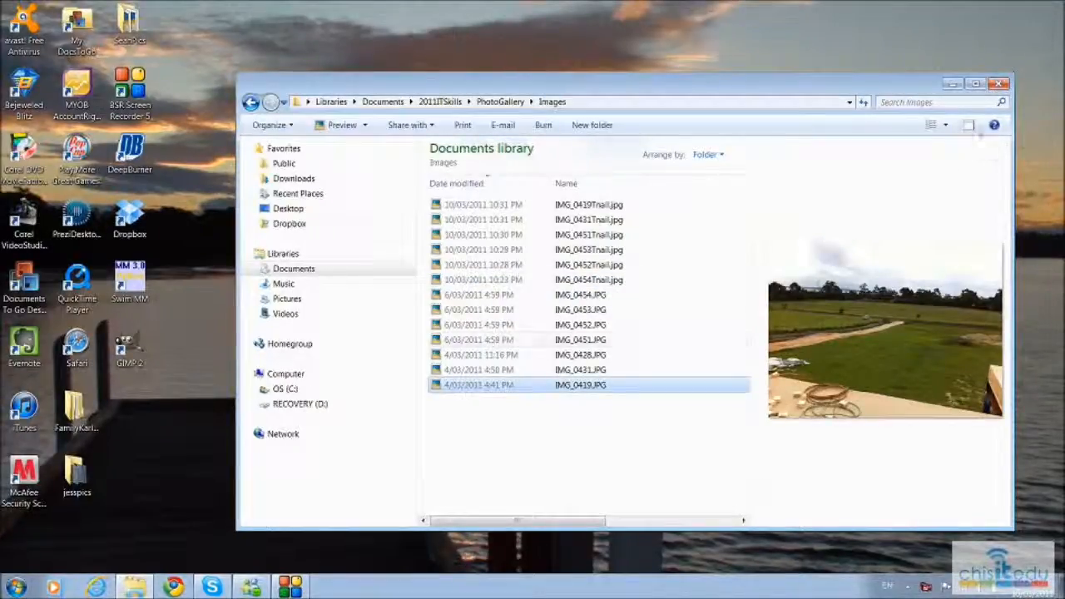
left_click(946, 125)
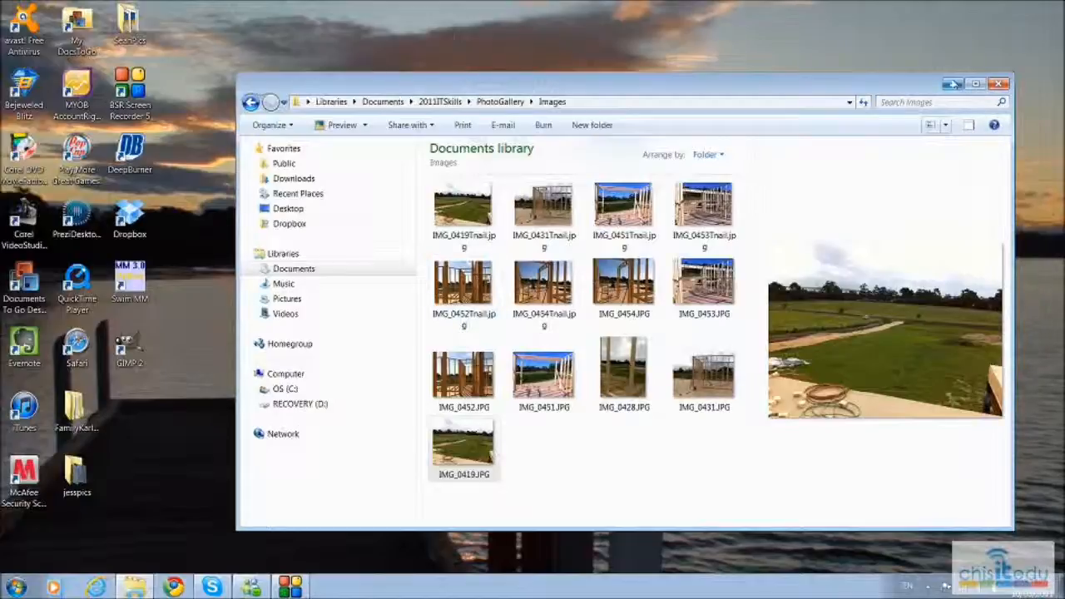
- Close Explorer, launch Notepad++, view Samplelinks.html, then start a new blank document
left_click(999, 83)
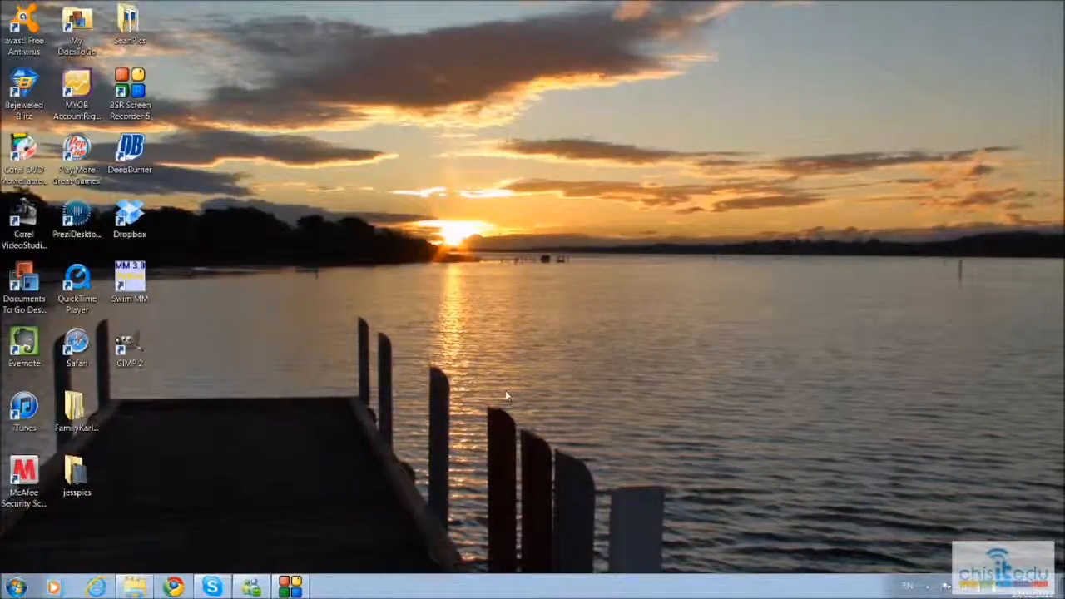
mouse_move(153, 574)
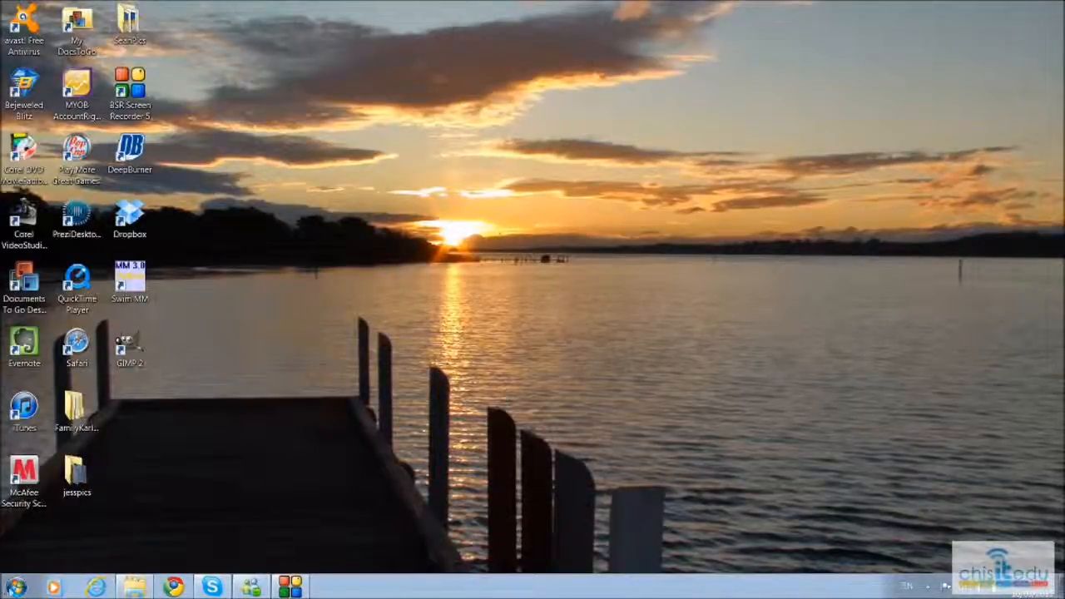
left_click(13, 587)
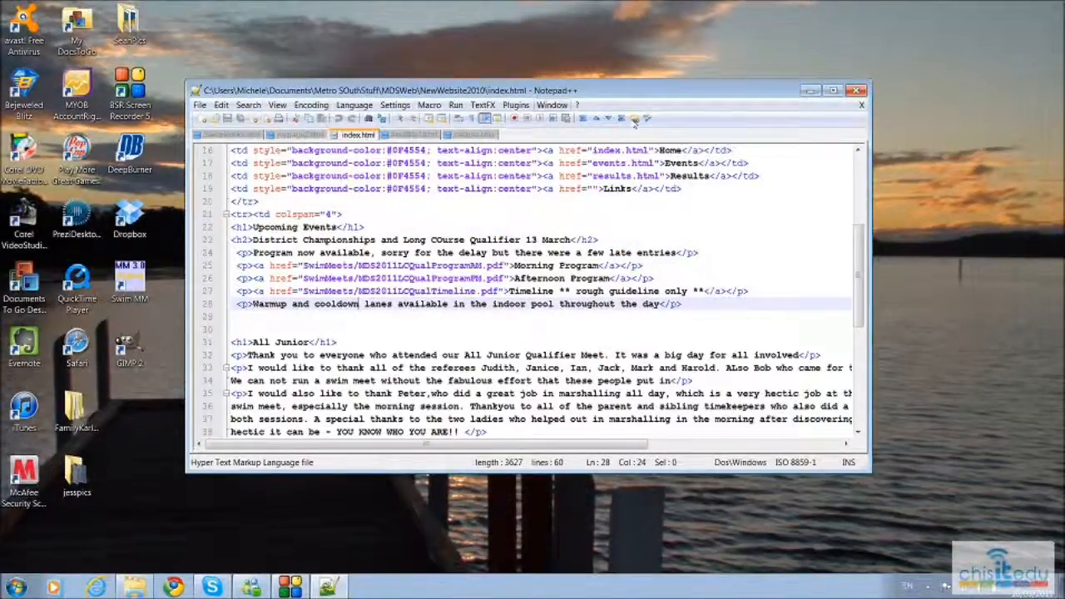
left_click(362, 133)
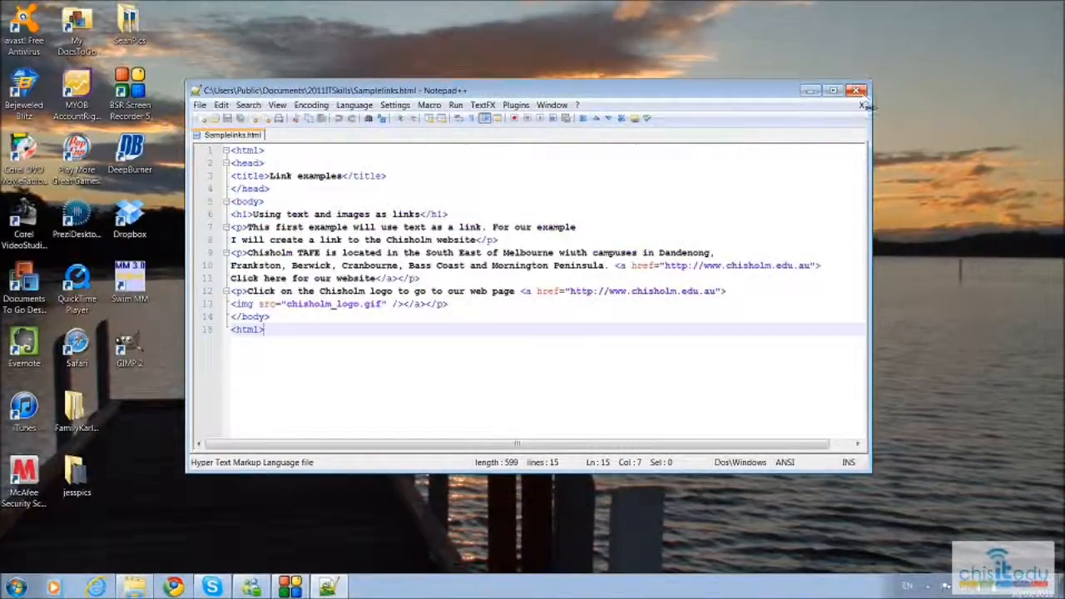
left_click(204, 116)
type("<h")
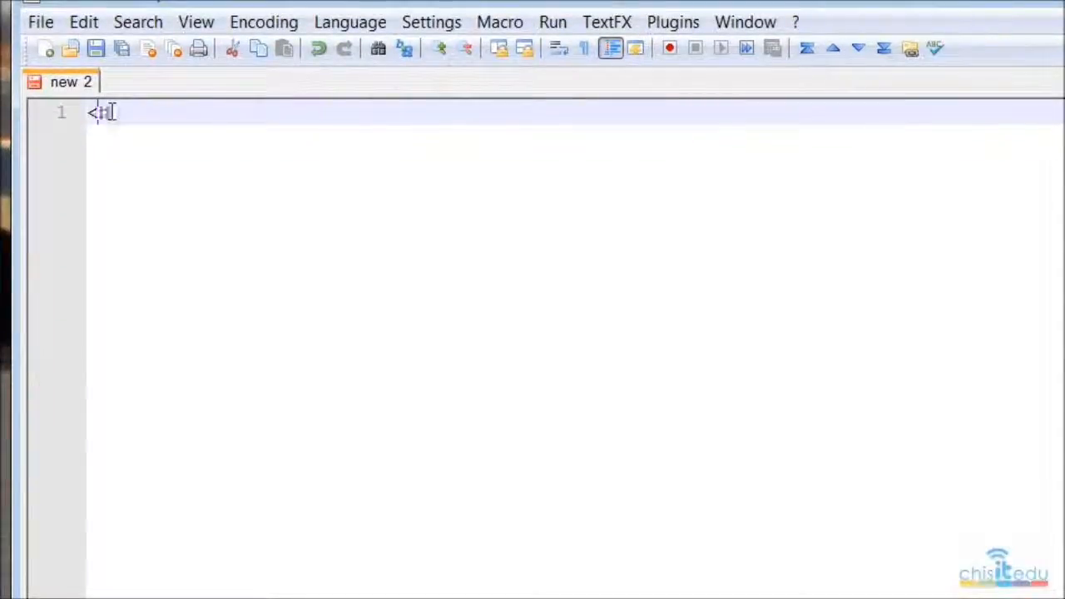
- Write the html and head tags with the title 'My House Gallery'
type("tml>")
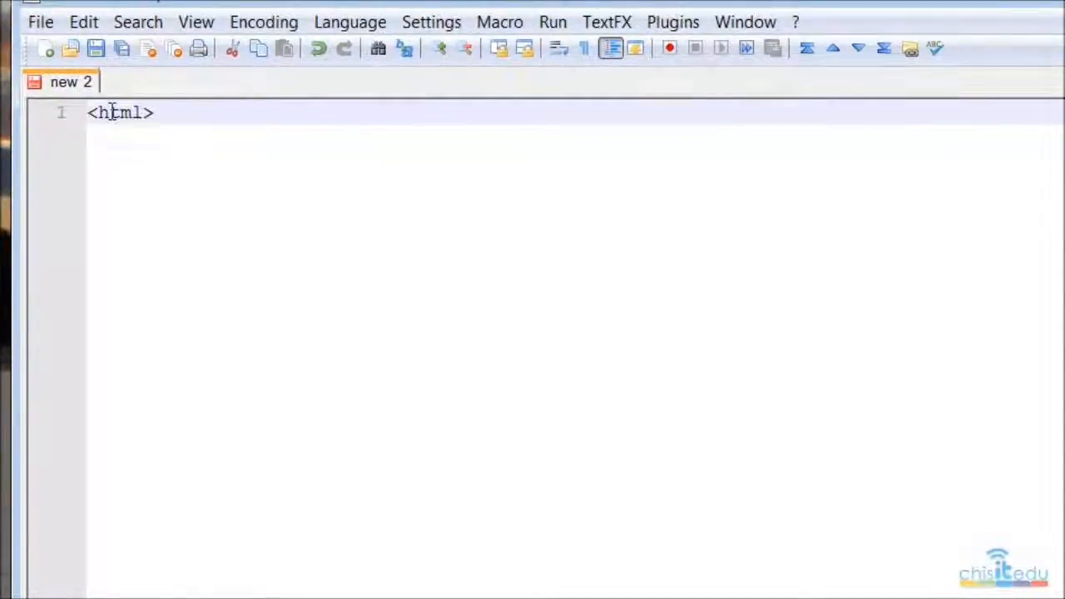
type("<head")
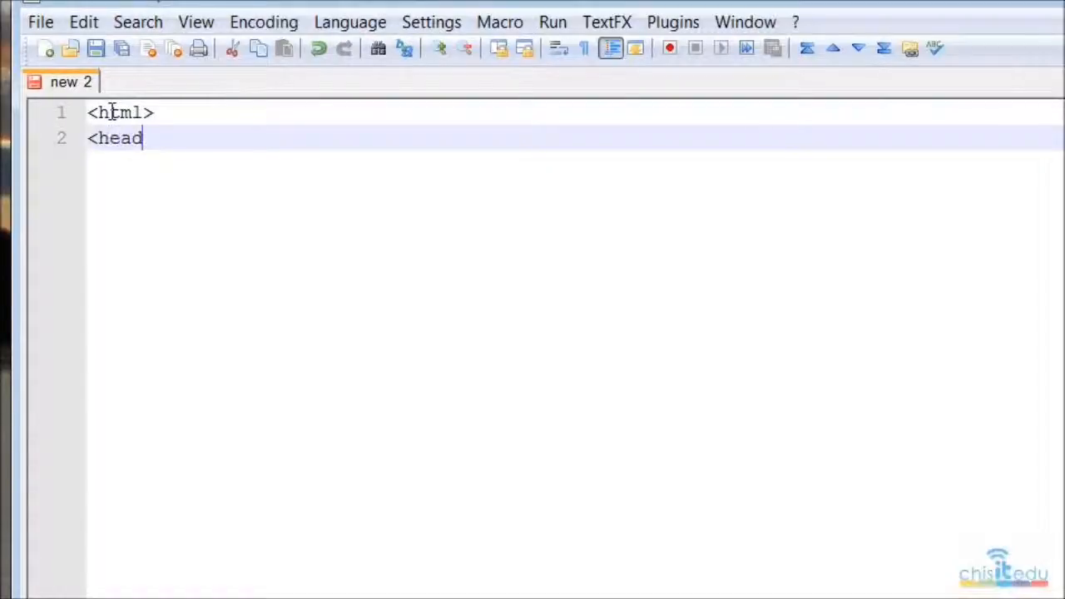
type("><")
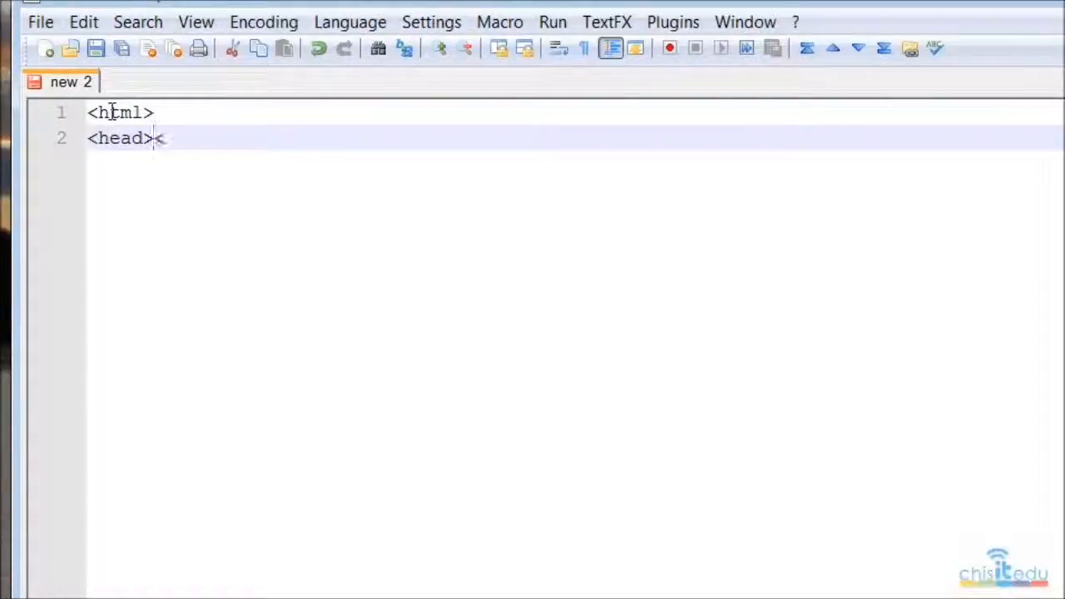
type("<title>")
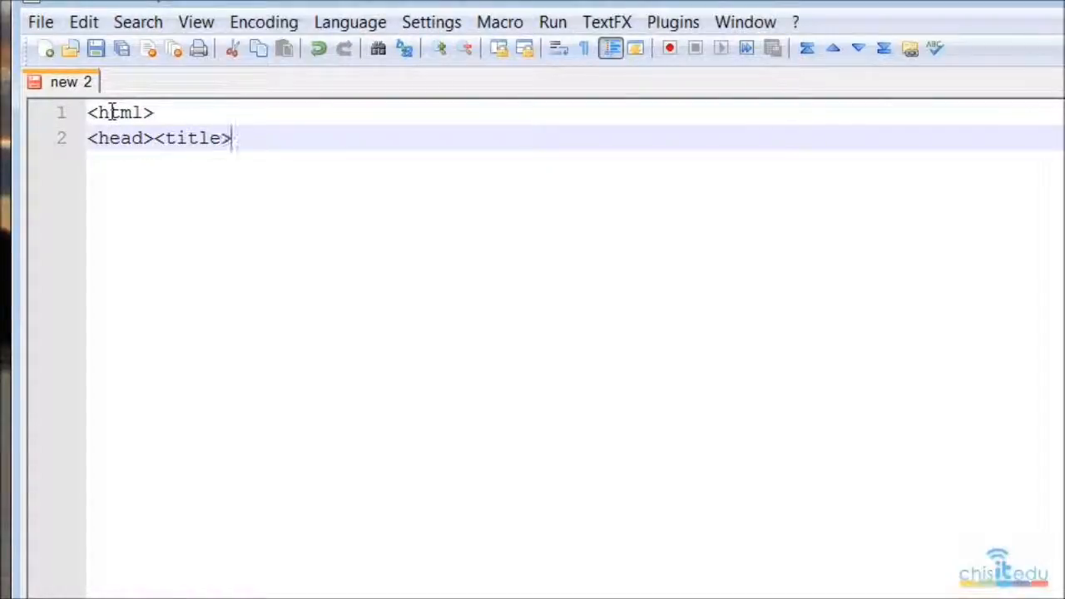
type("My")
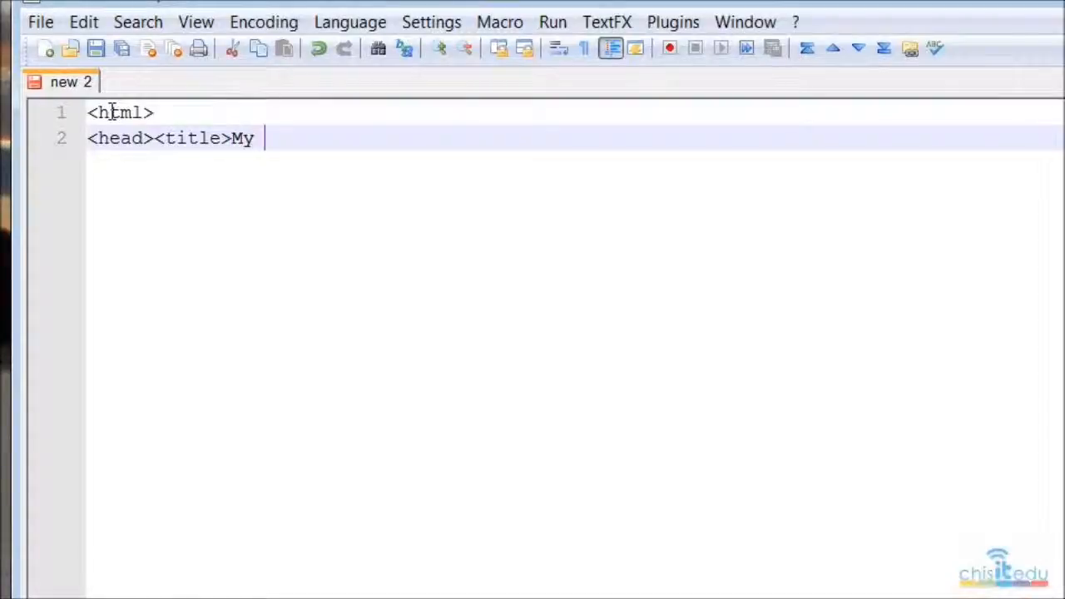
type("House")
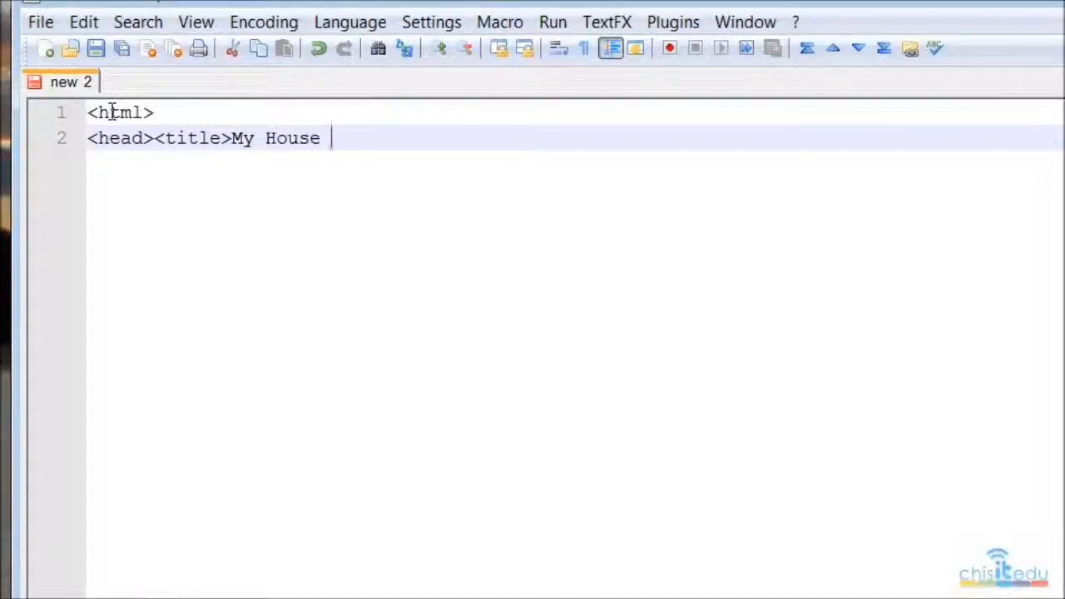
type("Gallery")
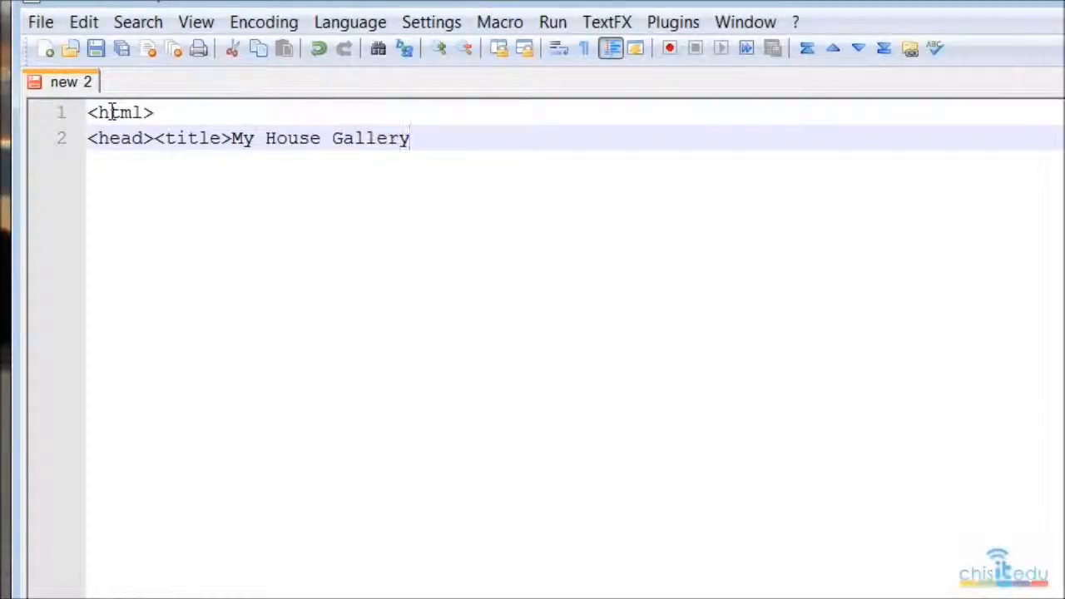
type("</tu")
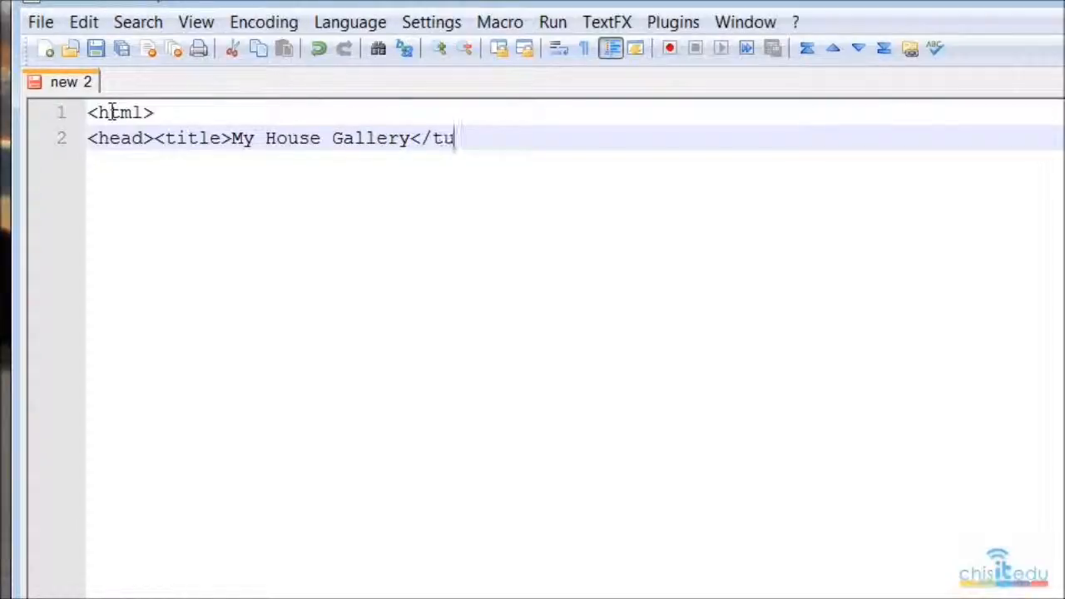
type("it")
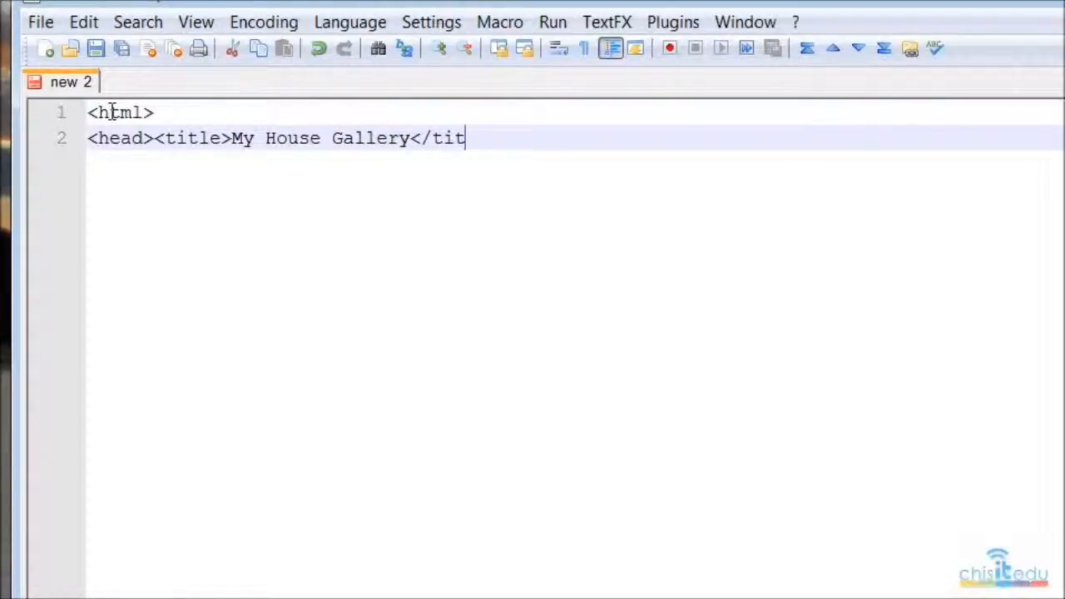
type("le")
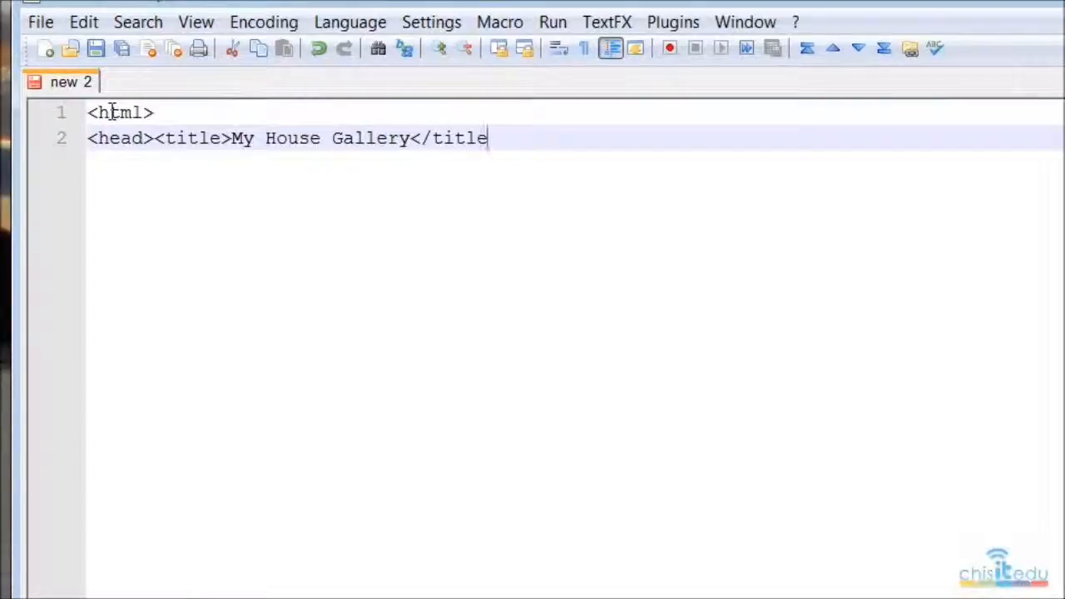
type(">")
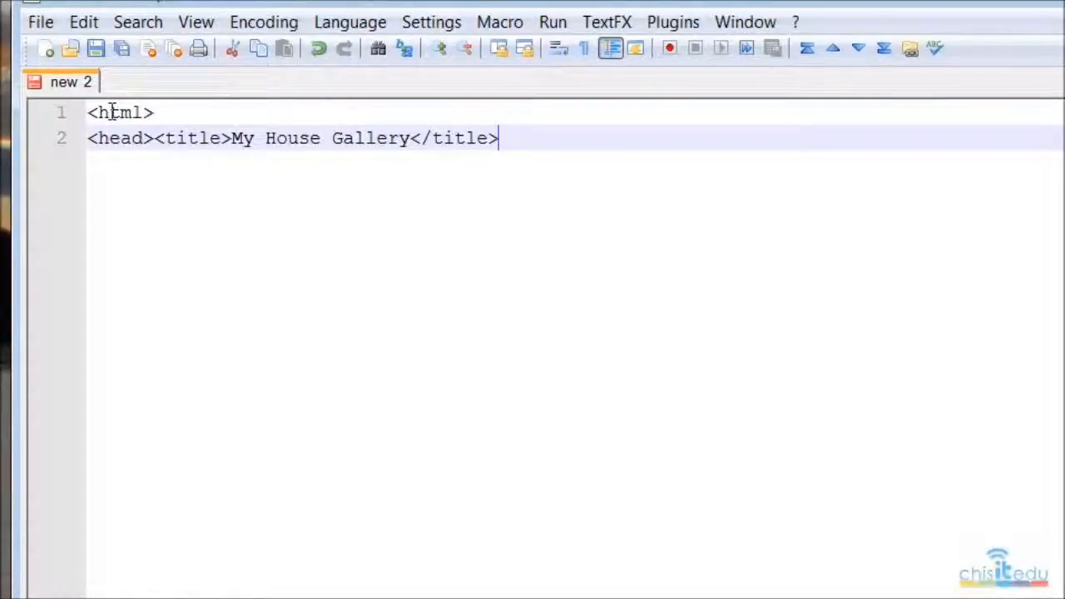
key("Return")
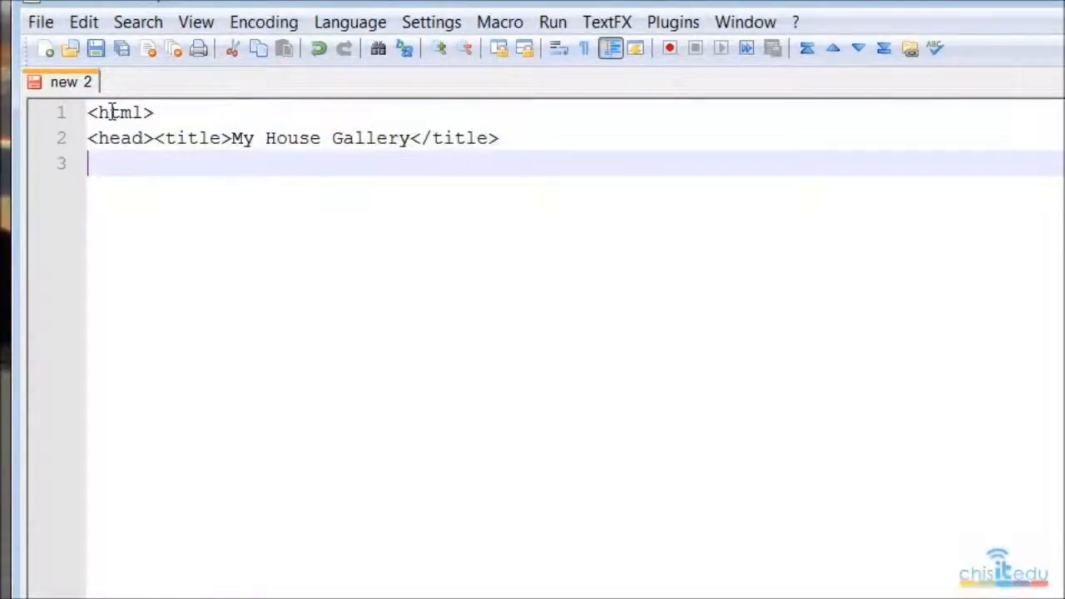
type("</head>")
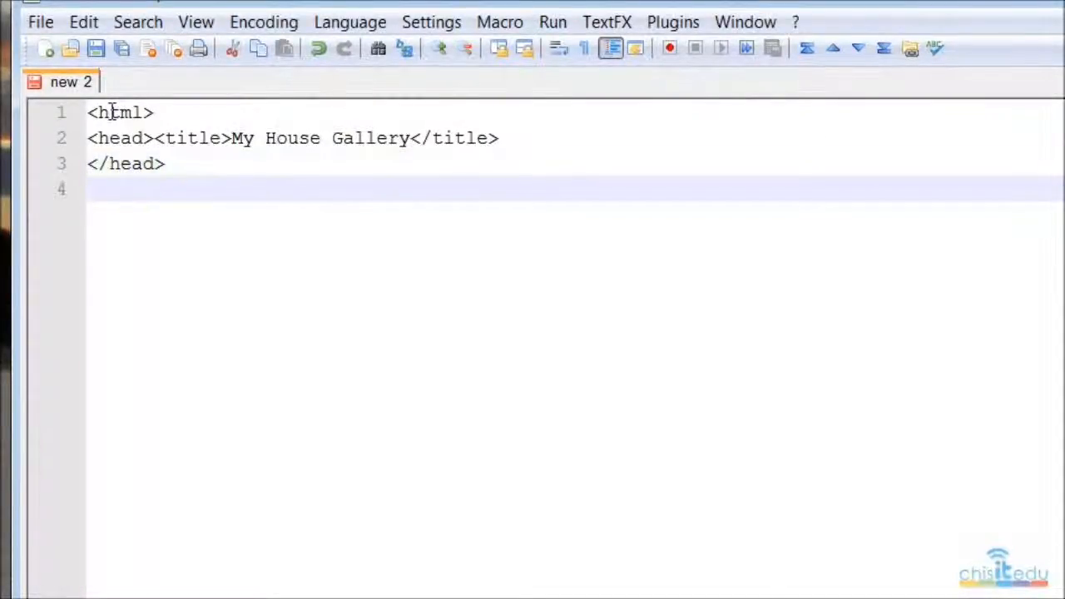
- Add an empty body pair and the closing html tag
type("<bo")
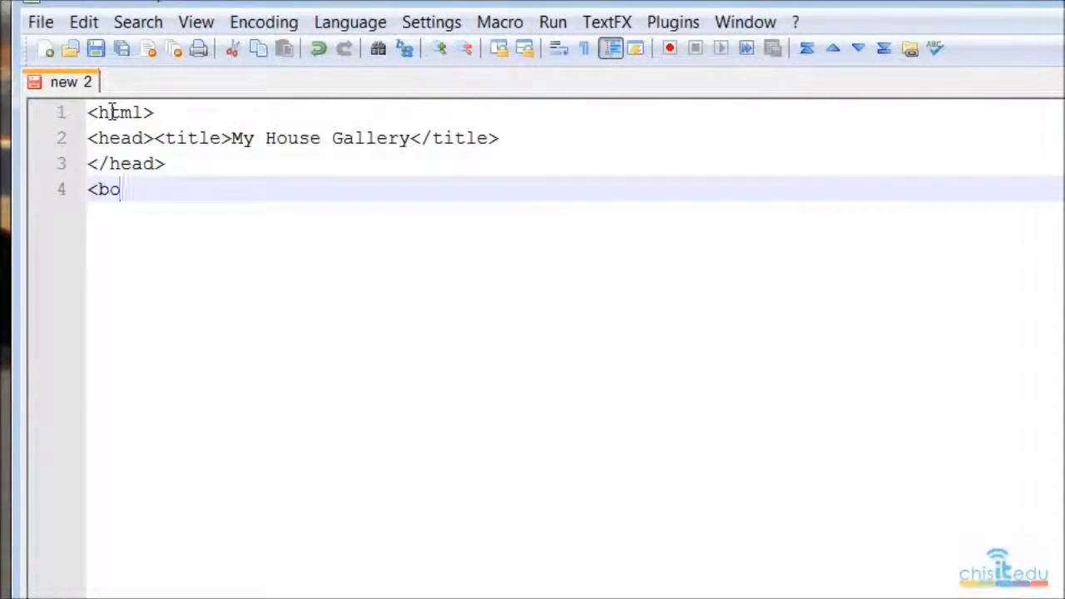
type("dy>")
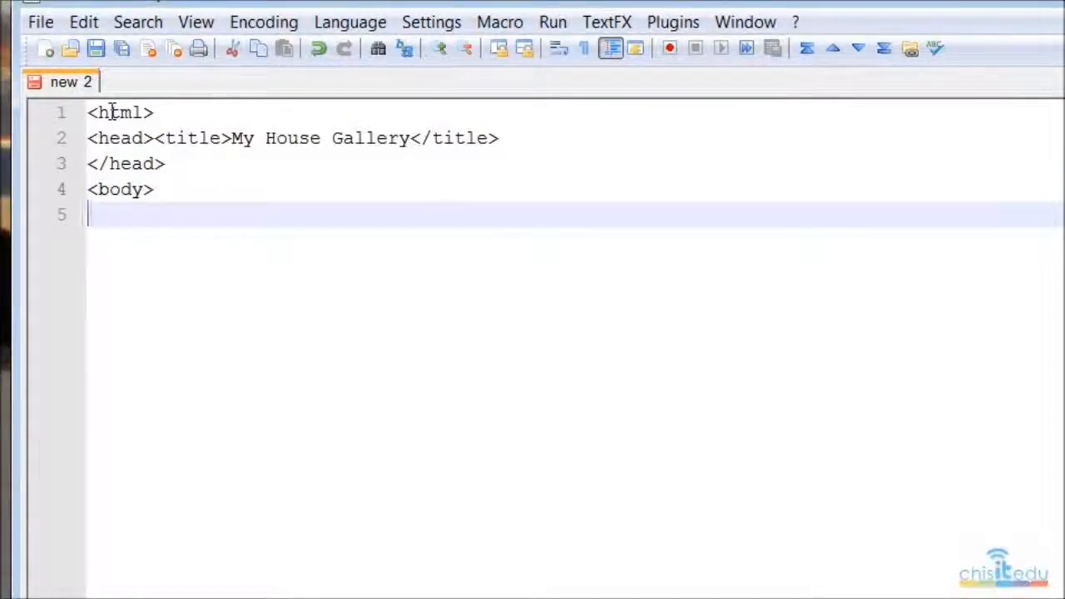
type("</body>")
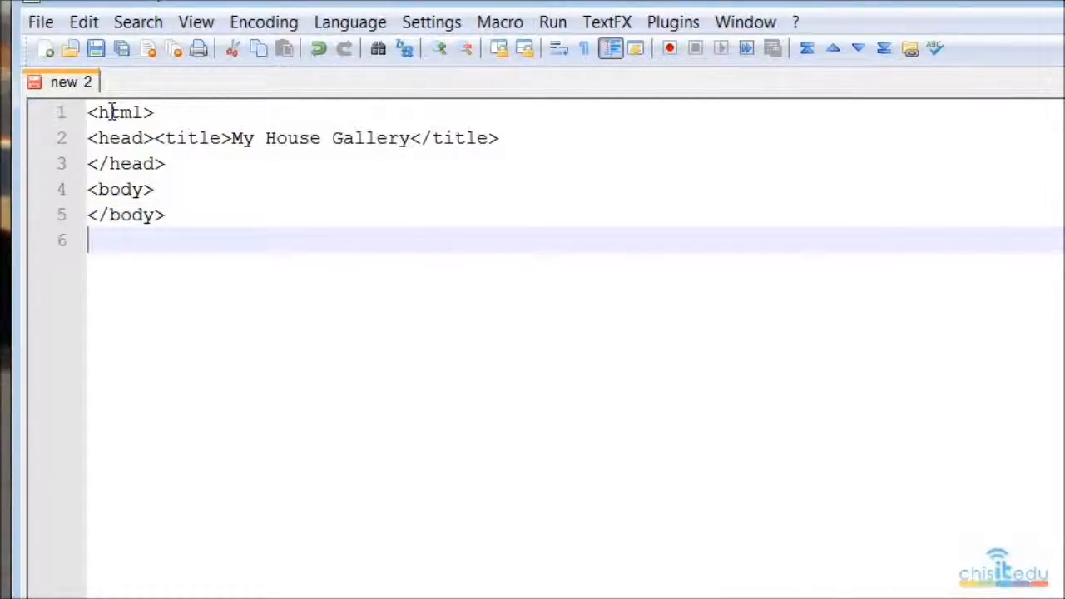
type("</")
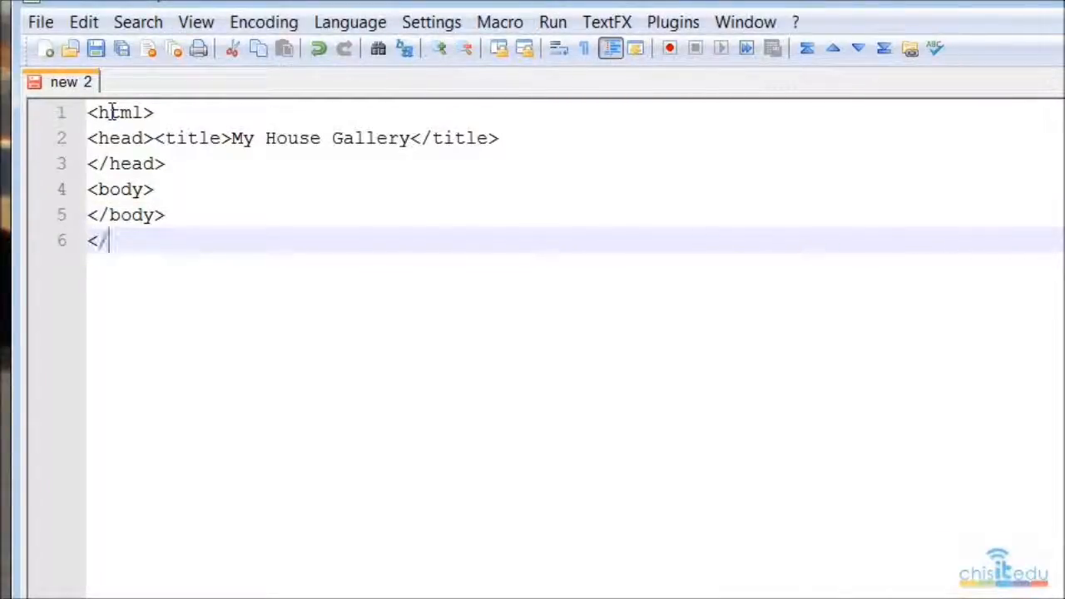
type("html>")
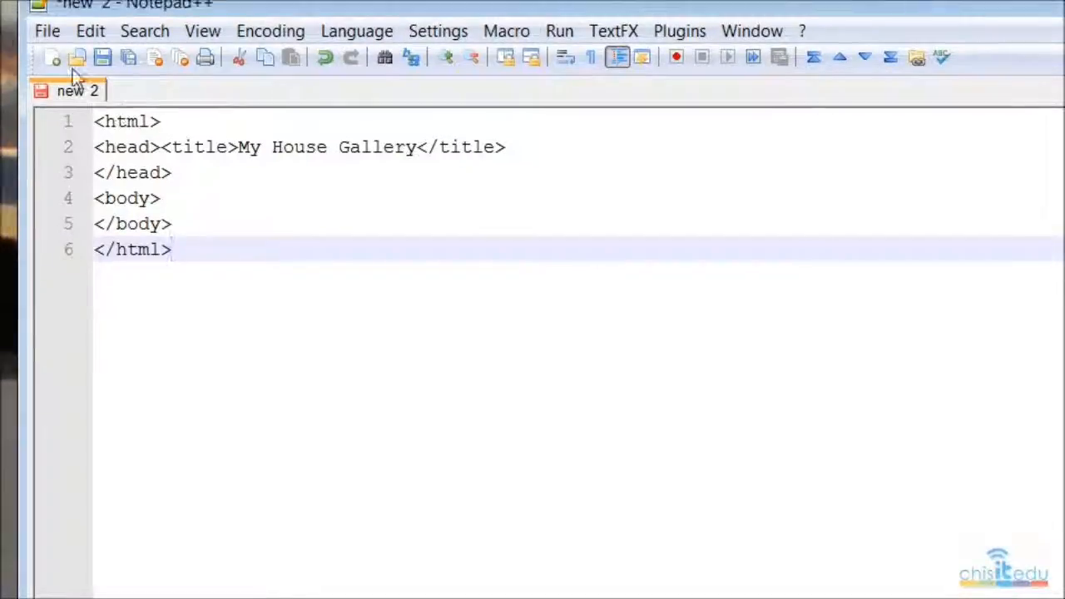
- Save the page as index.html, type HTML, in the PhotoGallery folder
left_click(47, 30)
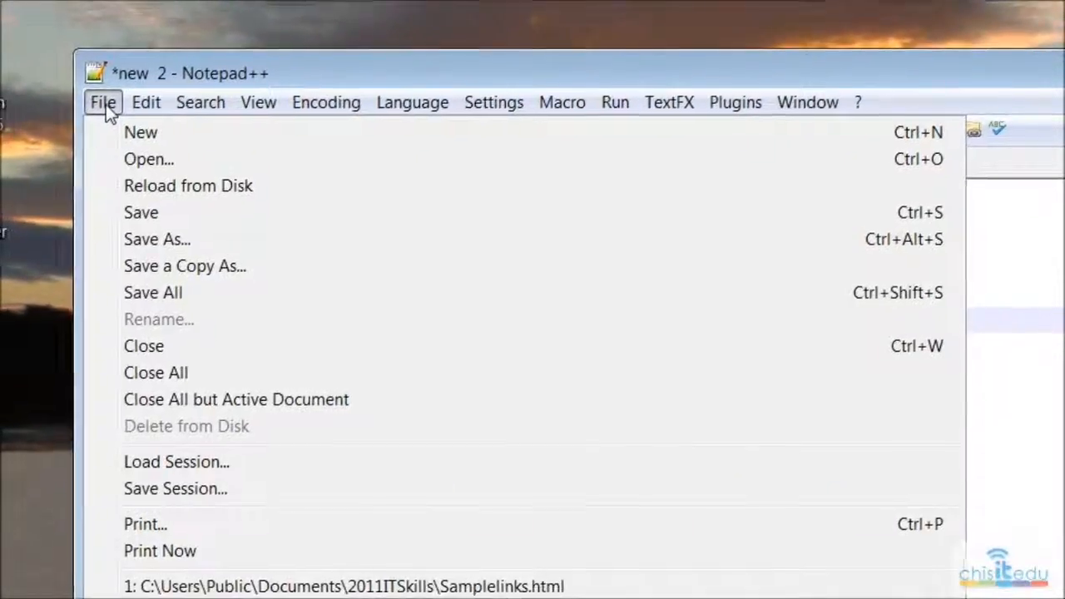
mouse_move(162, 247)
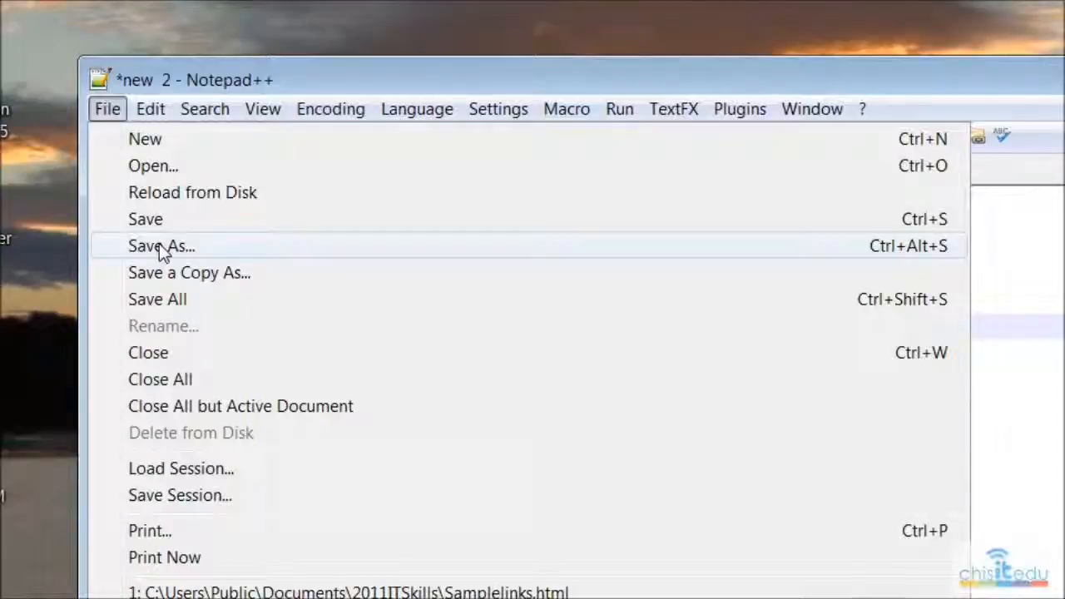
left_click(161, 246)
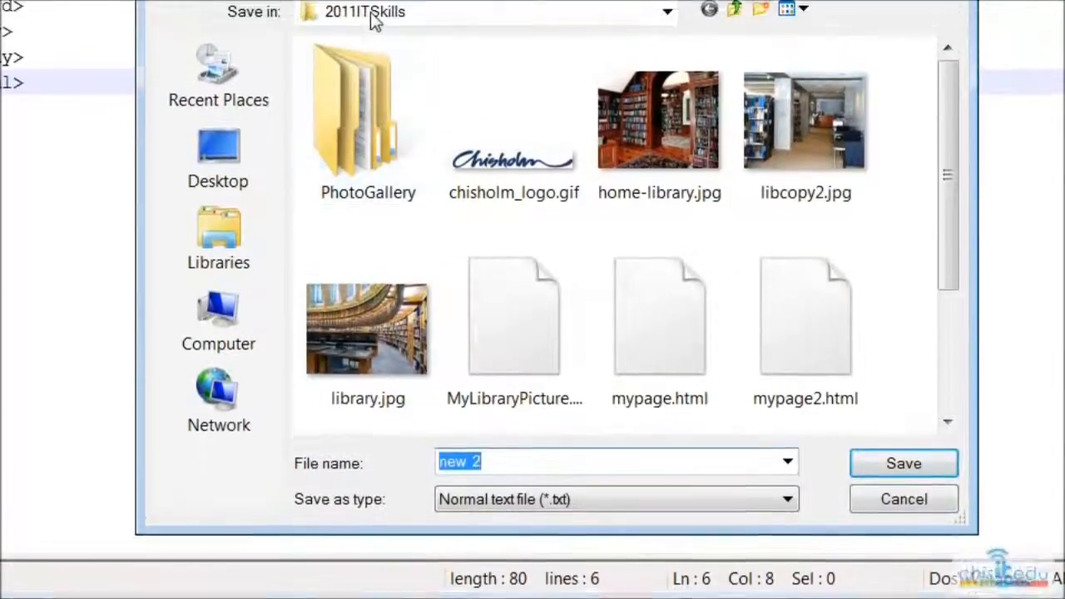
double_click(368, 113)
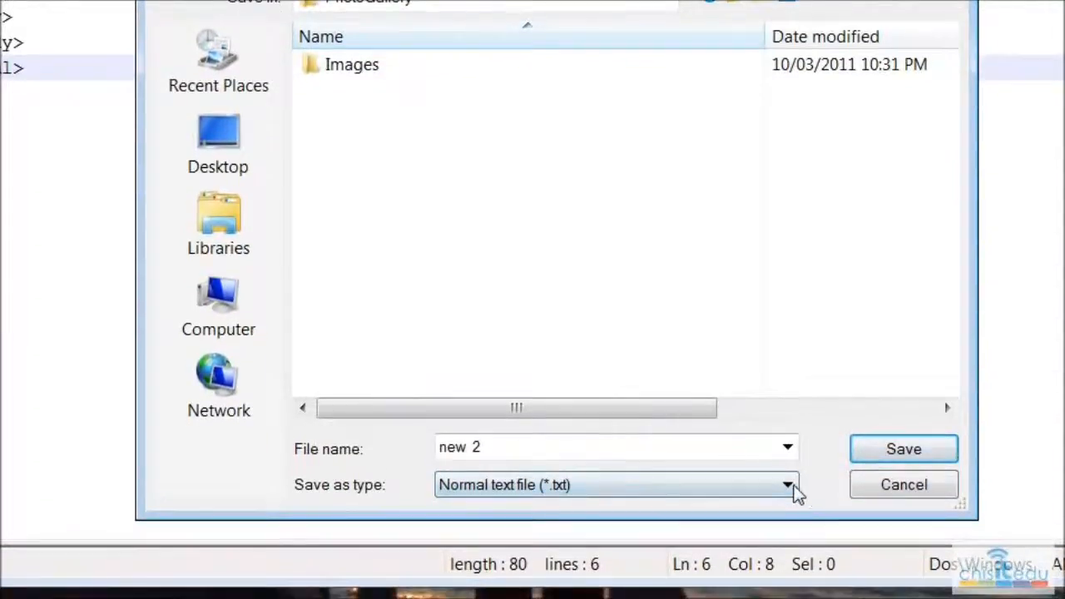
left_click(786, 484)
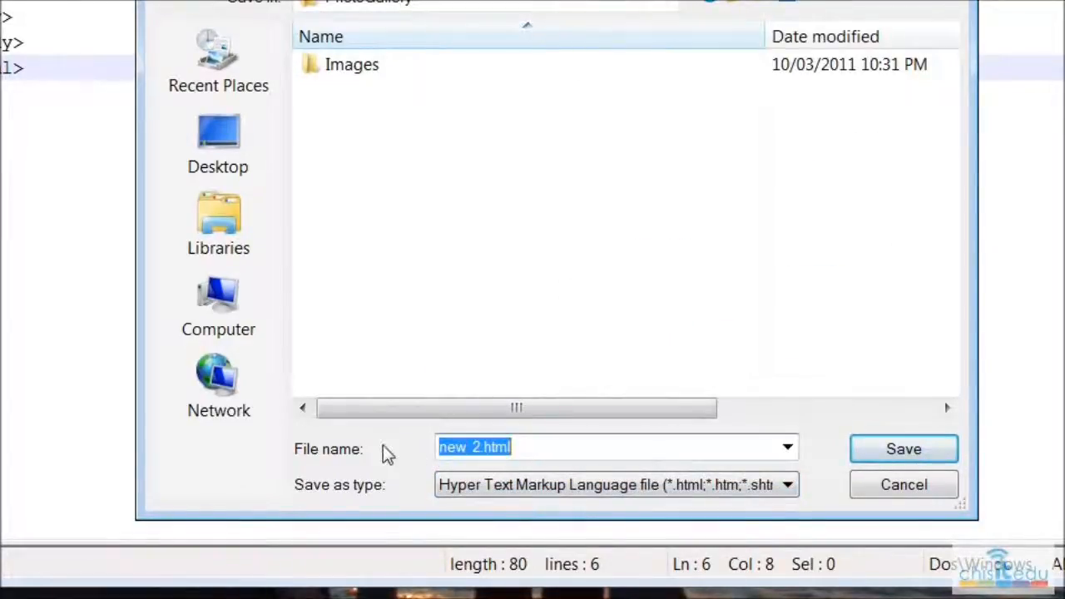
type("index")
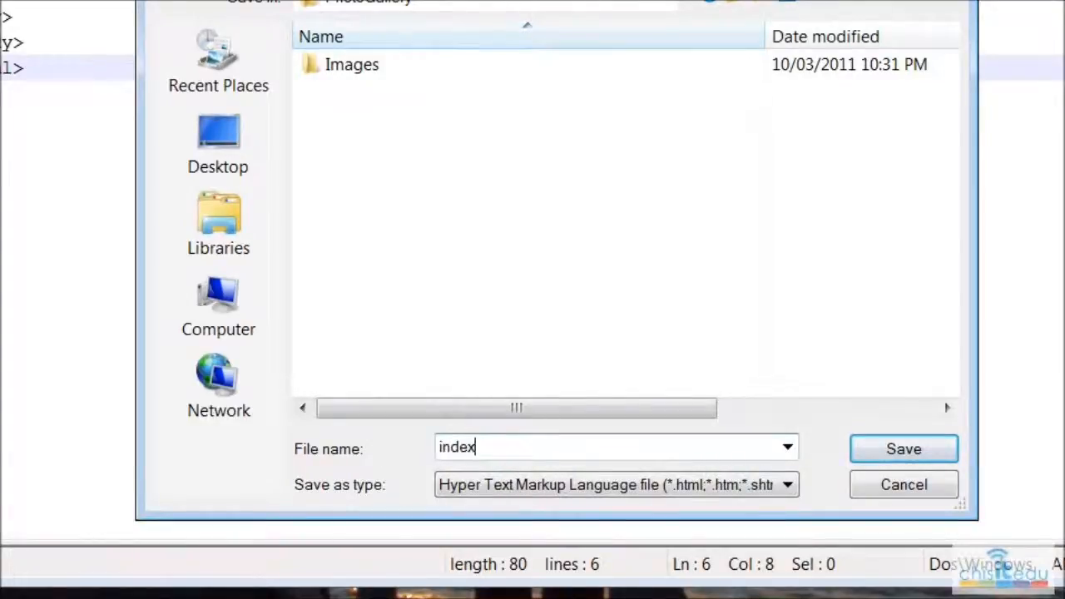
type(".html")
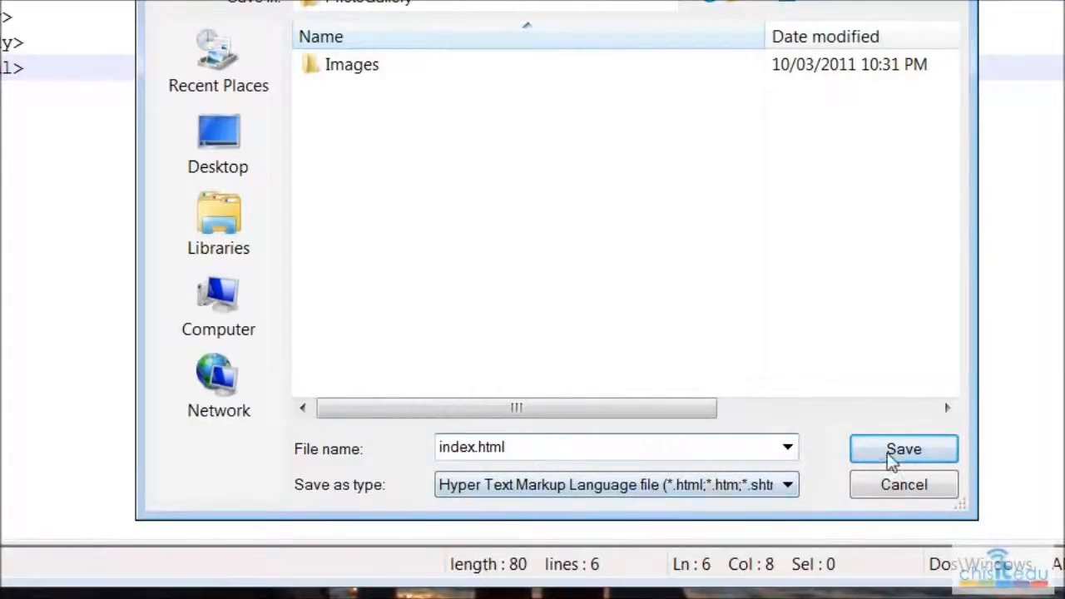
left_click(902, 449)
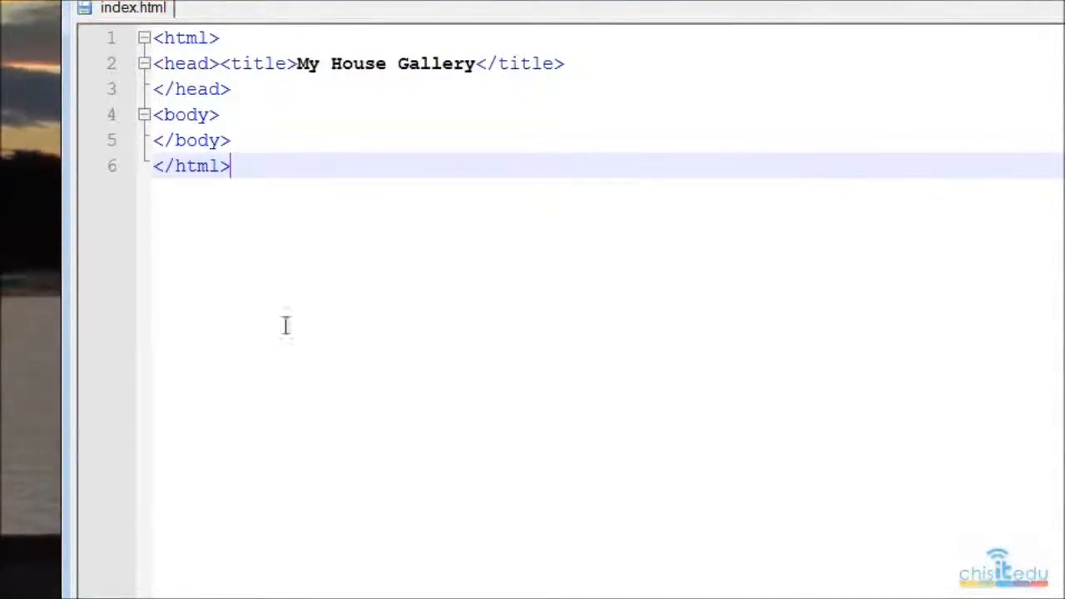
- Add an h1 heading 'My photo Gallery' inside the body
left_click(267, 120)
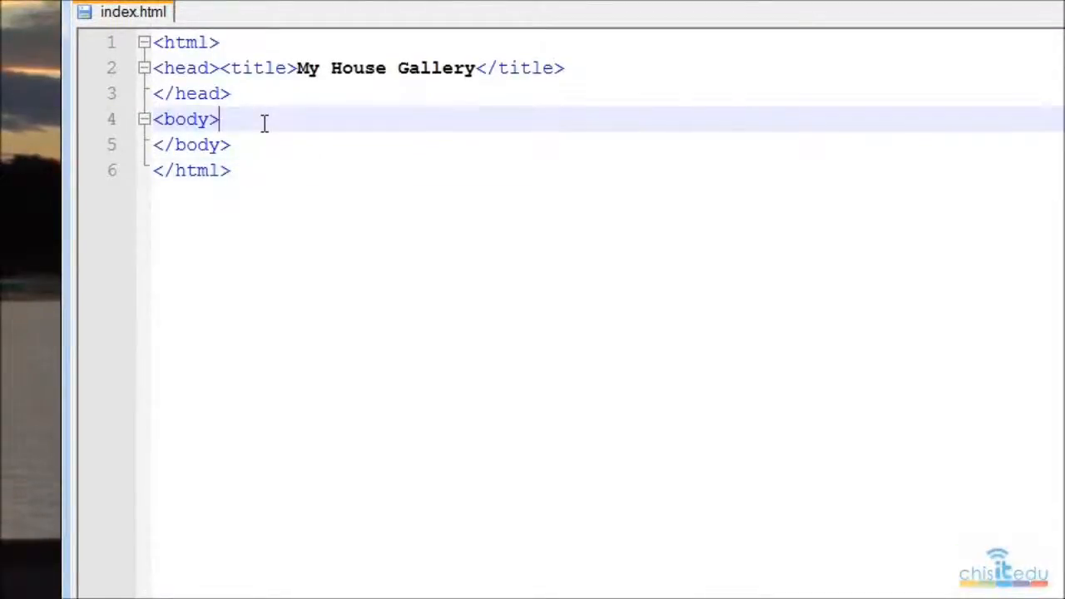
key("Return")
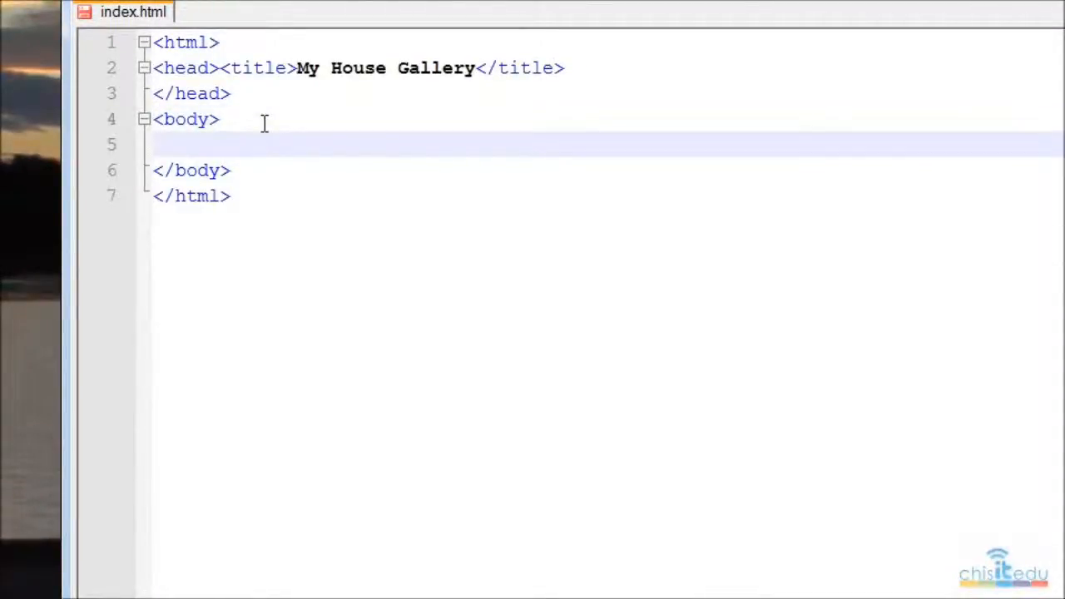
type("<")
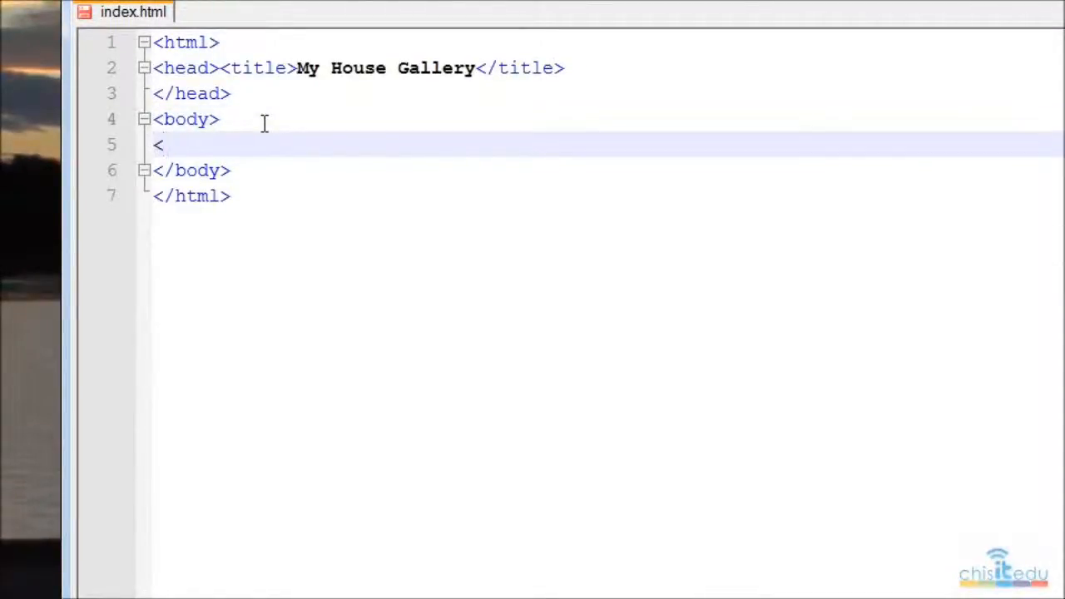
type("h1")
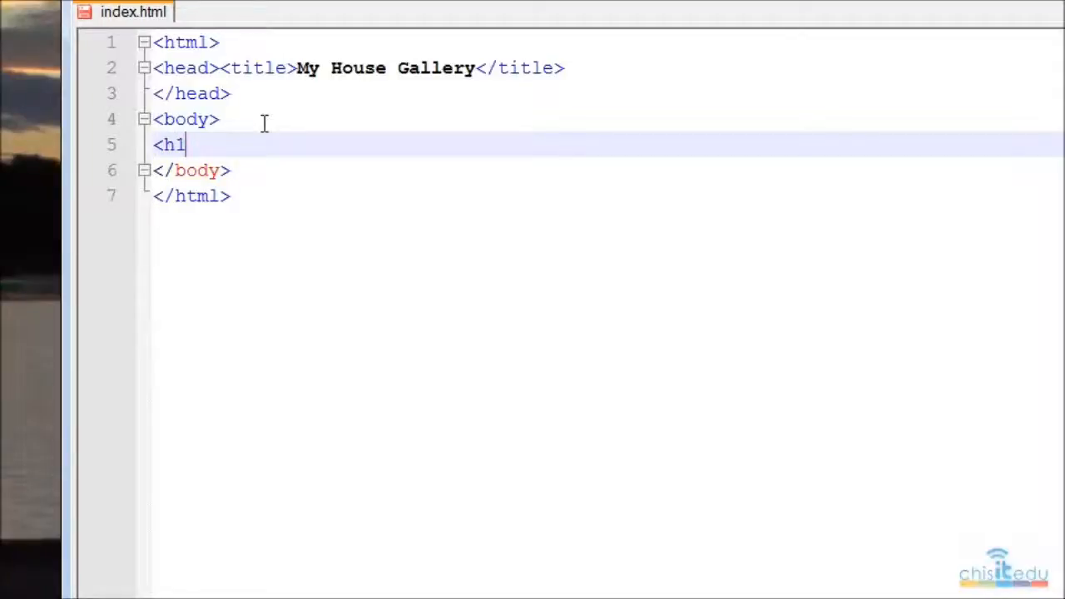
type(">M")
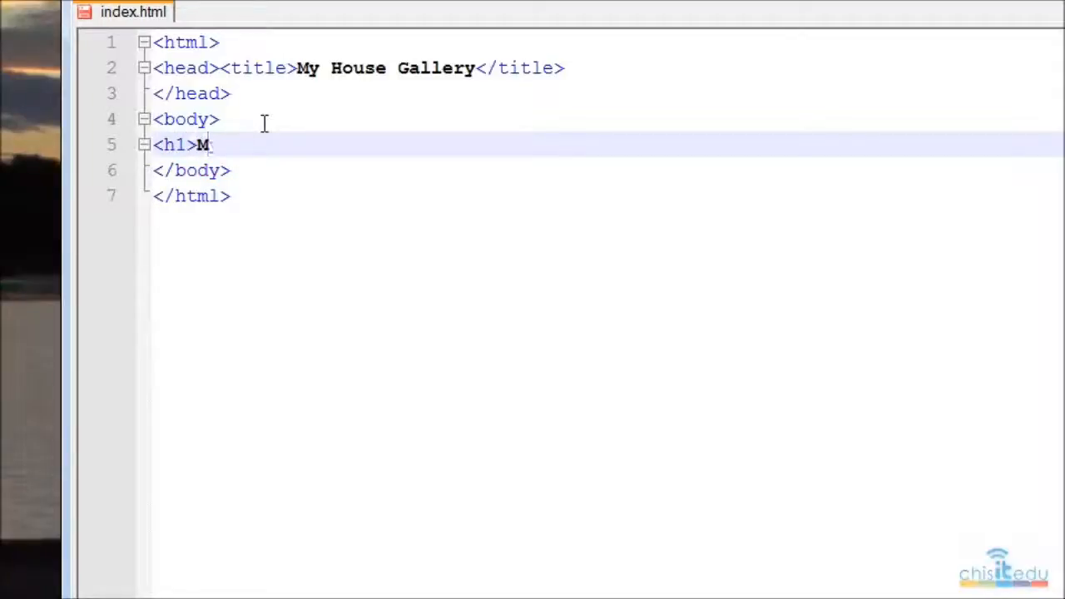
type("y")
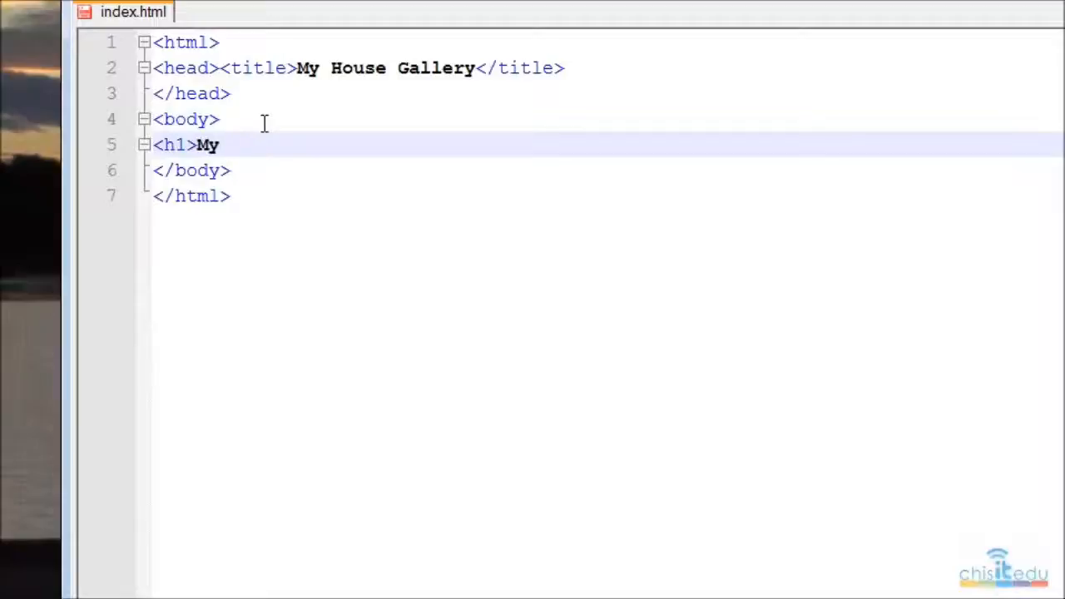
type("pho")
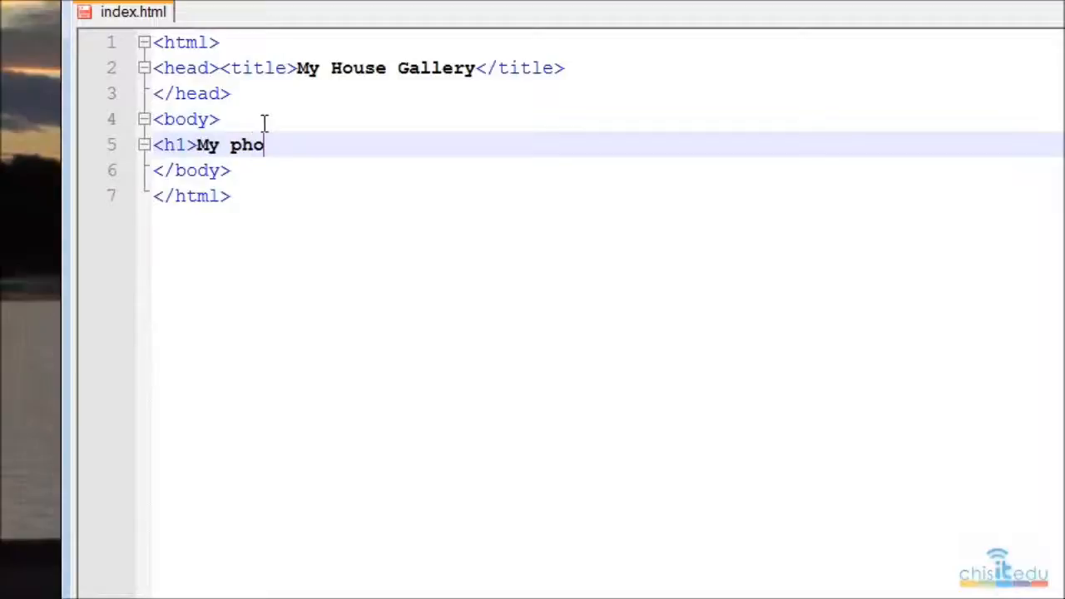
type("to")
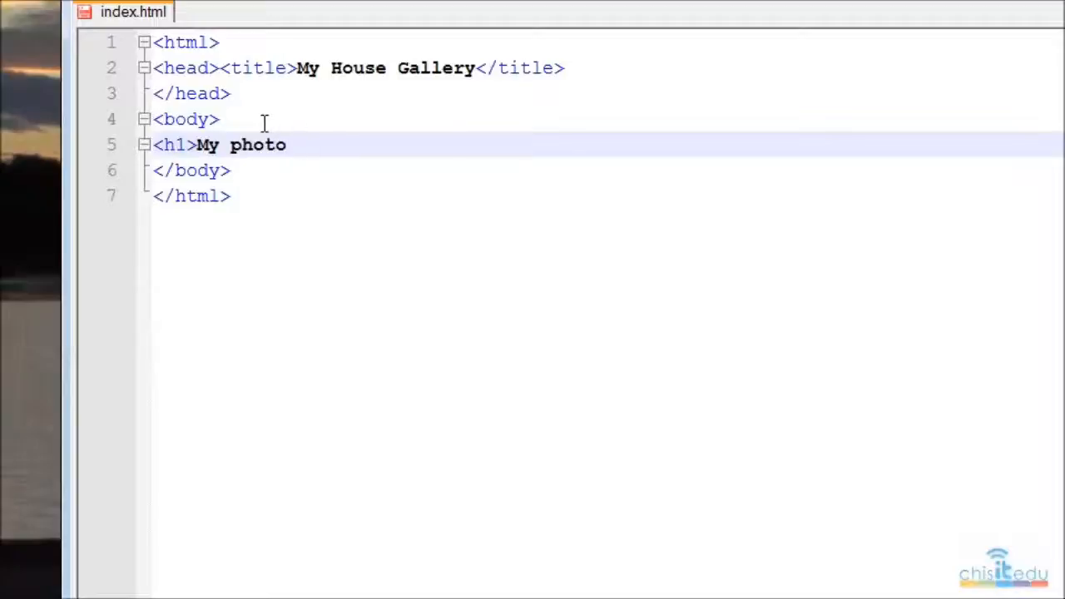
type("Gal")
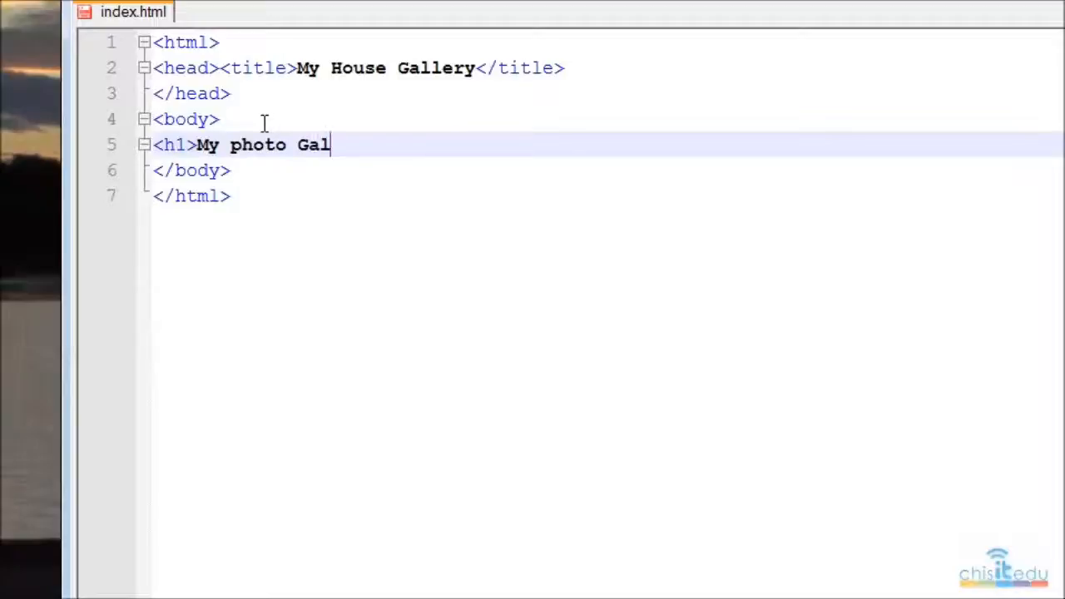
type("lery")
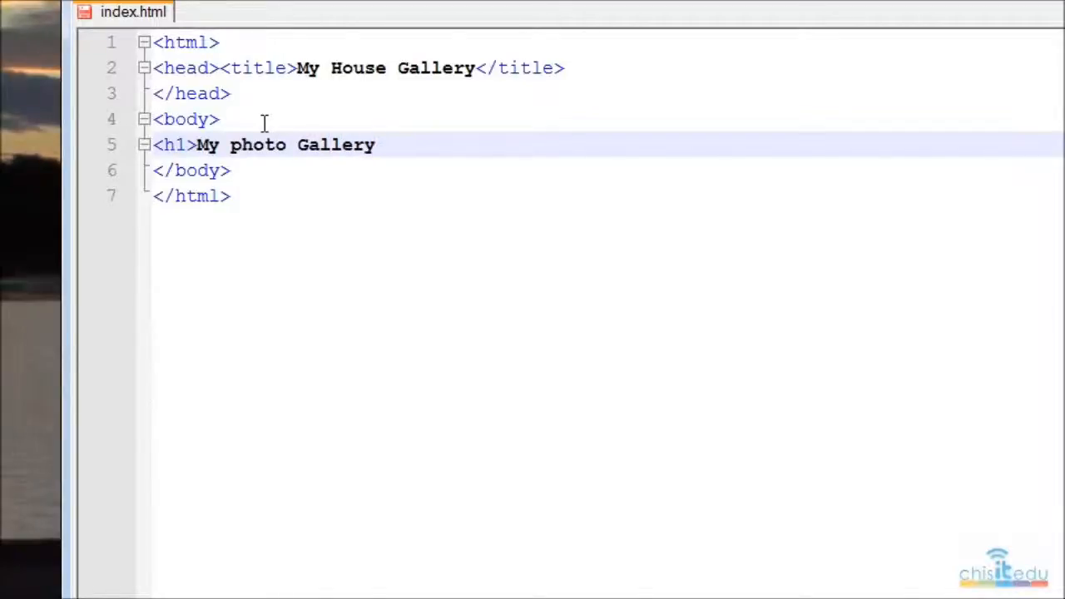
type("</h1>")
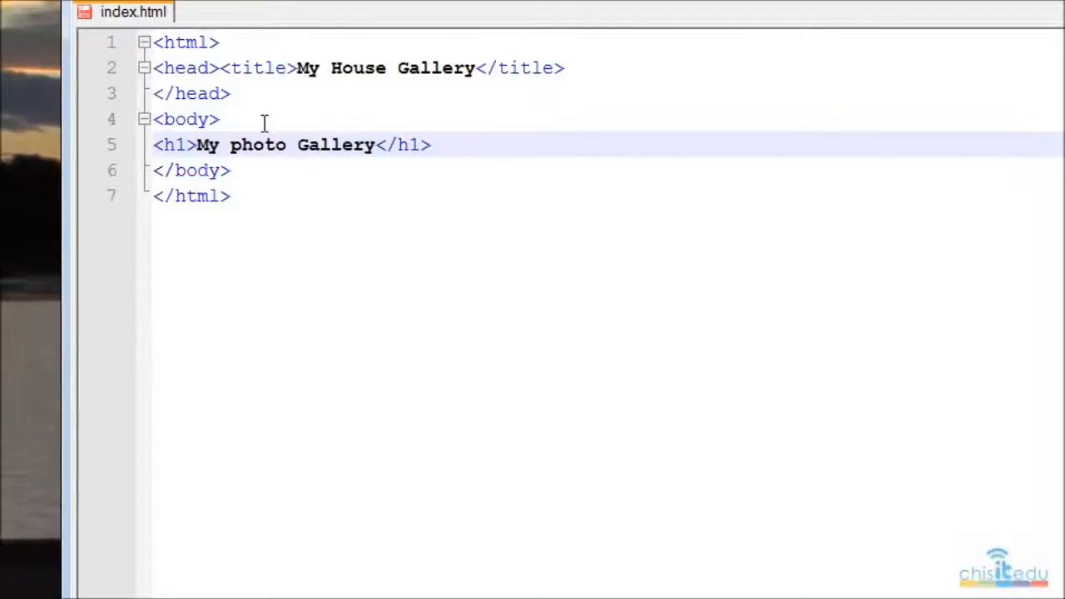
key("Return")
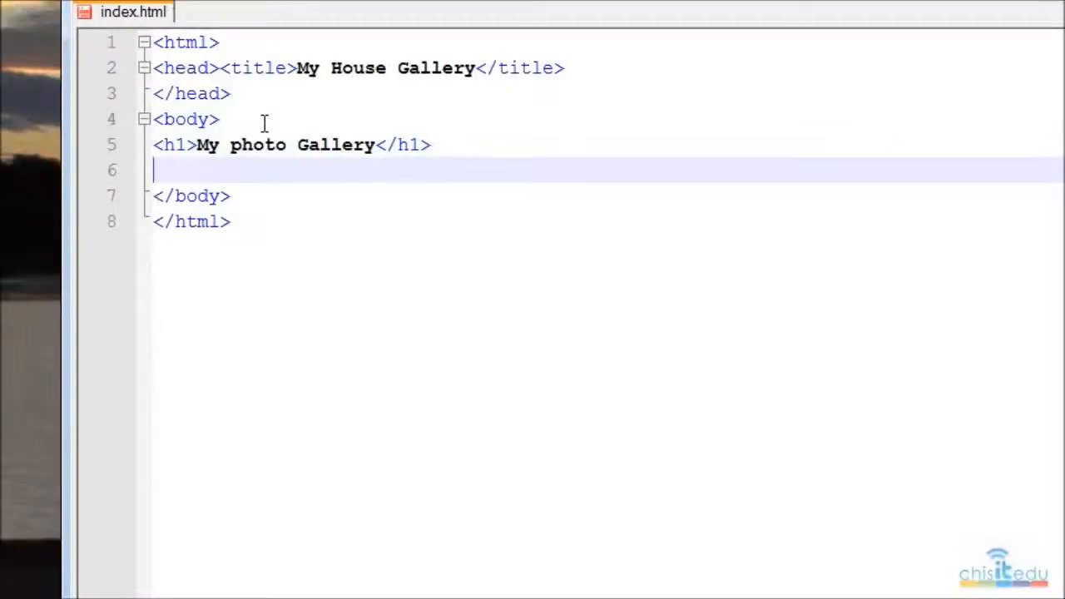
- Add the paragraph 'Here are some photos of our house being built' below the heading
type("<")
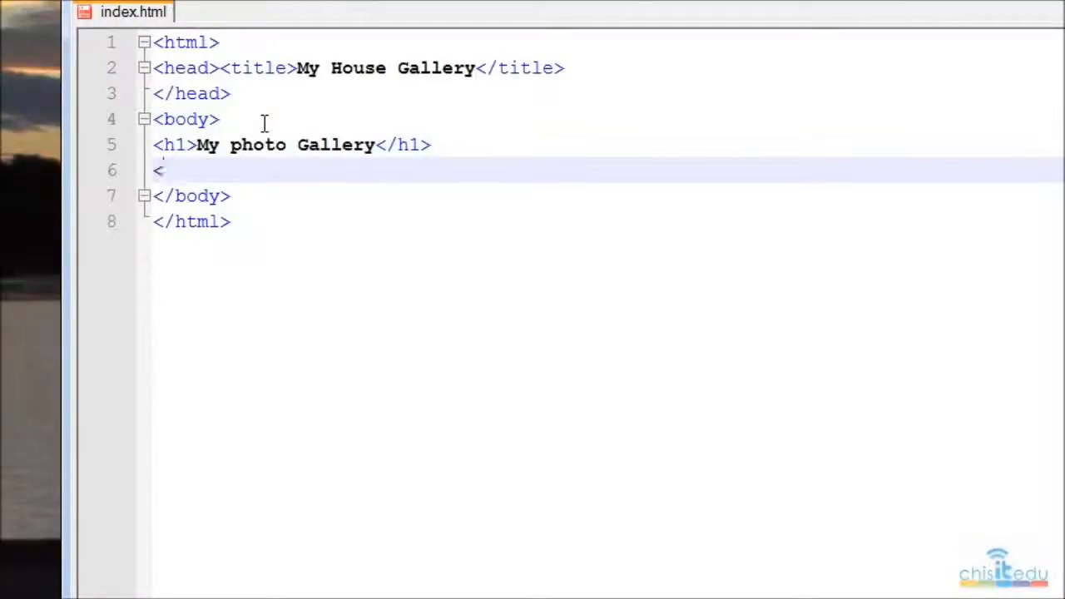
type("p")
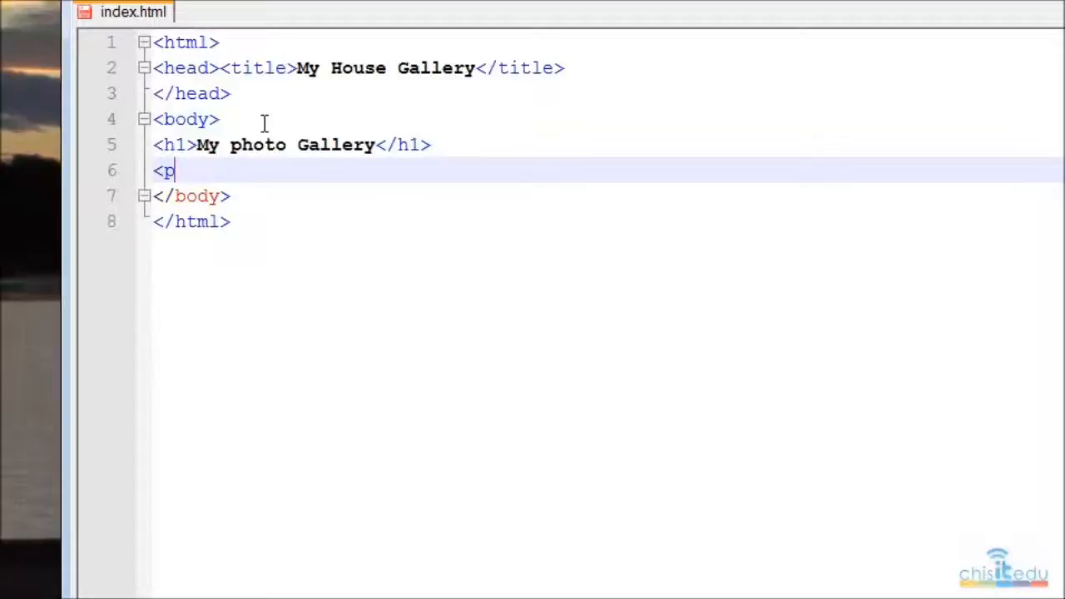
type(">H")
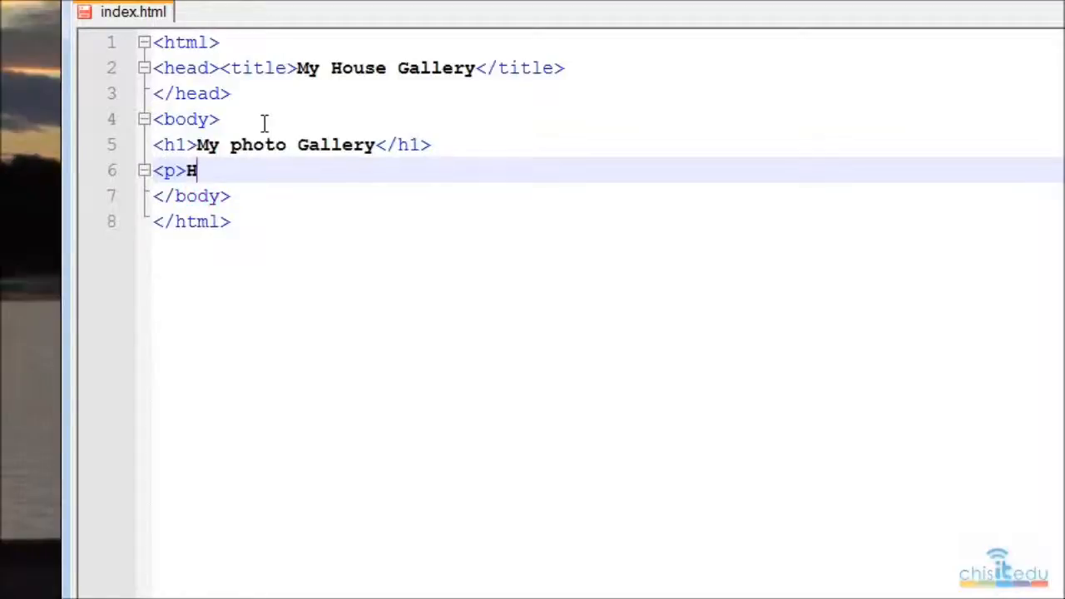
type("ere are some p")
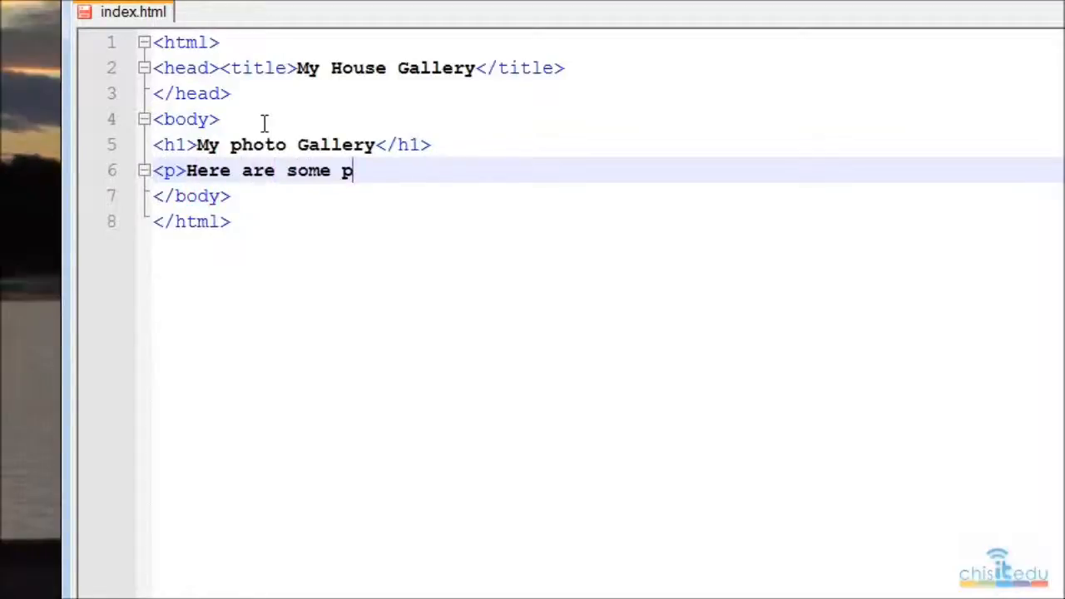
type("hotos of ou")
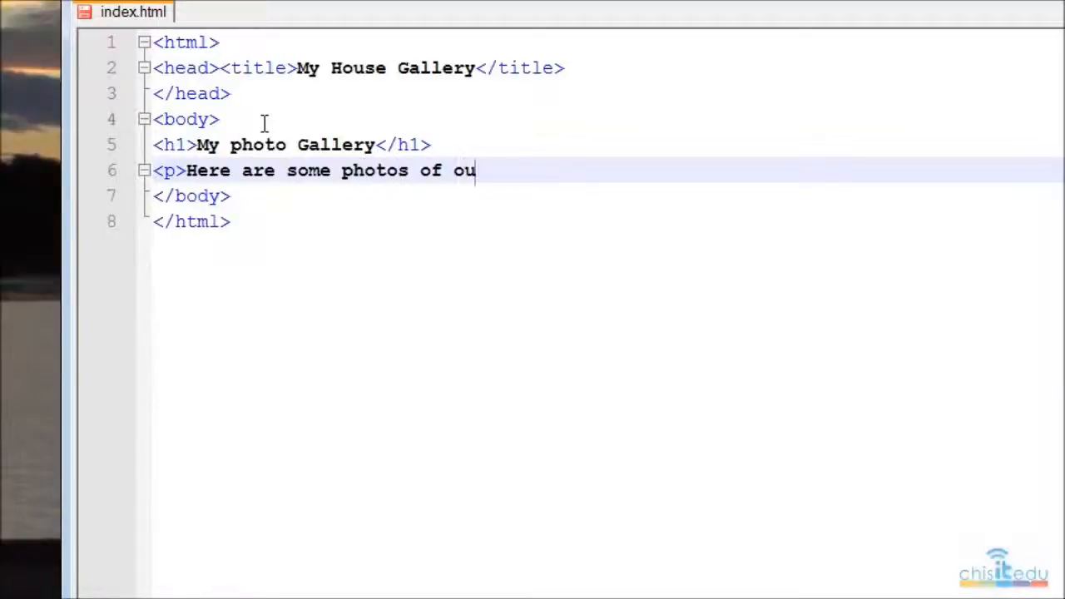
type("r house be")
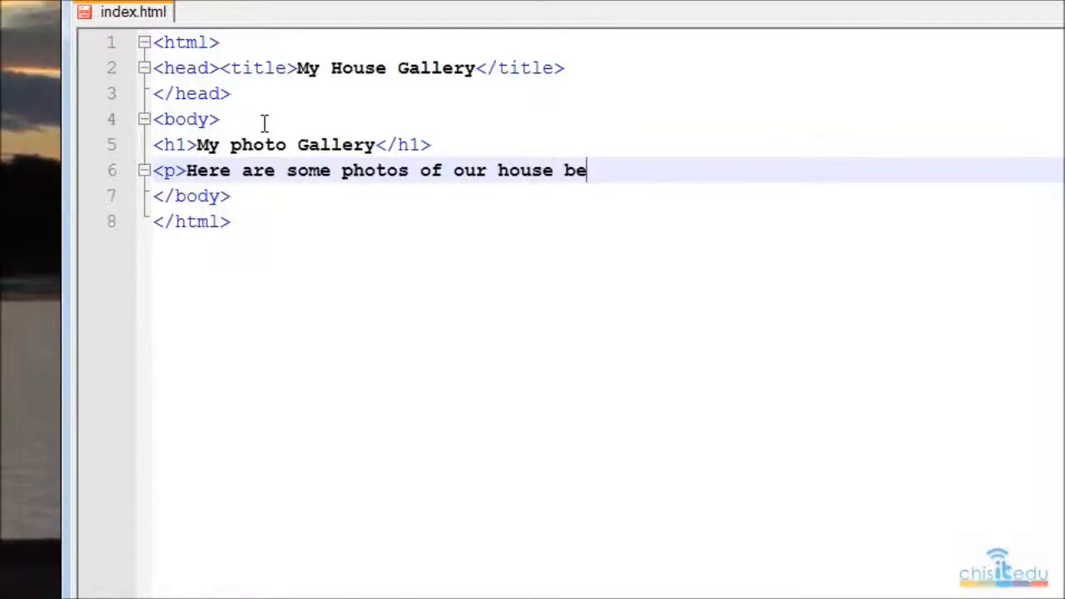
type("ing built")
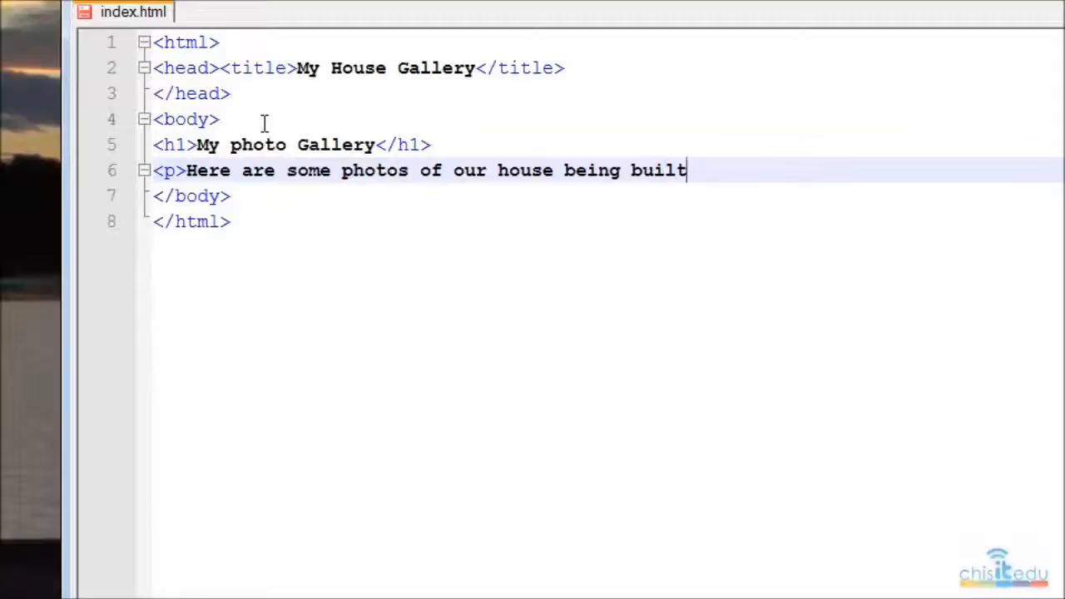
type("</p>")
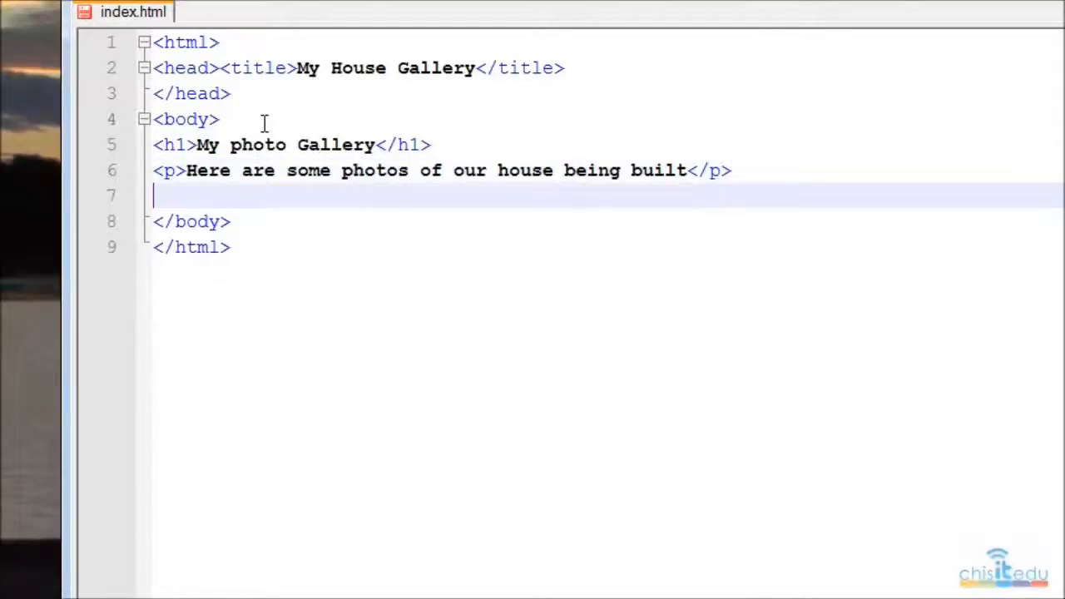
- Start a table with a row and a cell holding the beginning of an img src=" tag
type("<table>")
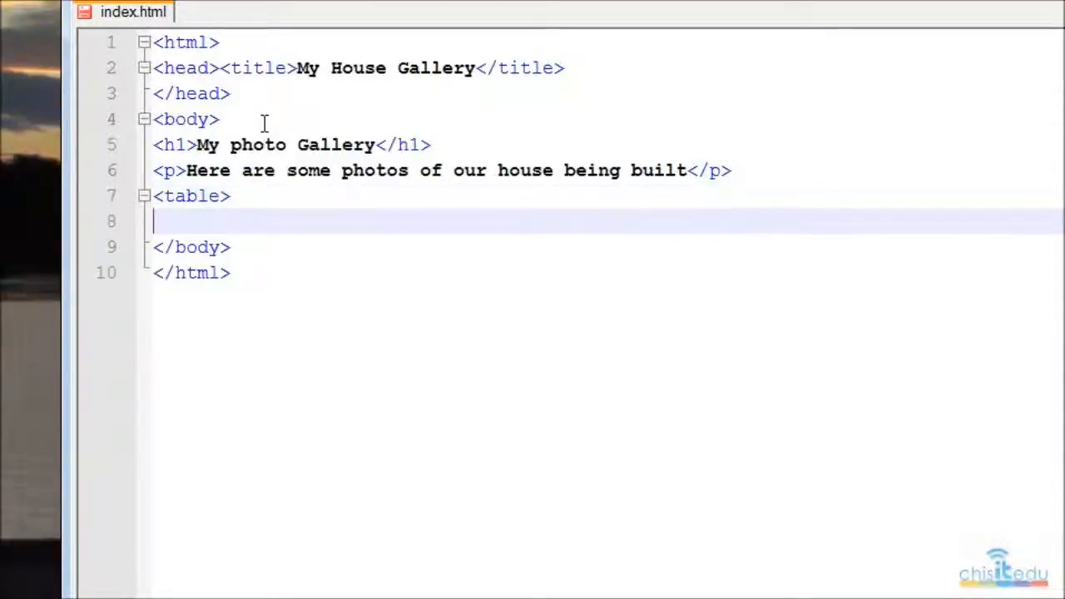
type("<tr")
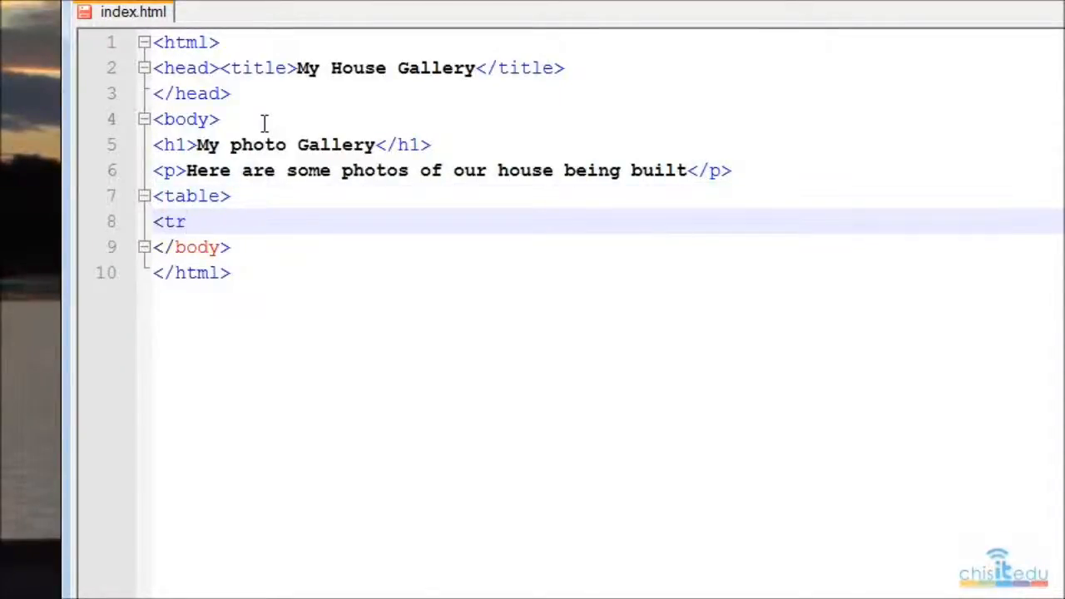
type(">")
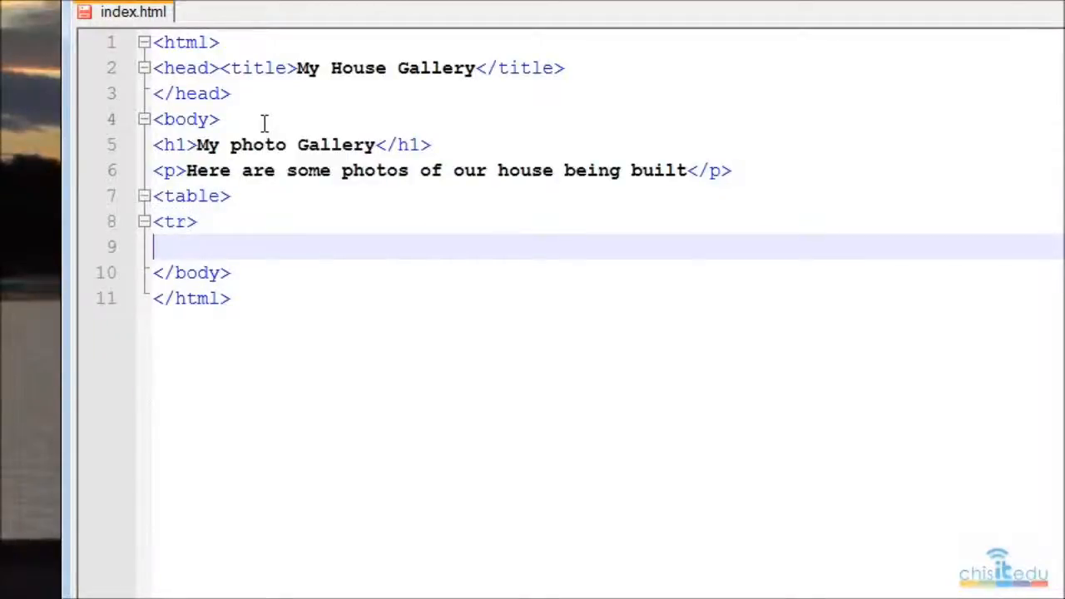
type("<td")
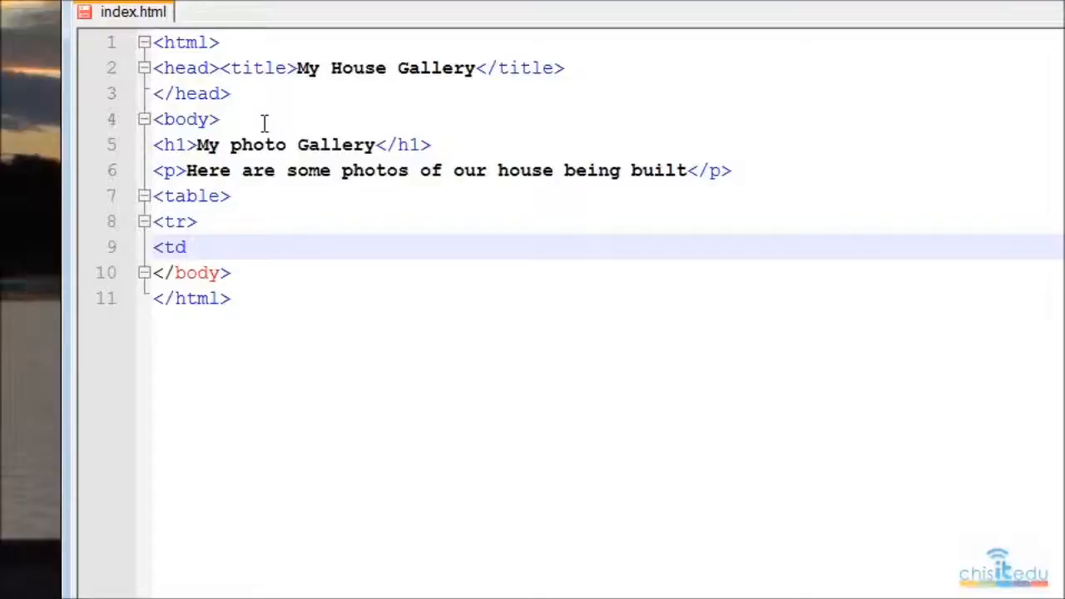
type(">")
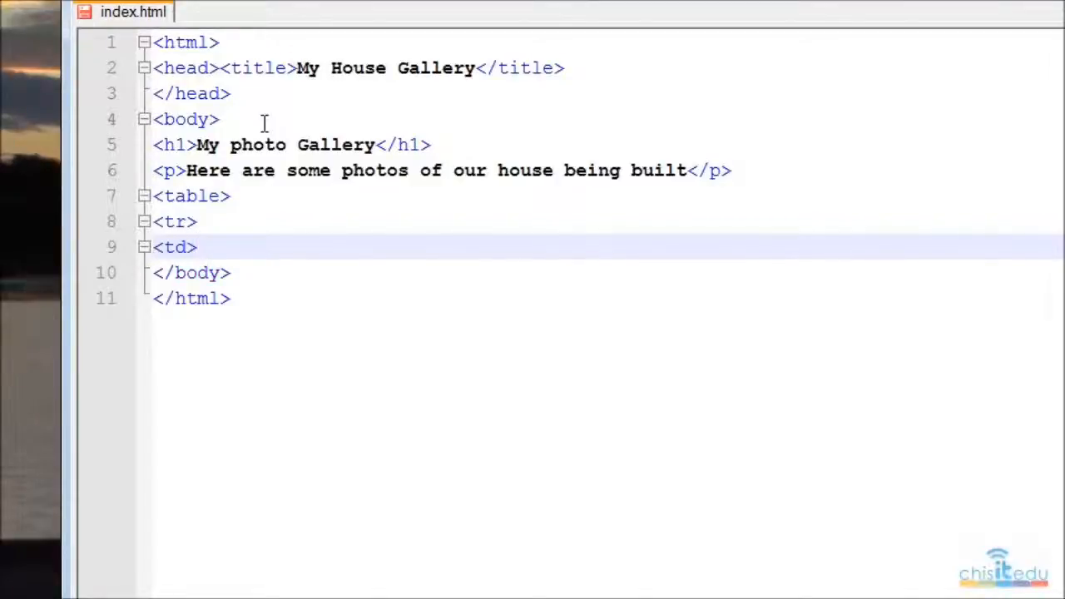
type("<")
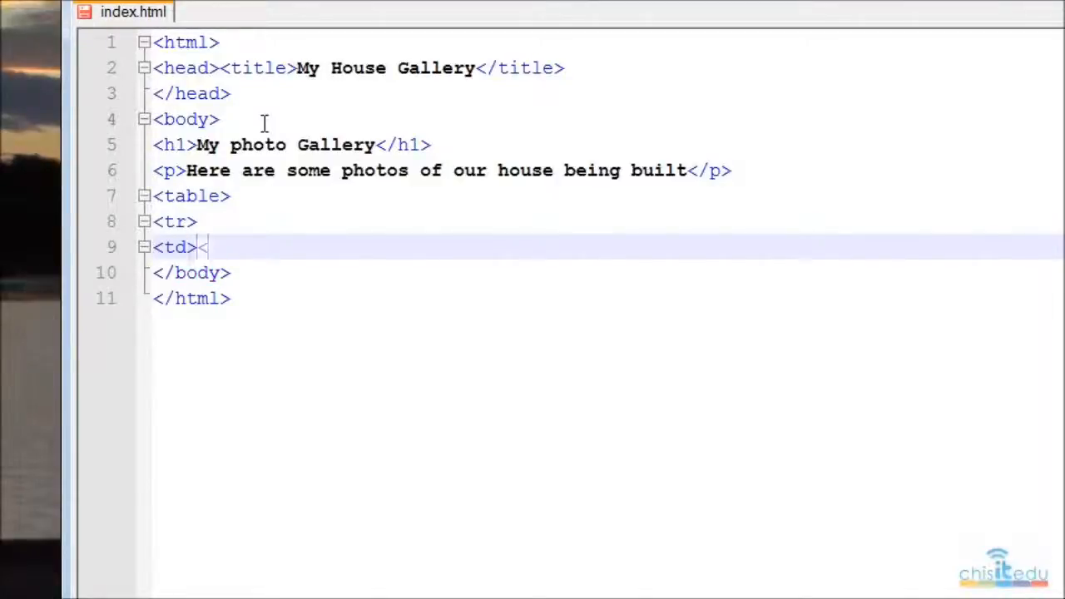
type("img")
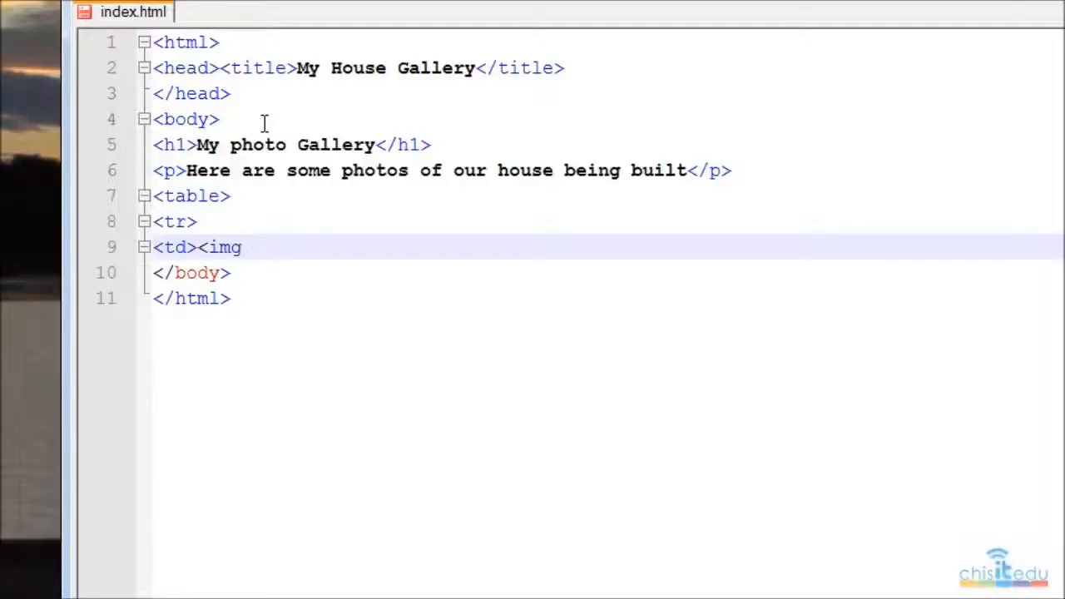
type("src")
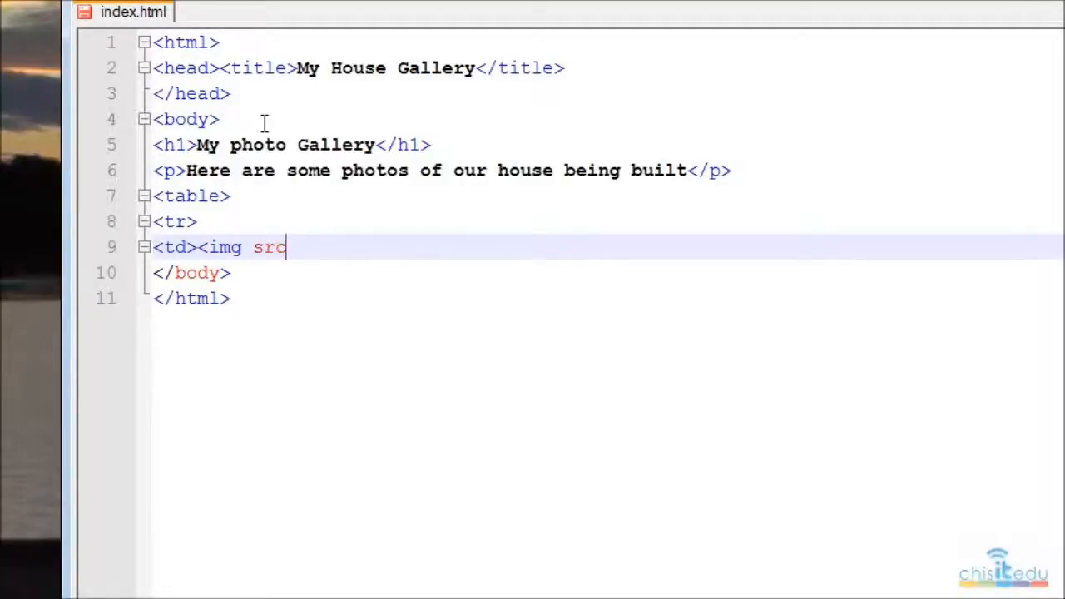
type("=")
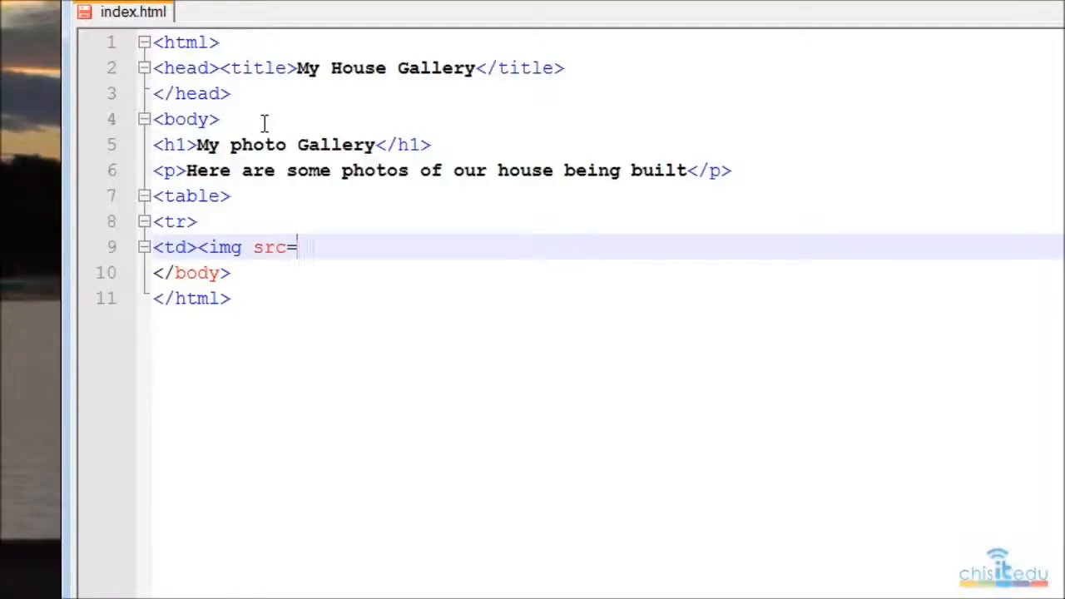
type("\"")
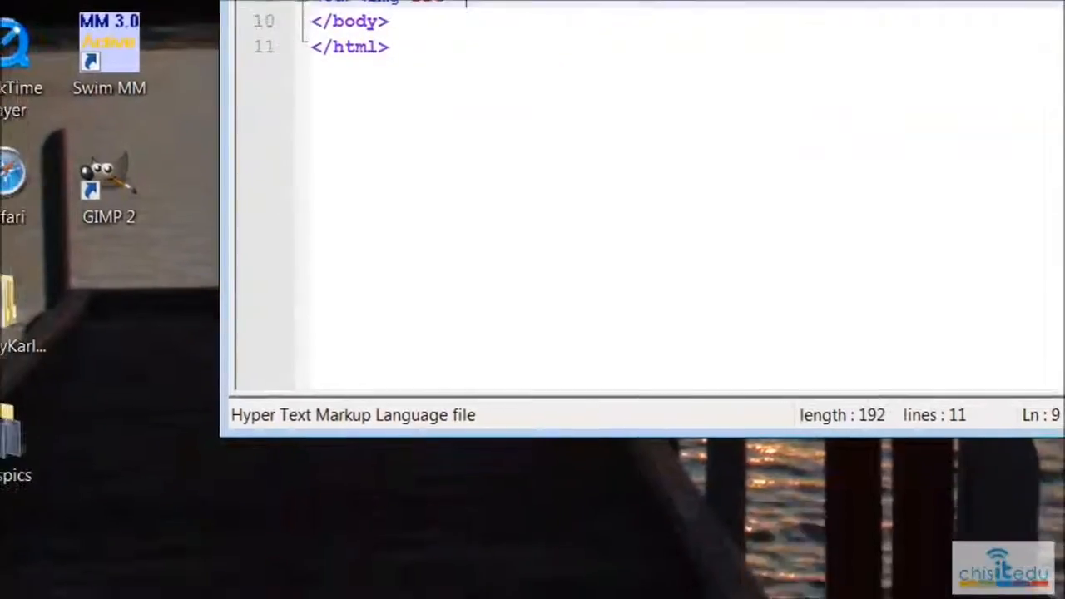
left_click(127, 573)
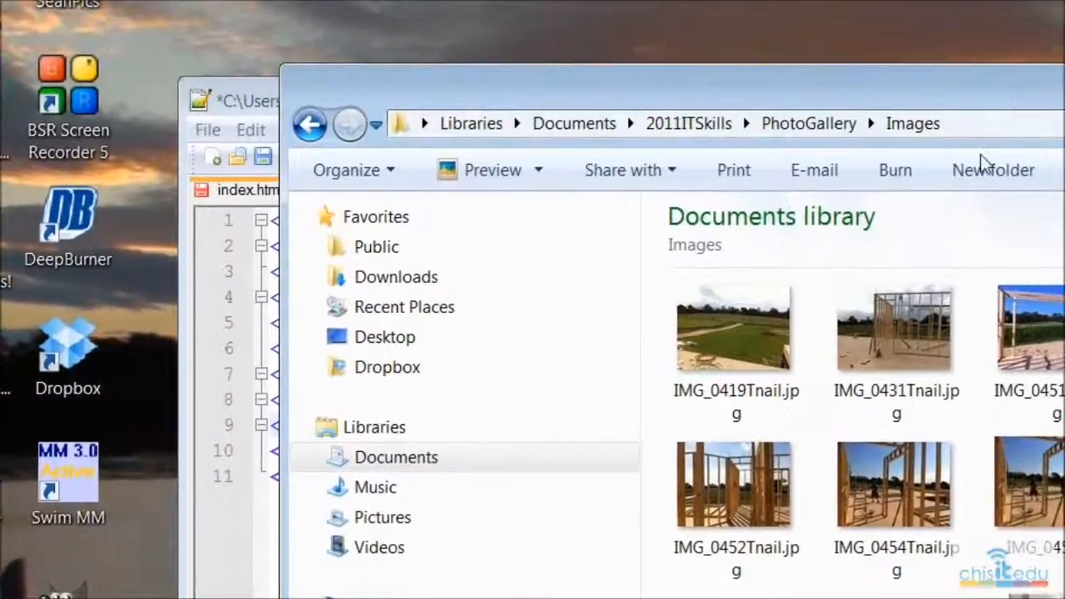
left_click(736, 326)
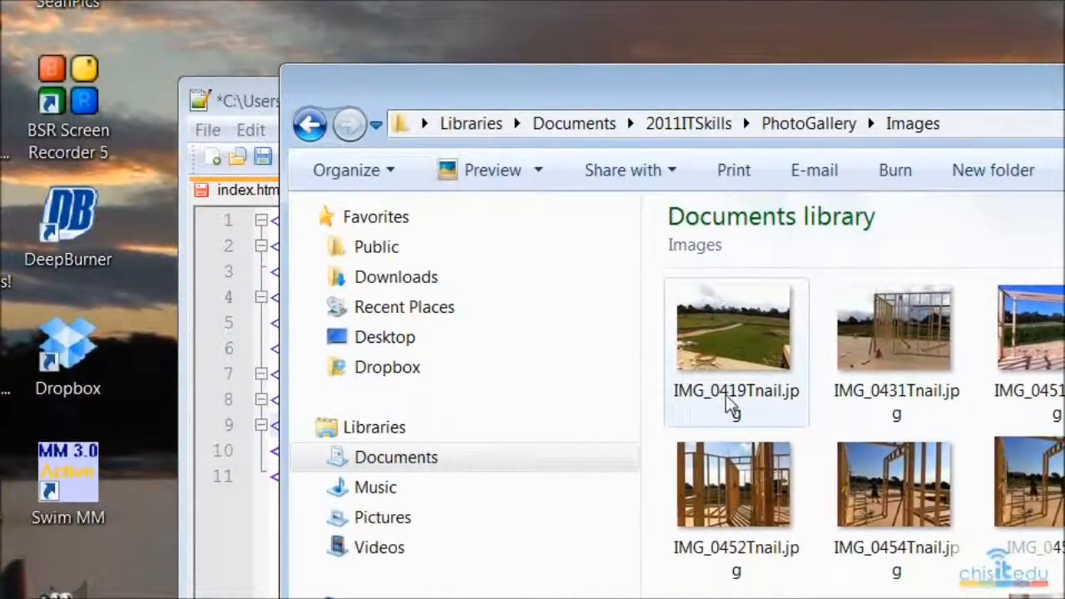
right_click(736, 329)
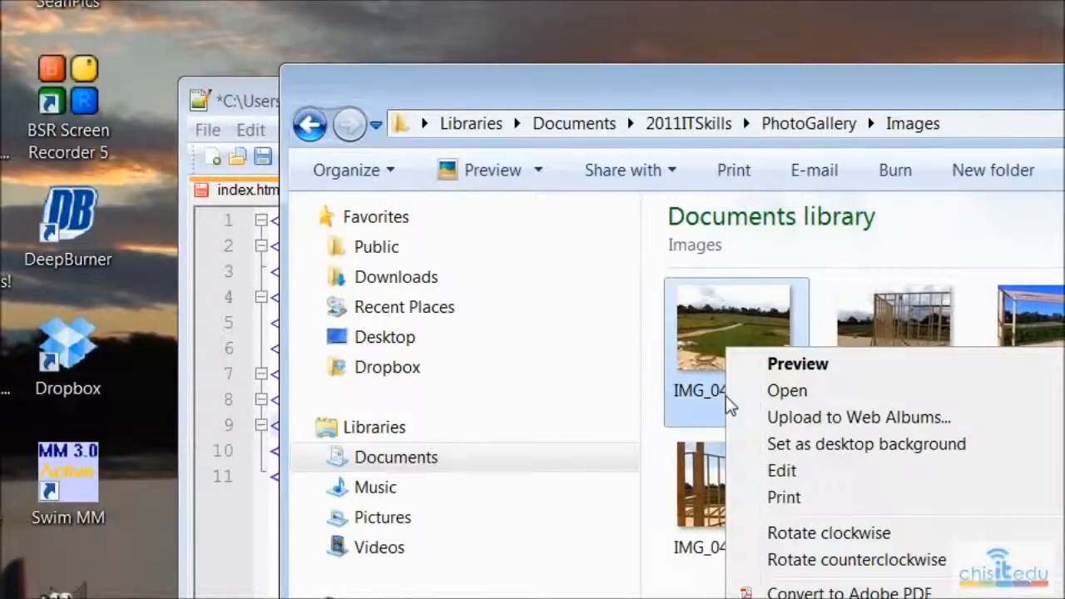
scroll("down", 3)
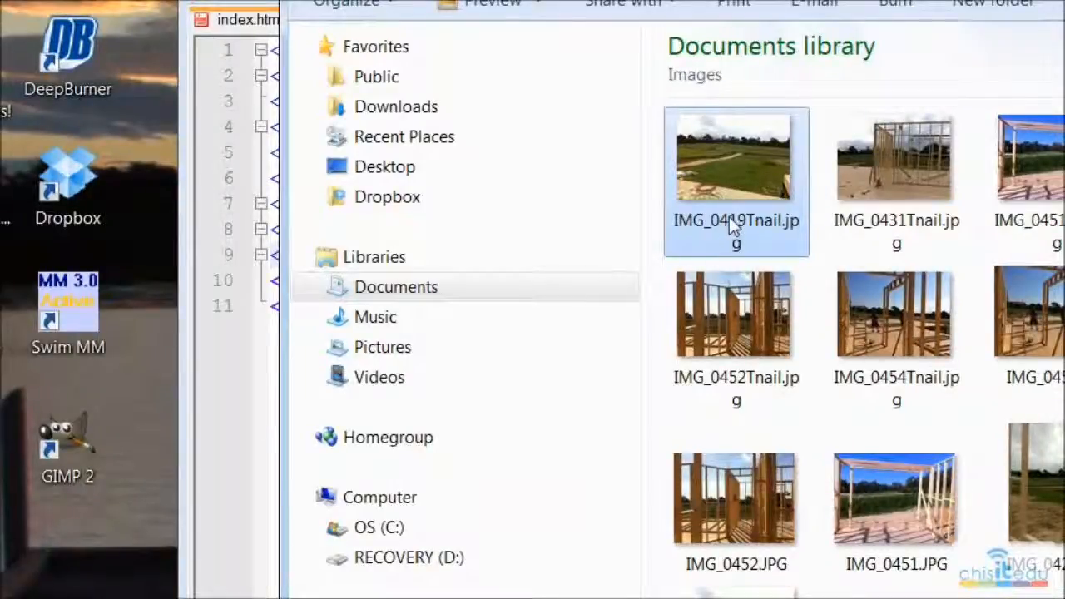
right_click(735, 220)
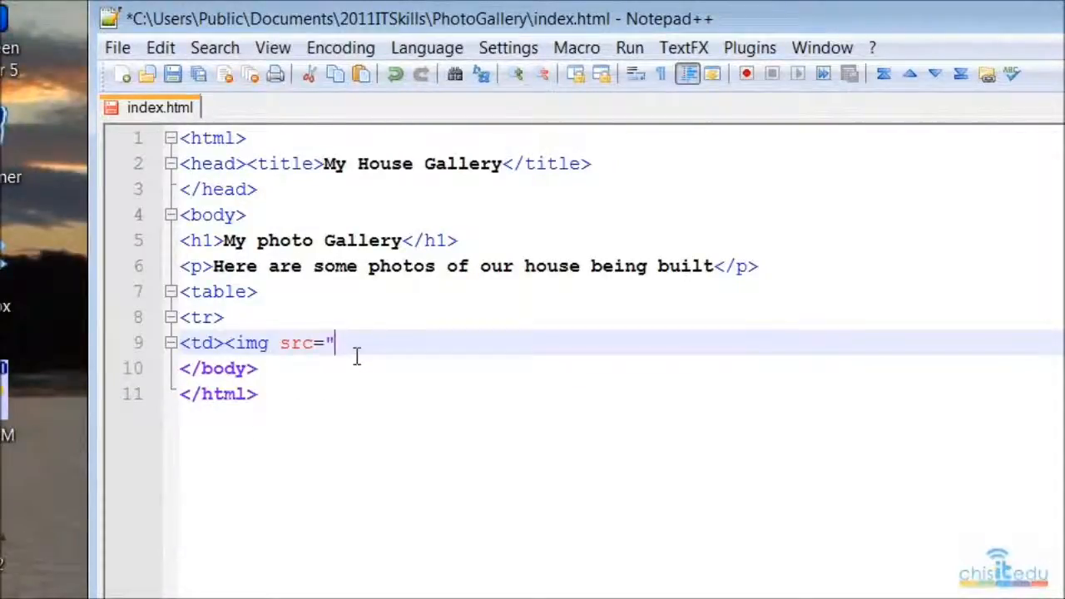
- Point the first cell's image to Images/IMG_0419Tnail.jpg and close the cell with </td>
type("IMG_0419Tnail")
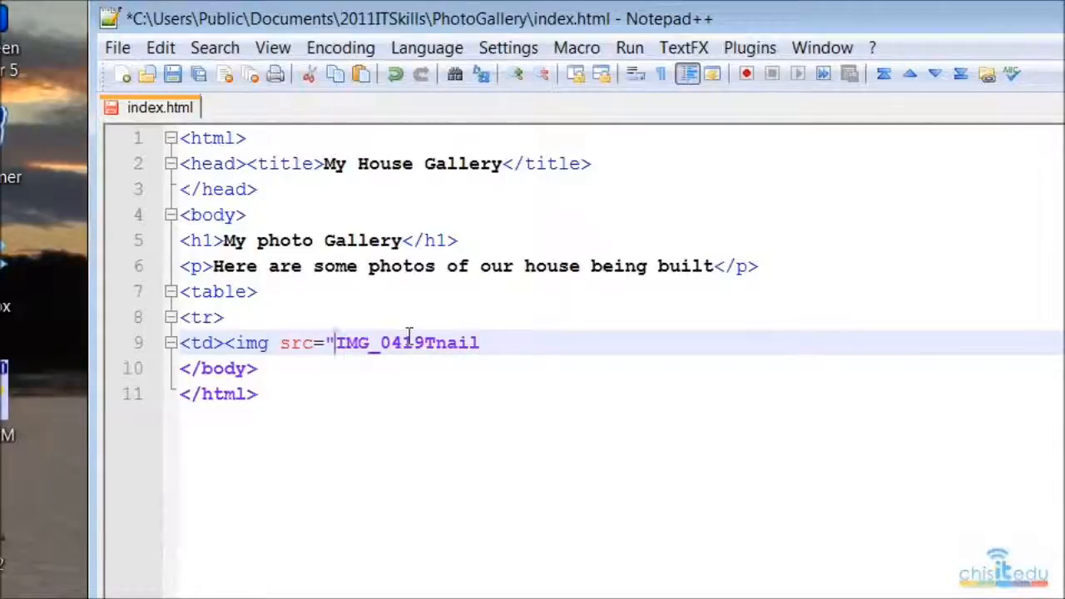
type("I")
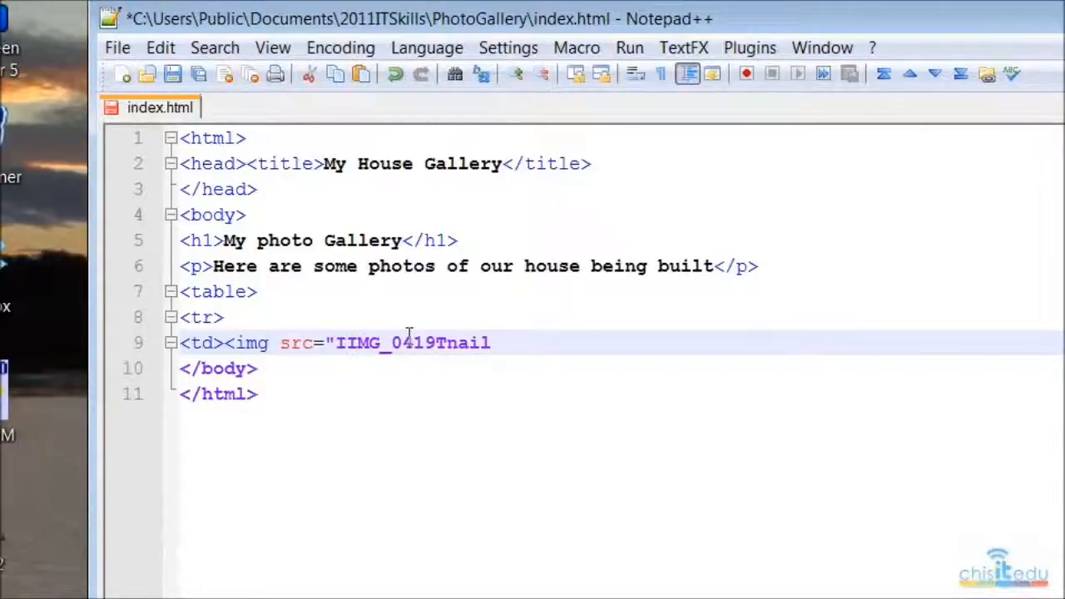
type("Images/")
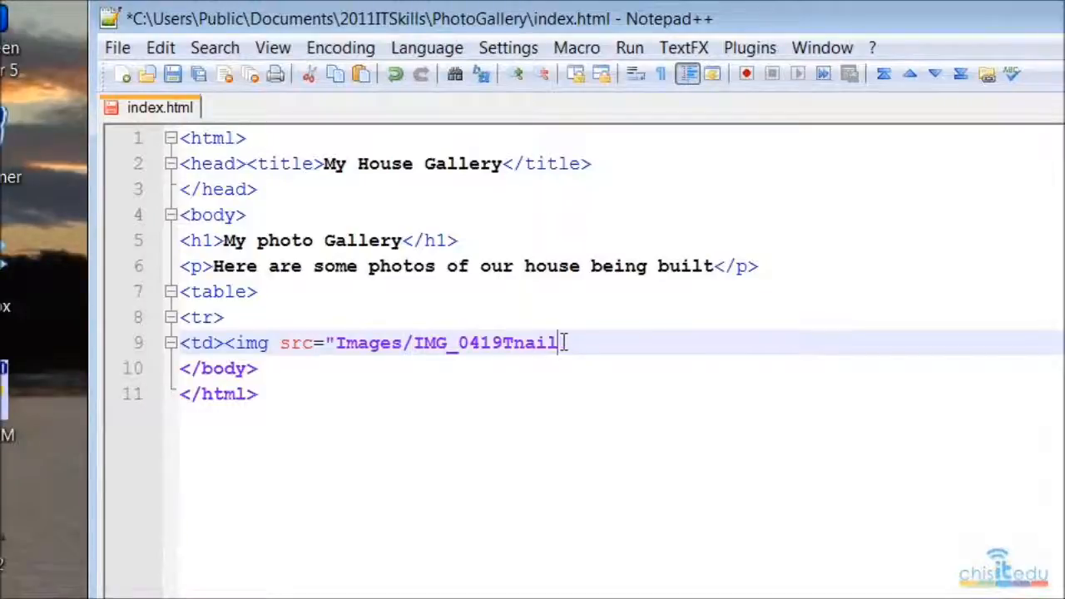
type(".jpg")
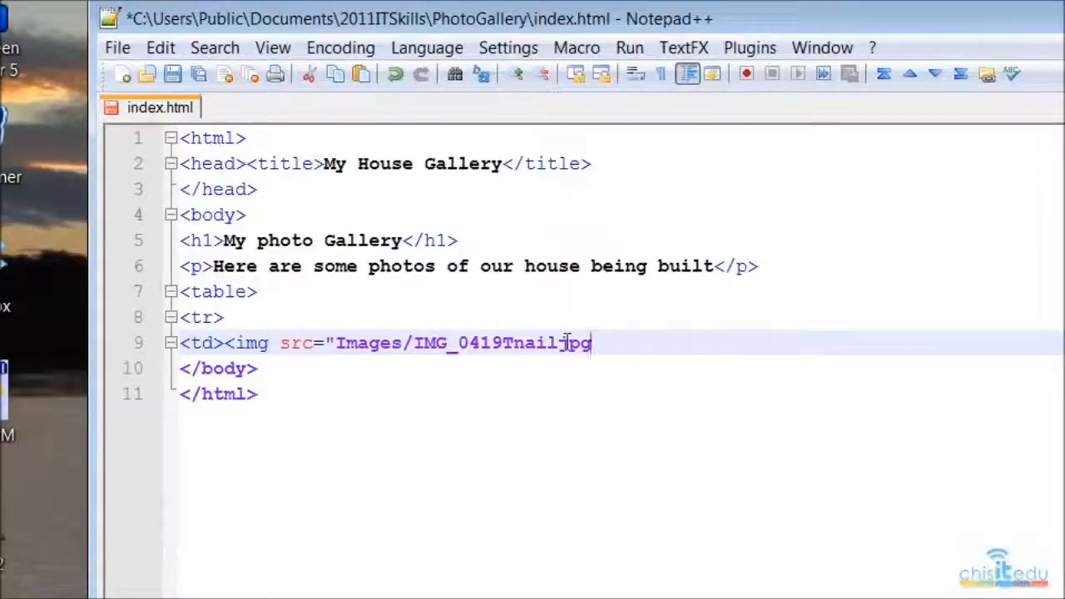
type("\"")
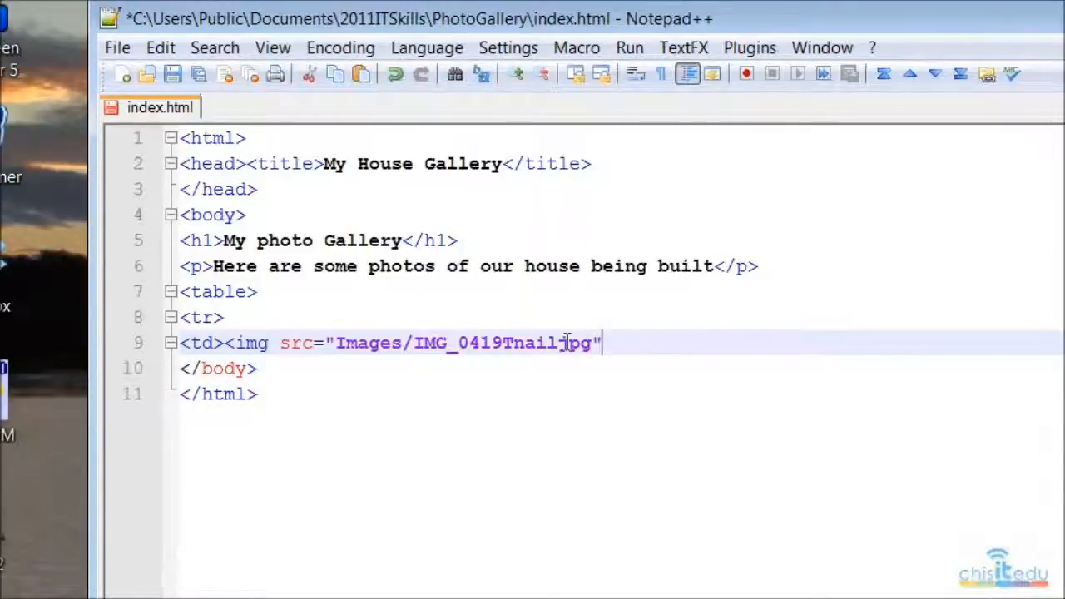
type("><")
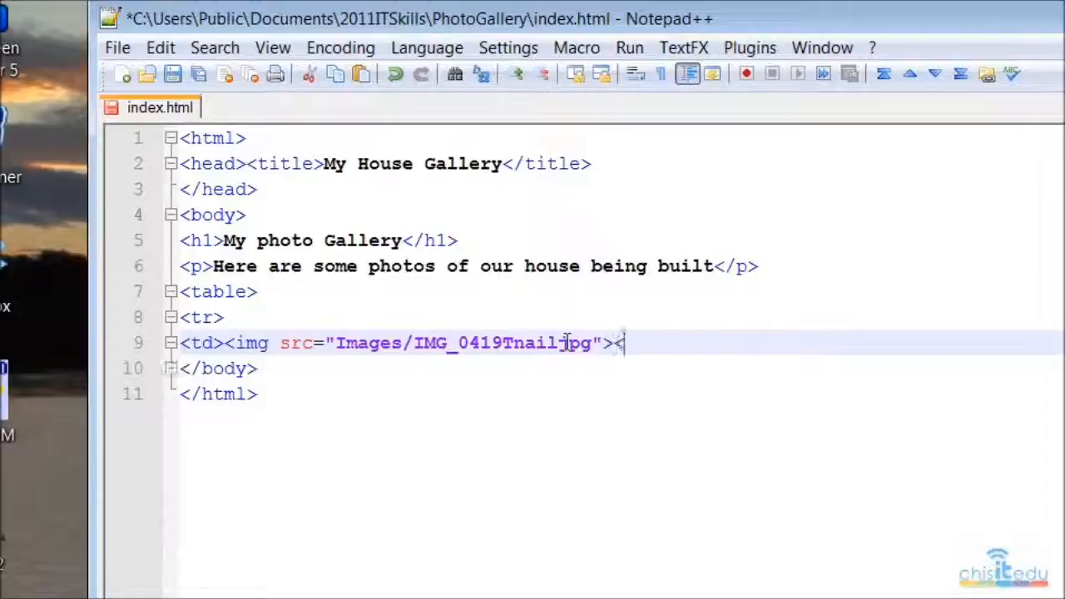
type("/")
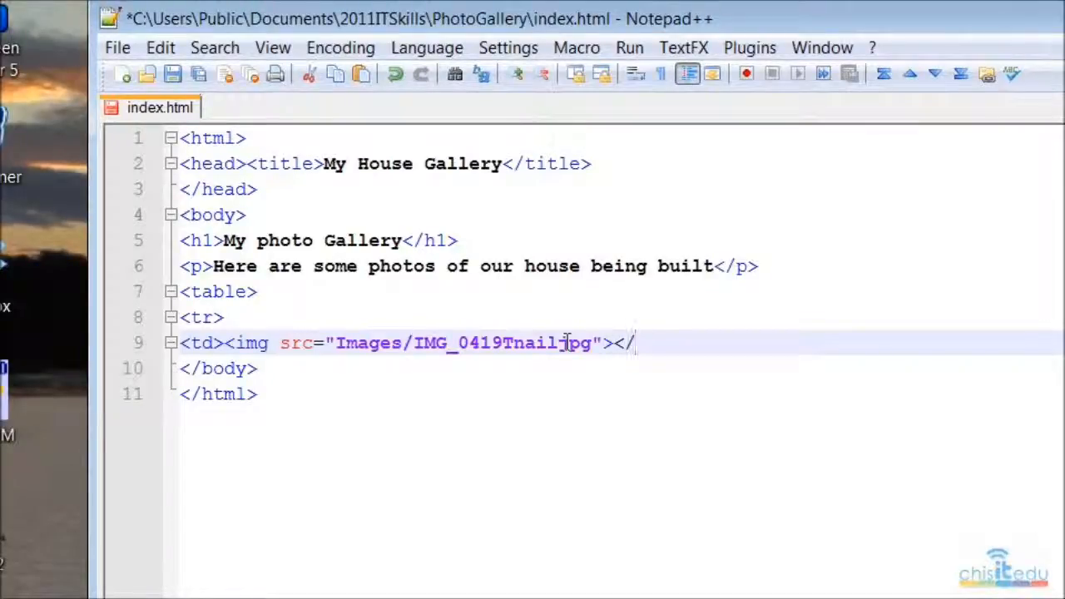
type("td>")
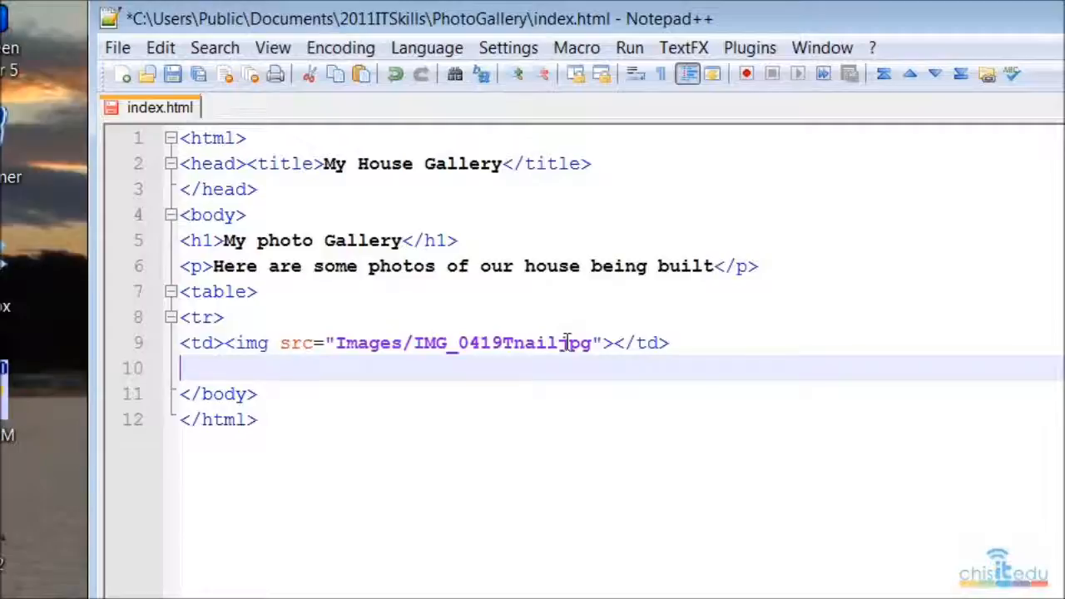
- Begin a second cell with an img tag whose source starts Images/IMG_
type("<")
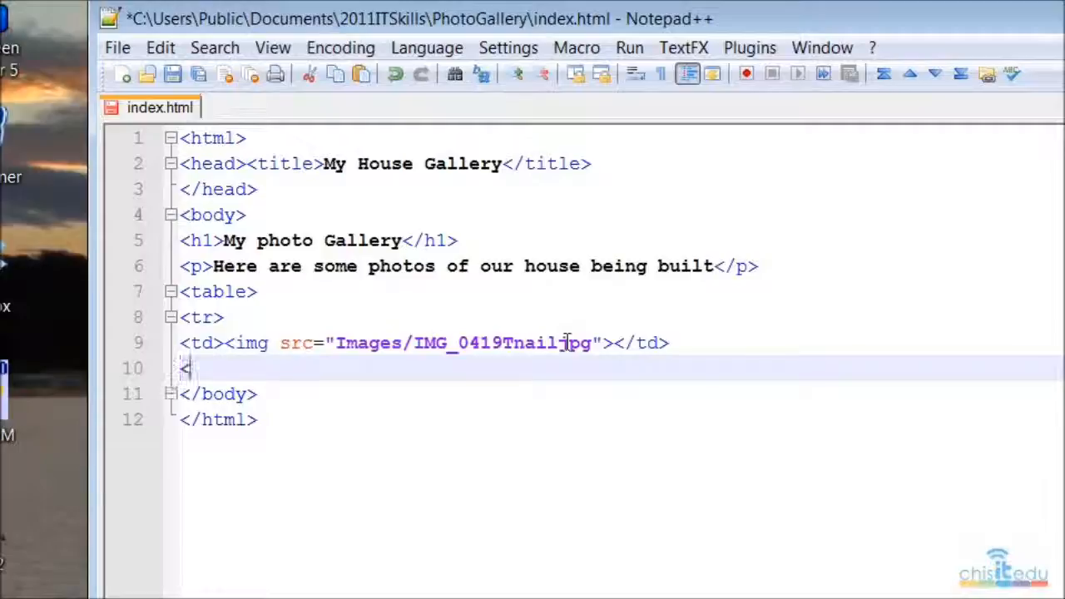
type("td")
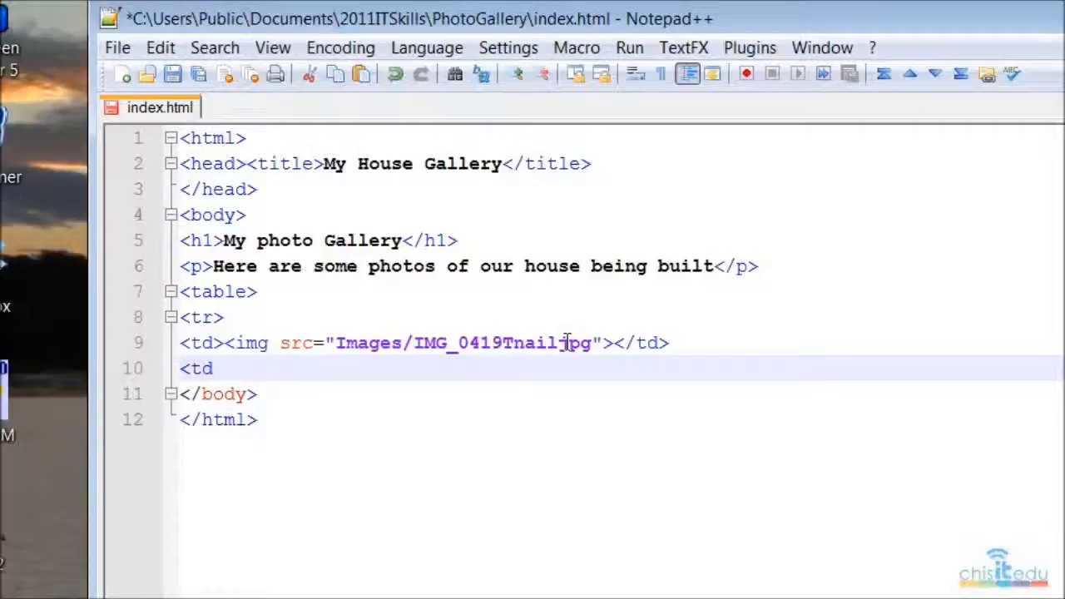
type(">i")
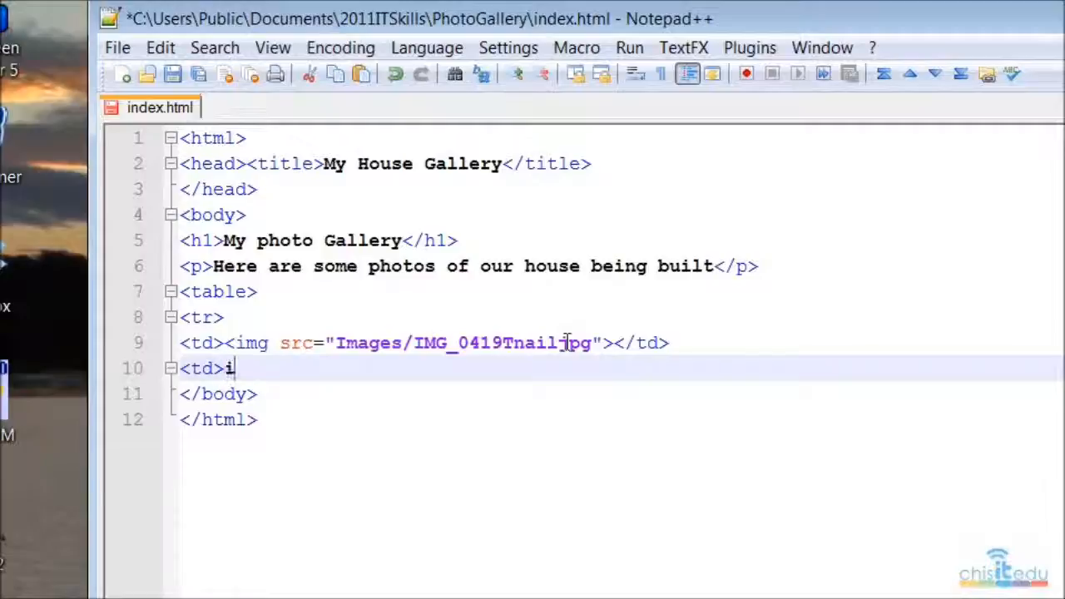
key("backspace")
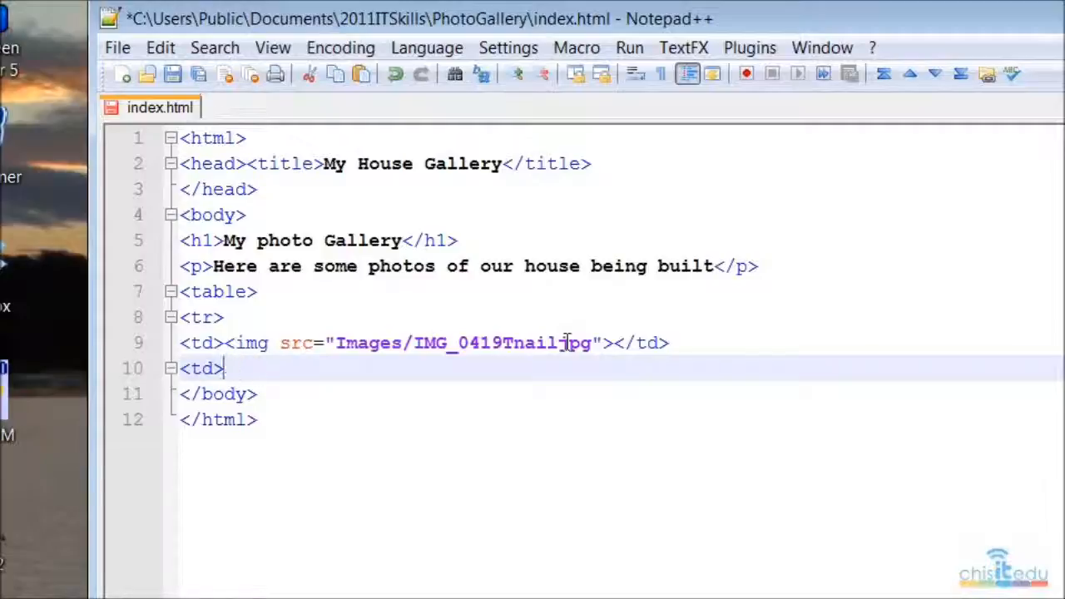
type("<img src")
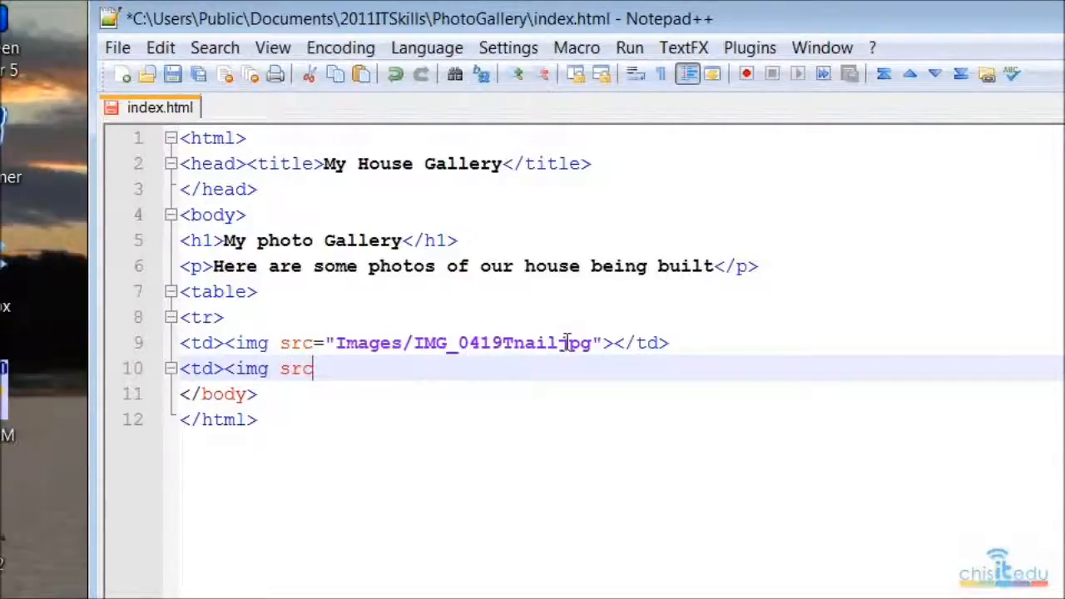
type("=")
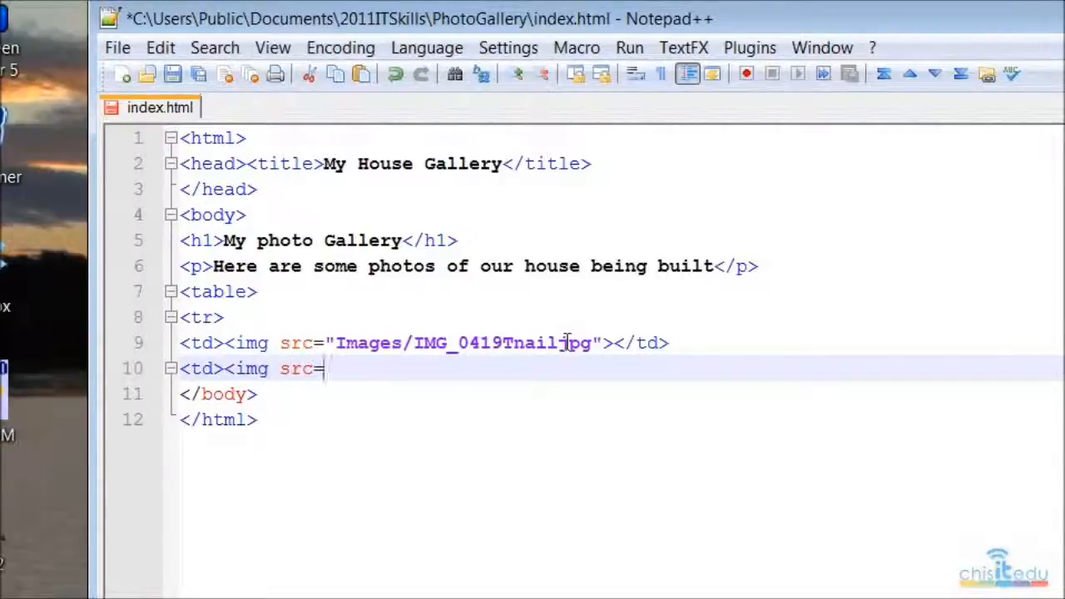
type("\"Ima")
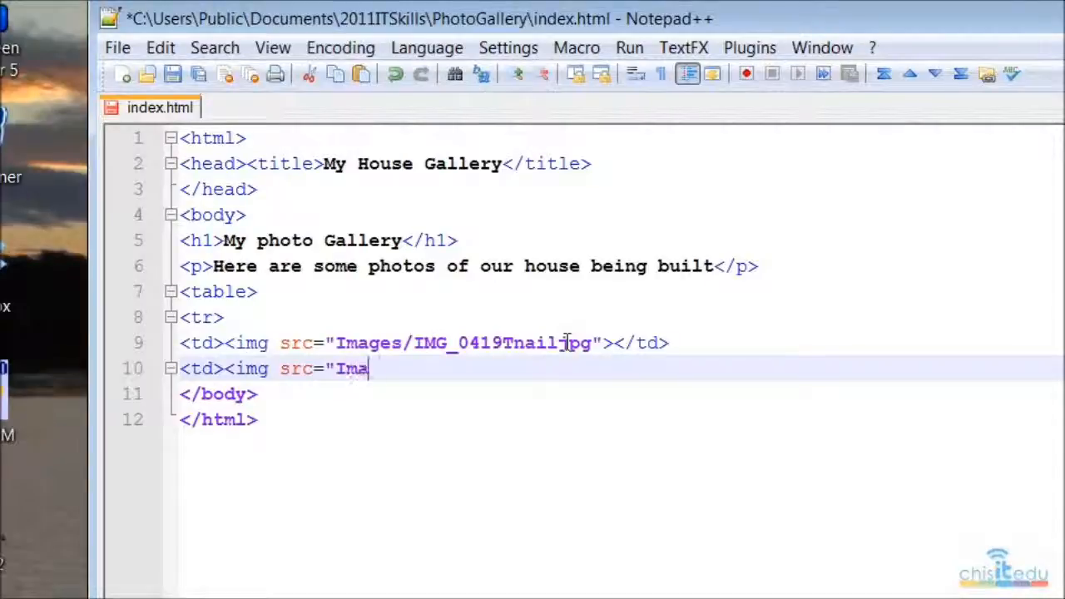
type("ges/")
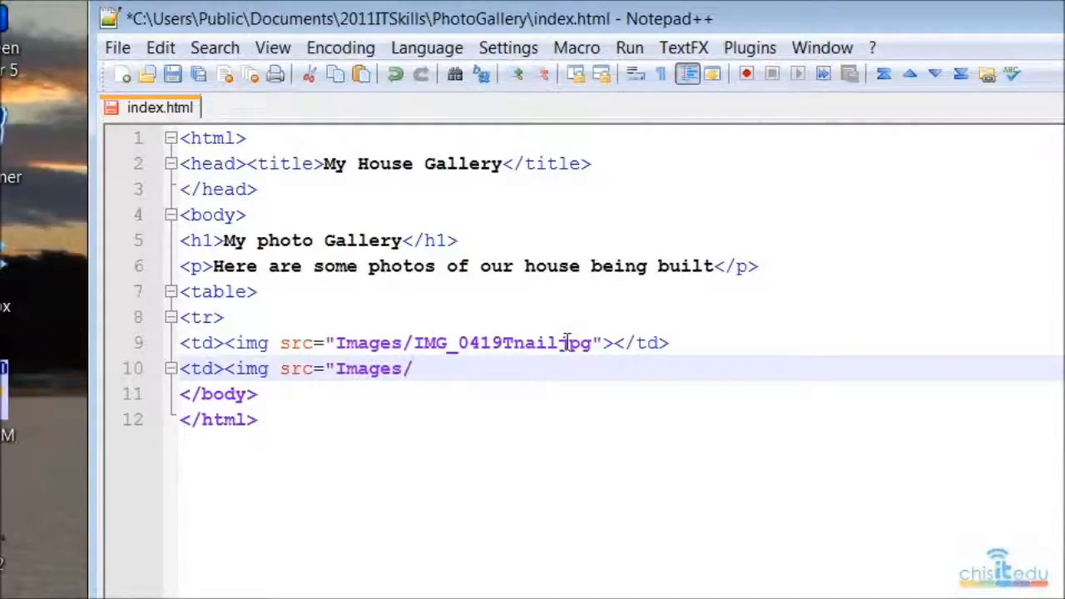
type("IMG")
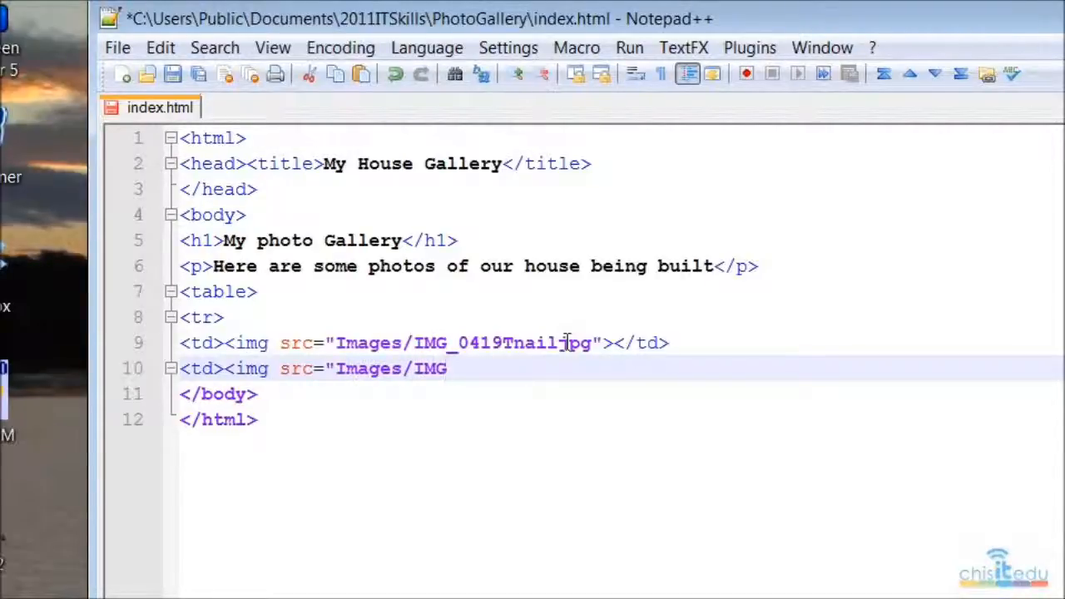
type("_")
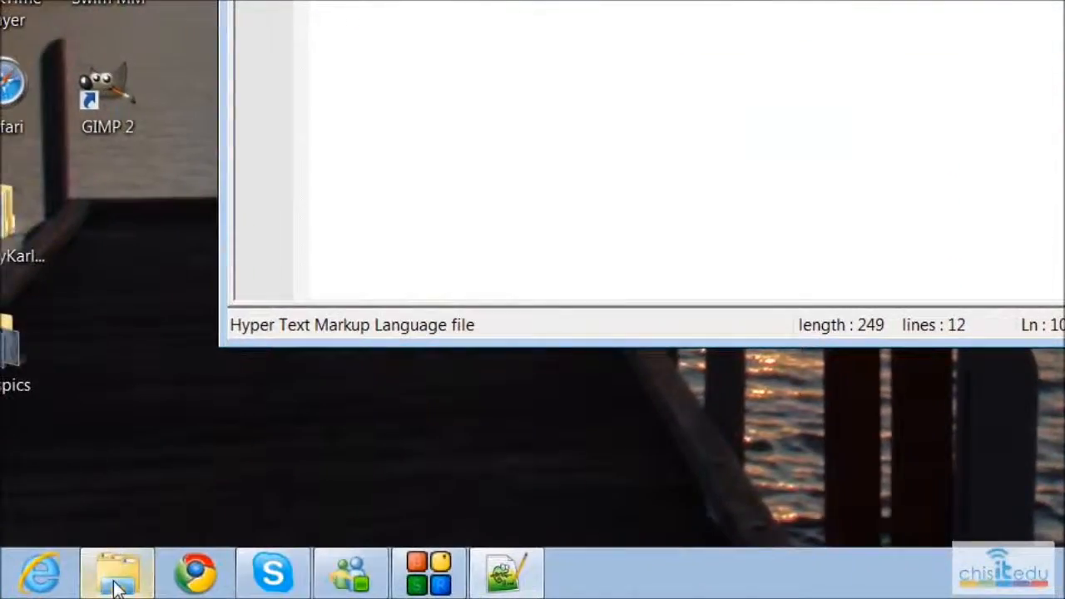
- Check the thumbnail names in Explorer and finish the second path as IMG_0431Tnail.jpg
left_click(117, 573)
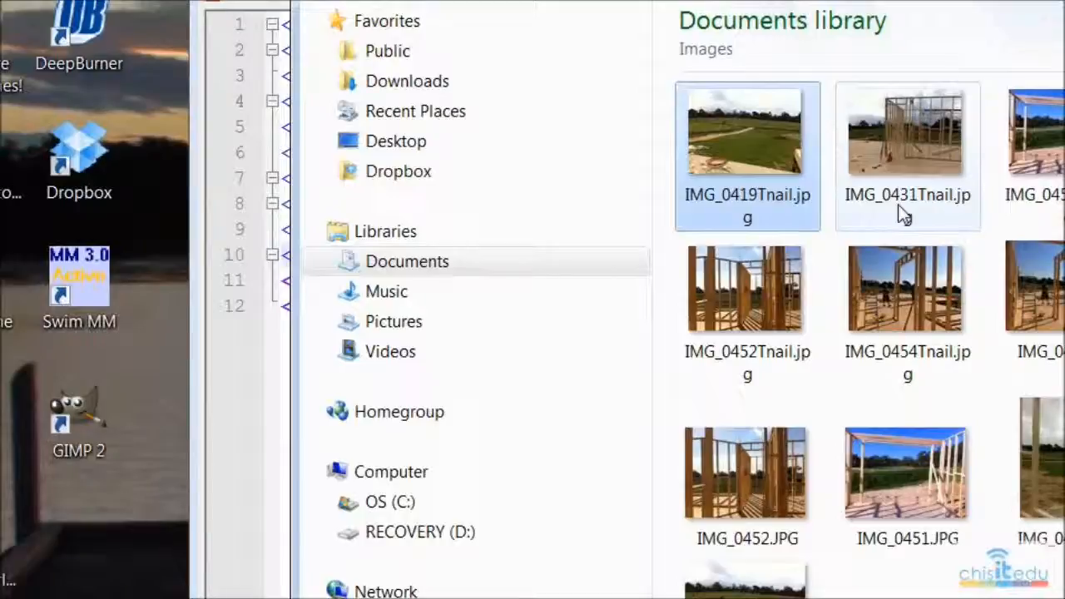
mouse_move(938, 210)
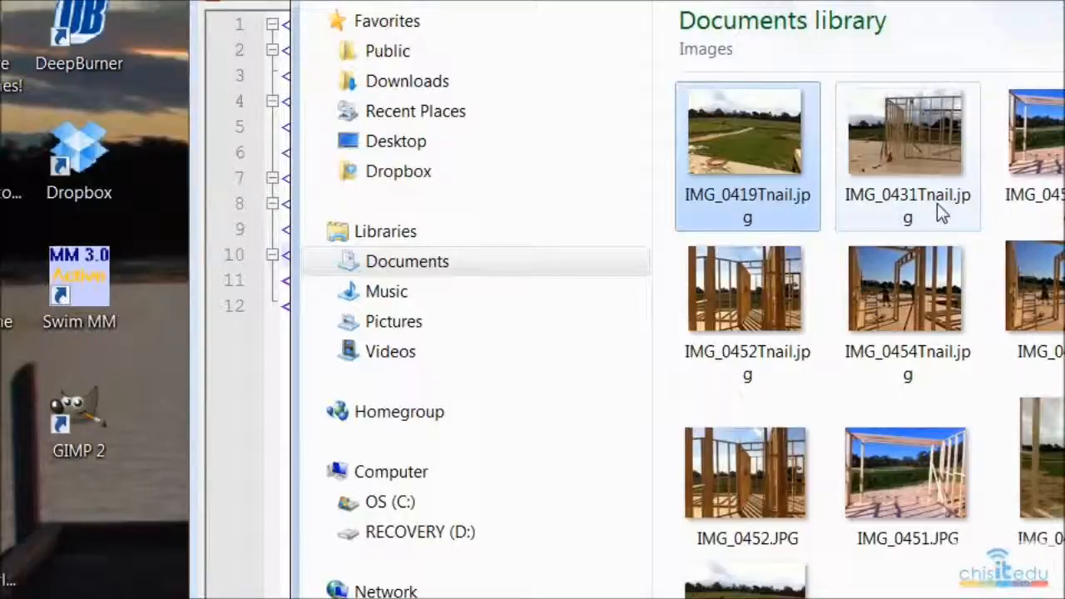
mouse_move(873, 213)
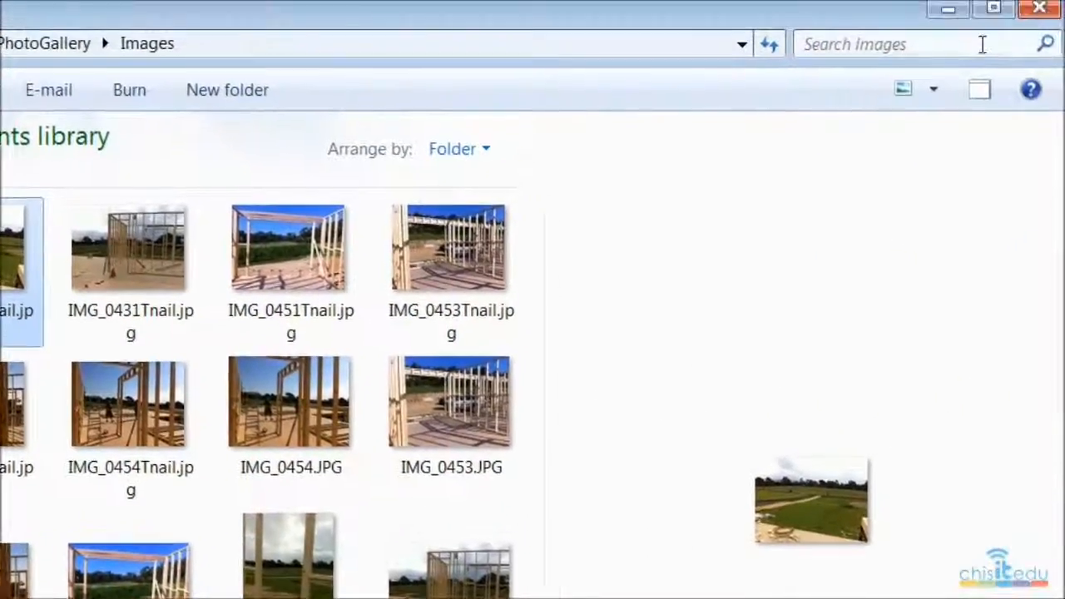
mouse_move(939, 91)
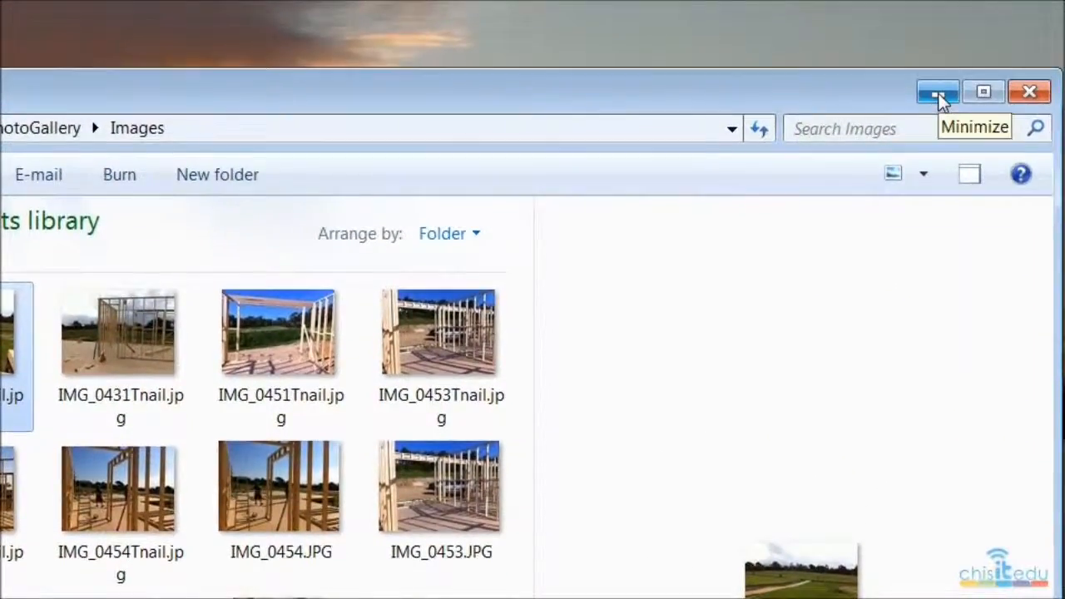
left_click(939, 92)
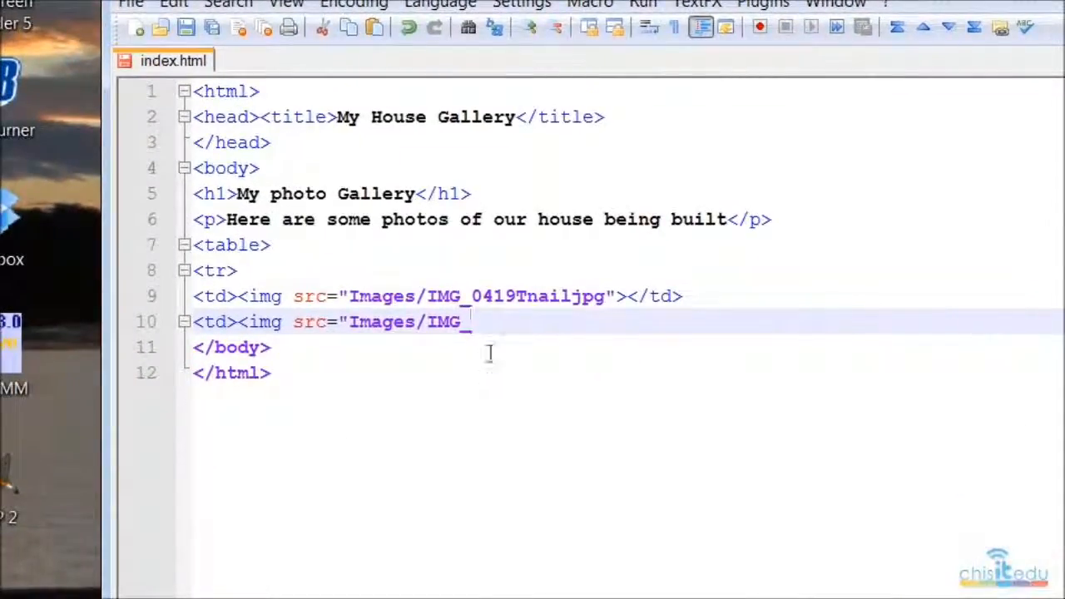
type("0")
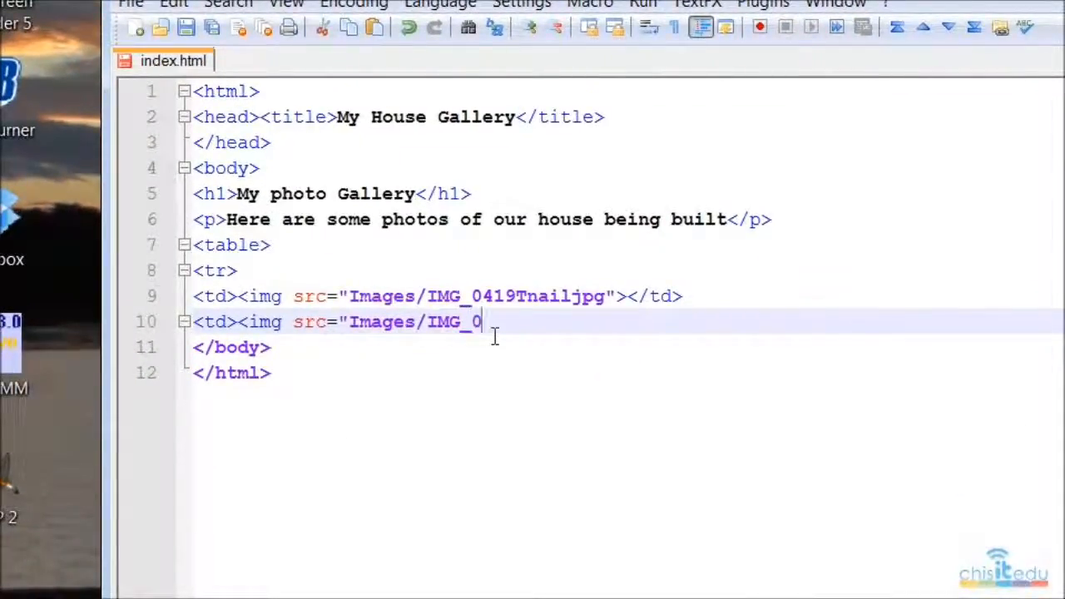
type("431")
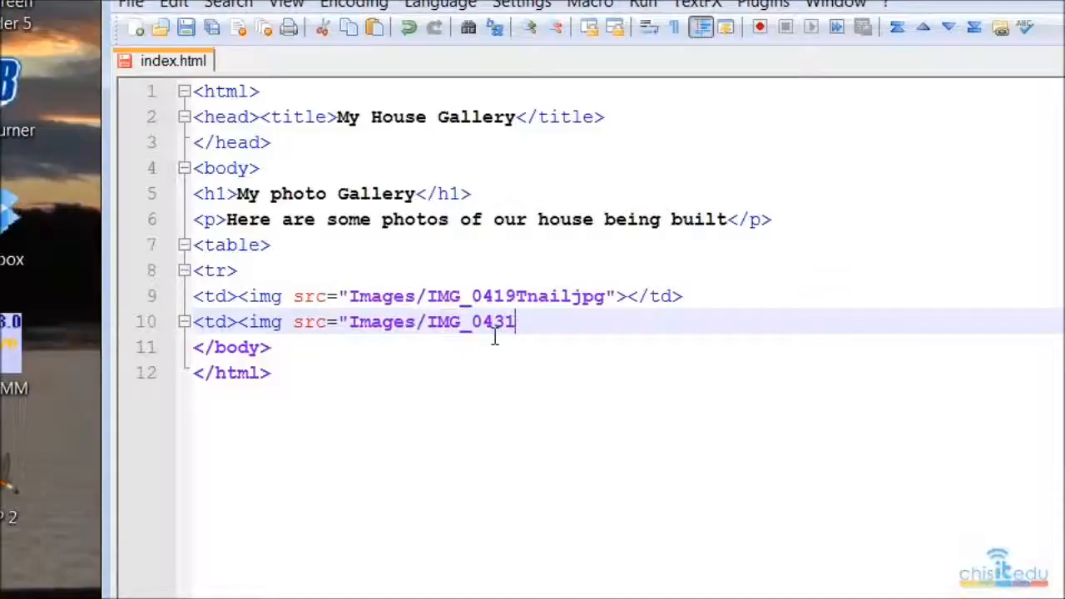
type("Tnail.")
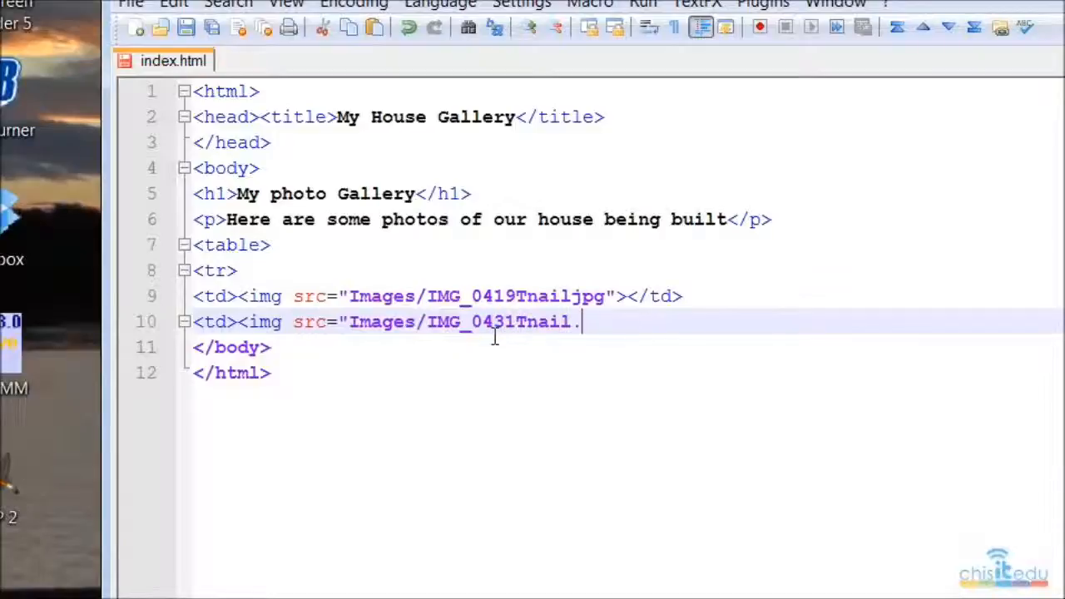
type("jpg")
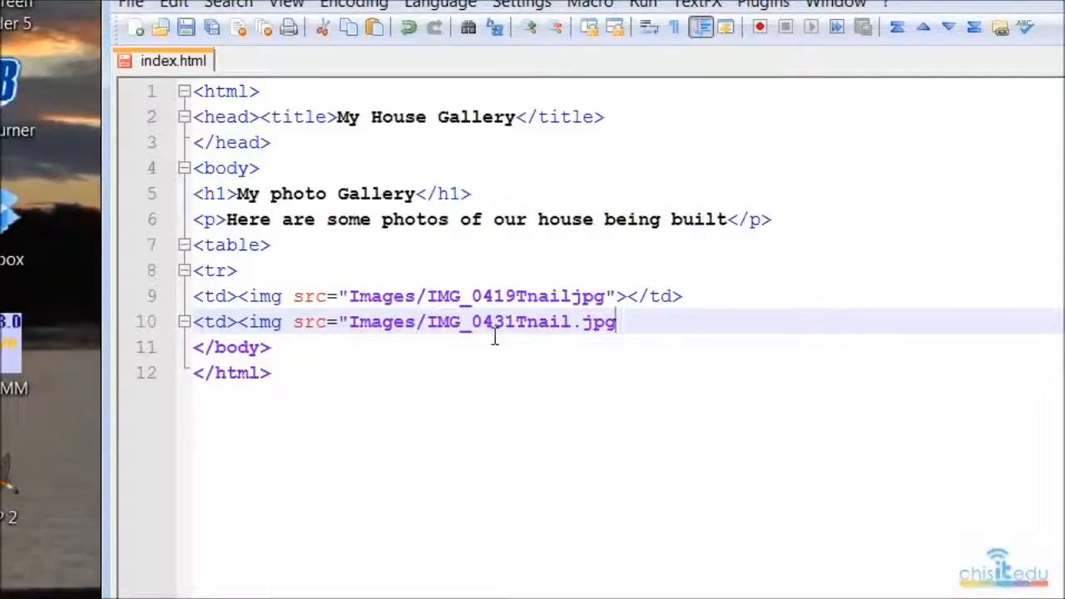
- Add the missing dot to the first image name and close the second cell with "></td>
left_click(576, 297)
type(".")
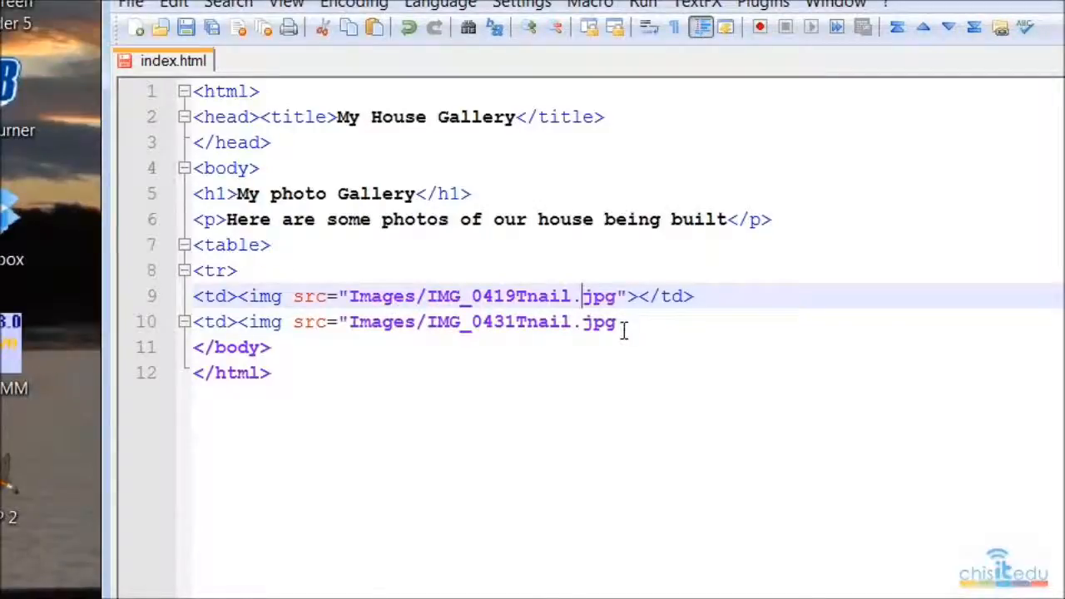
left_click(623, 323)
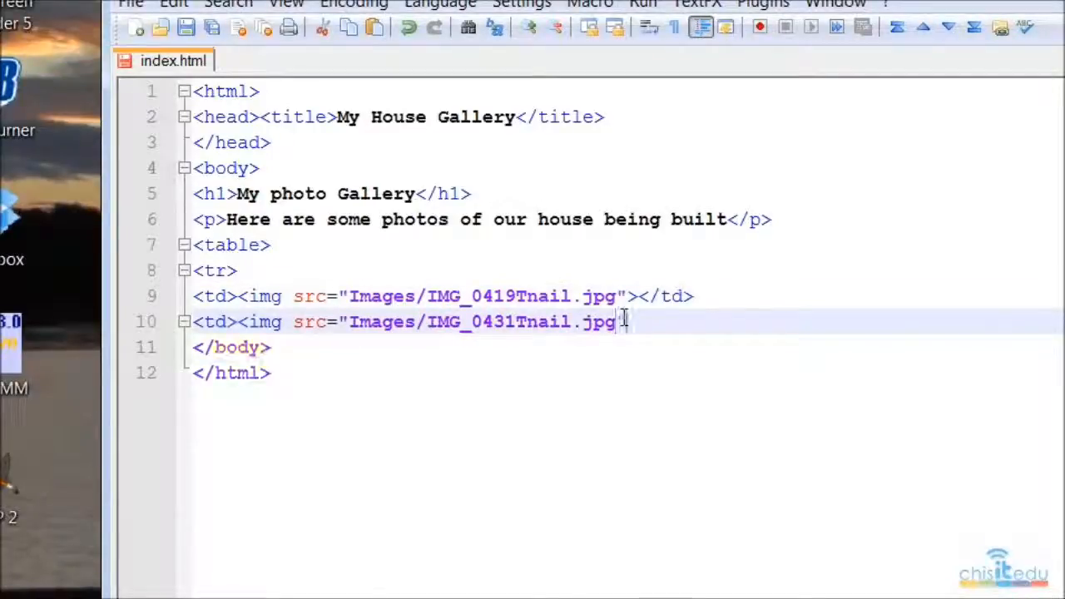
type(">")
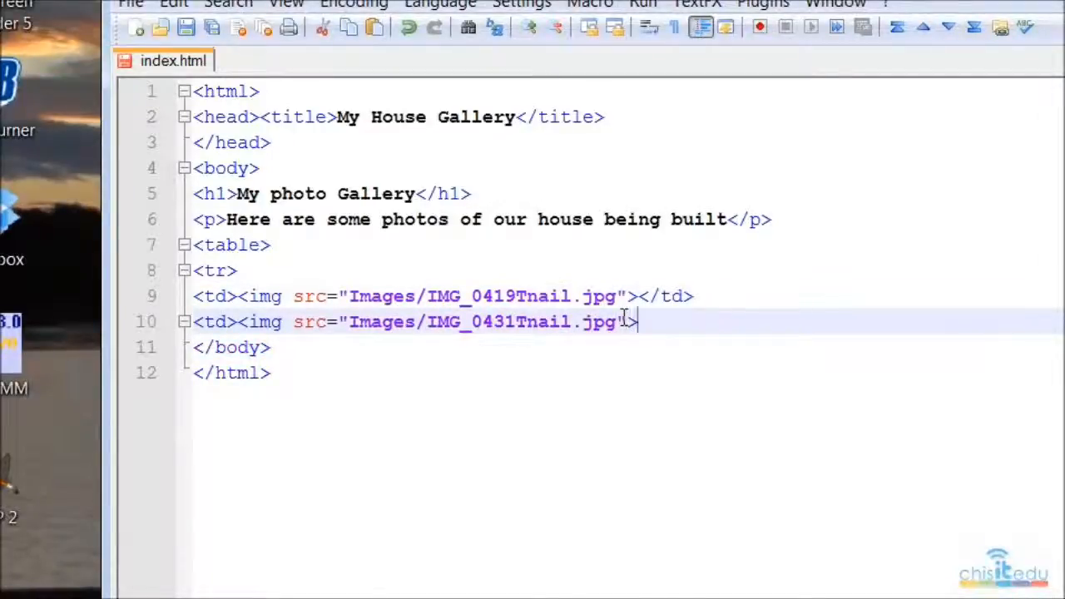
type("</t")
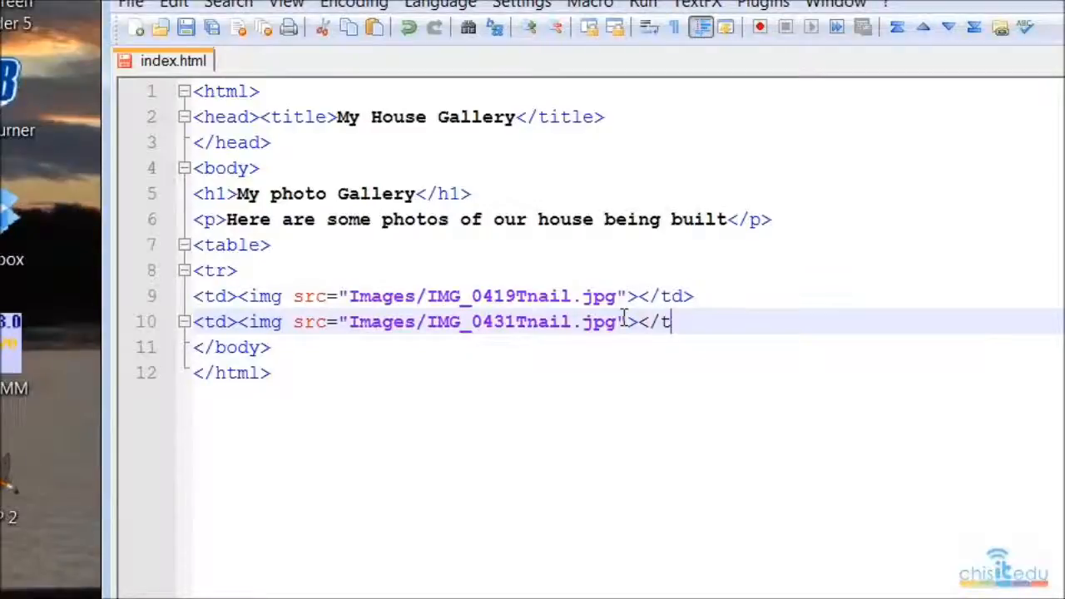
type("d>")
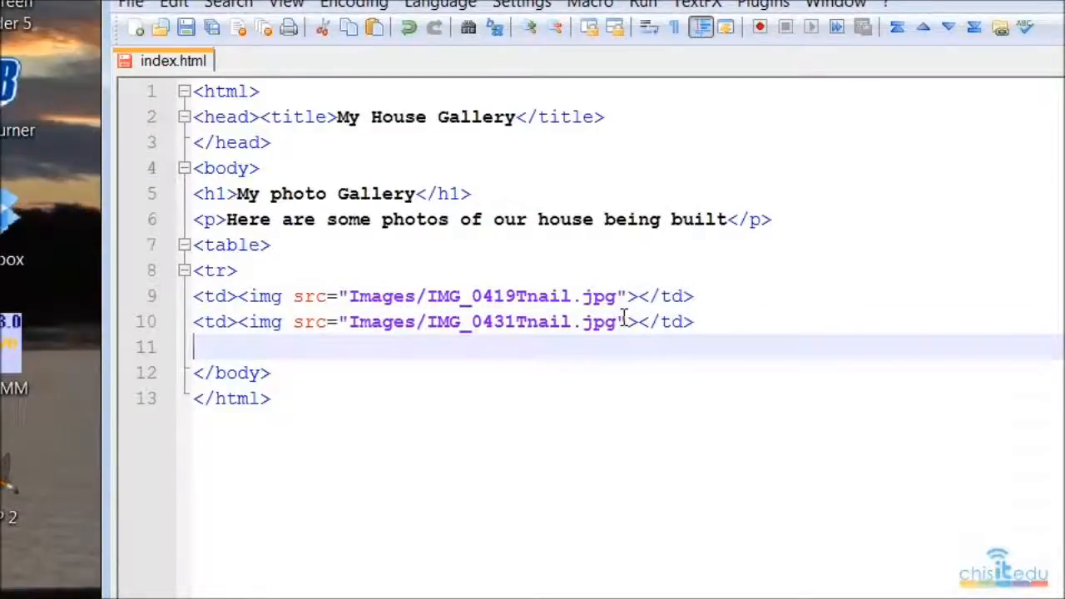
mouse_move(586, 427)
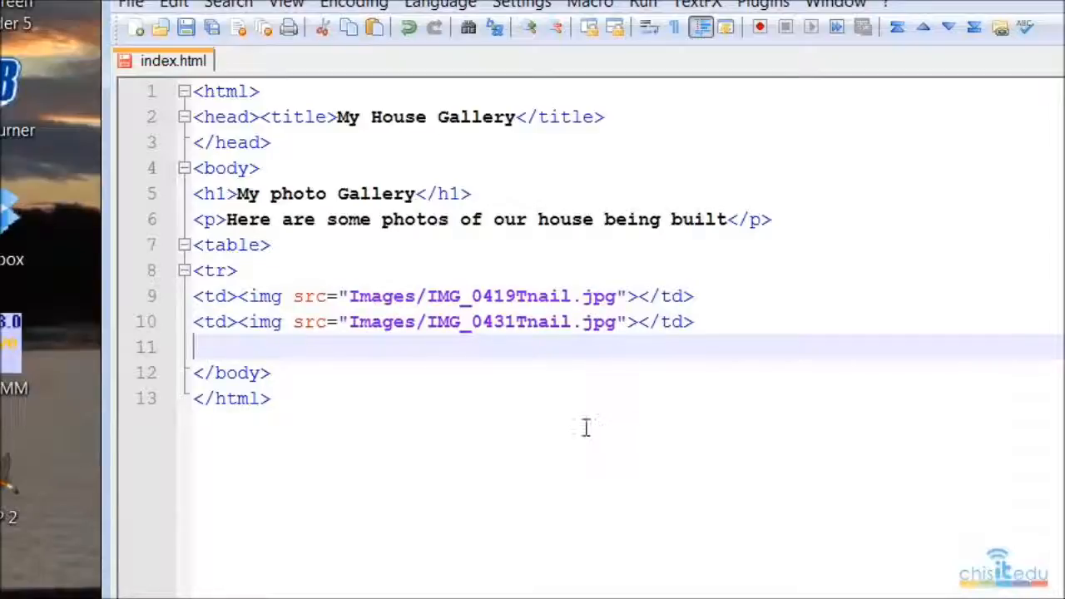
- Begin a third cell with an img tag whose source is typed as far as Images/IMG_0
type("<t")
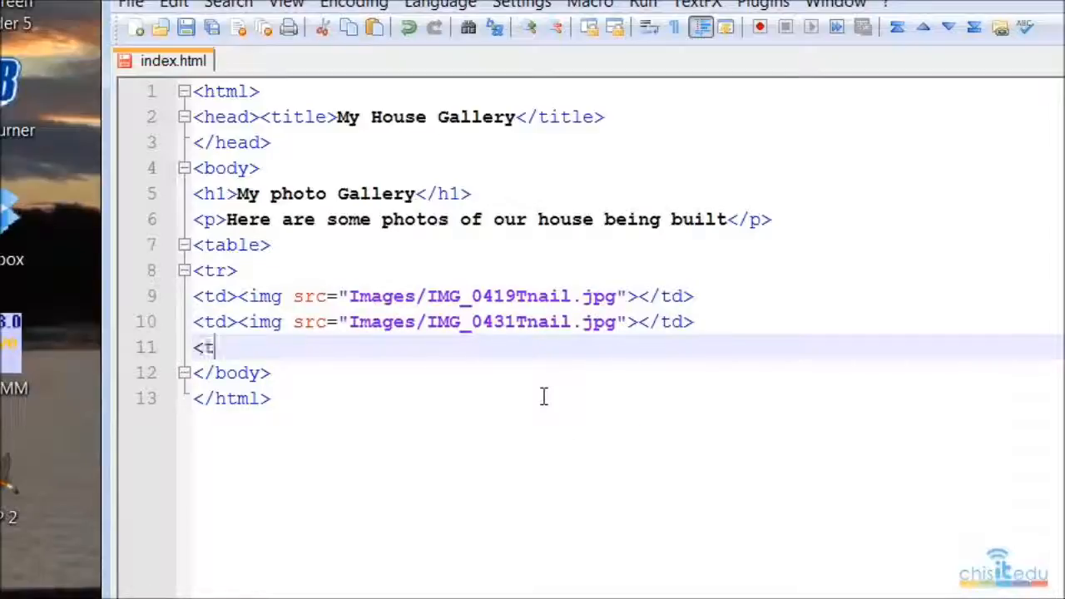
type("d>")
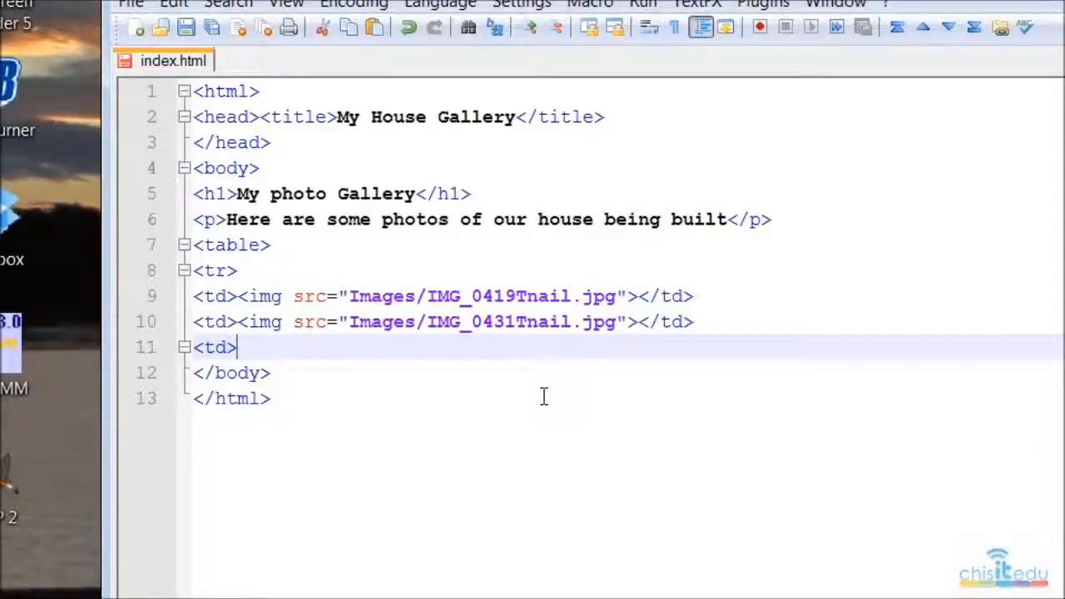
type("<img")
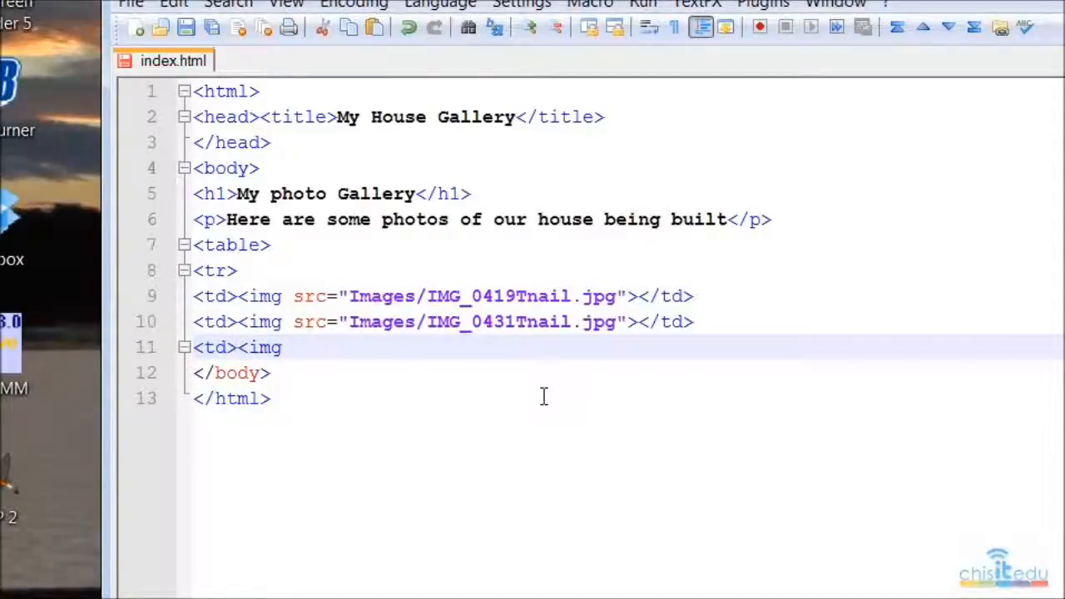
type("src=")
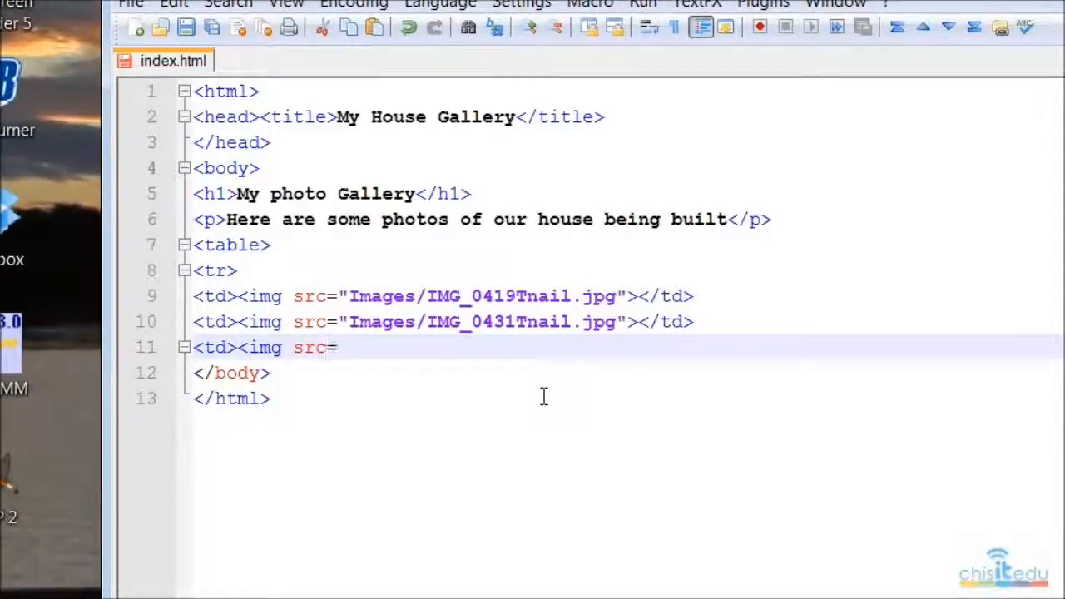
type("\"I")
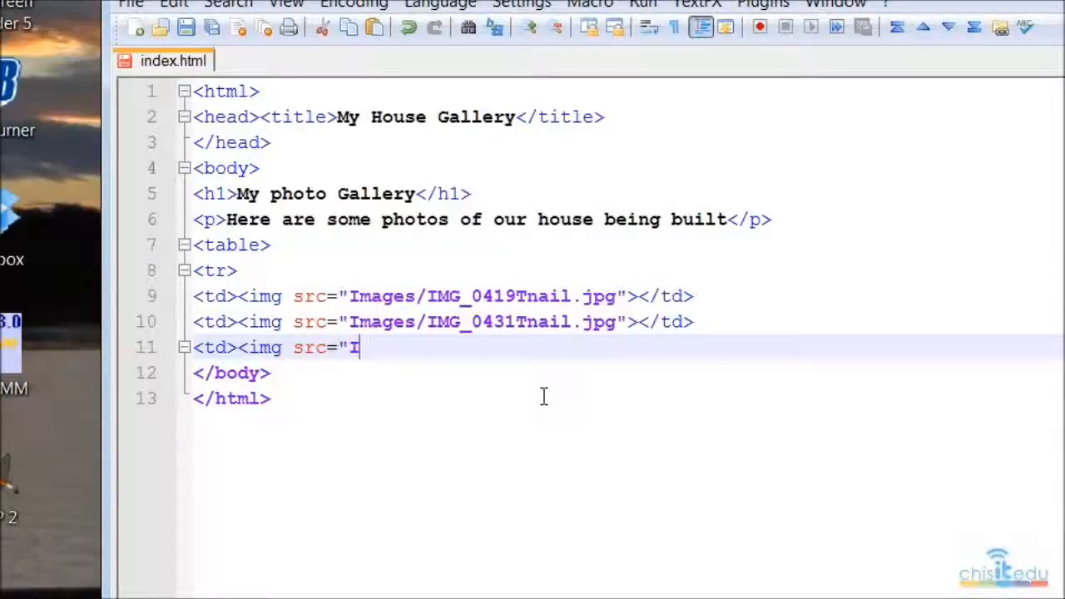
type("mages/I")
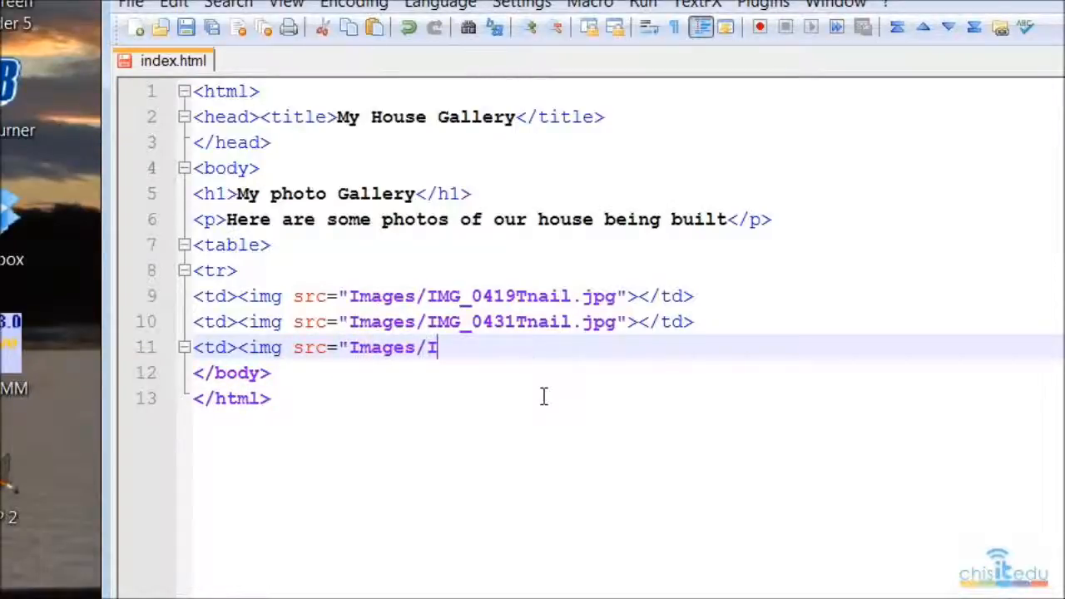
type("MG_")
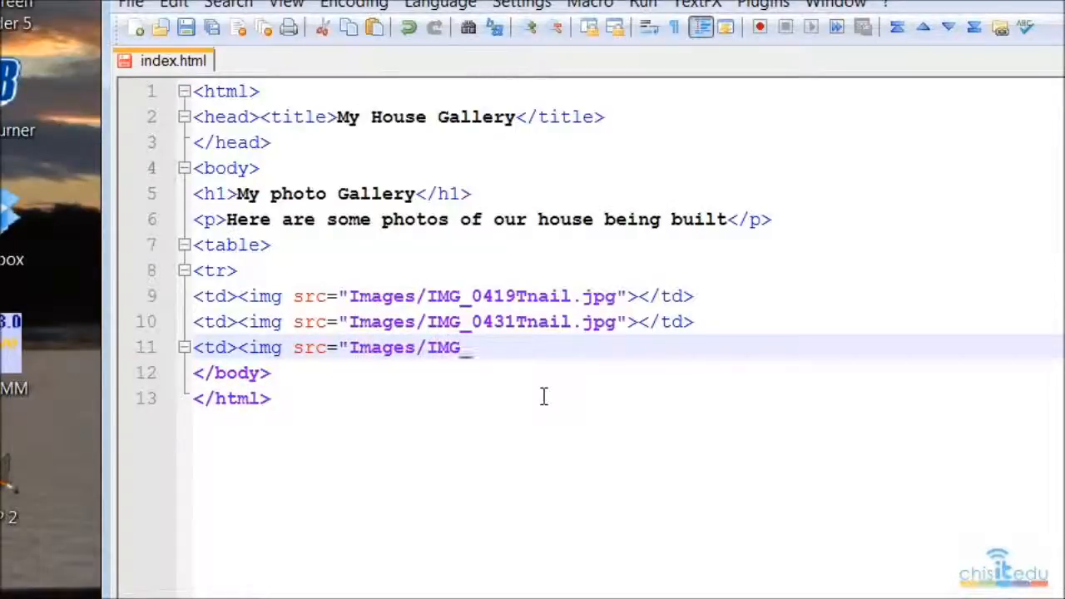
type(")")
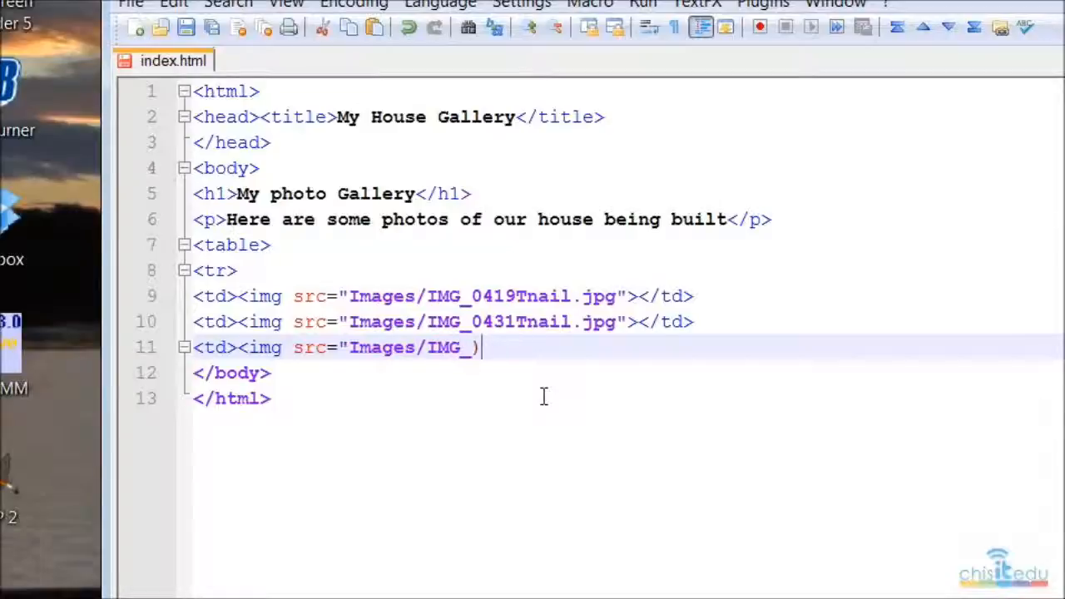
type("0")
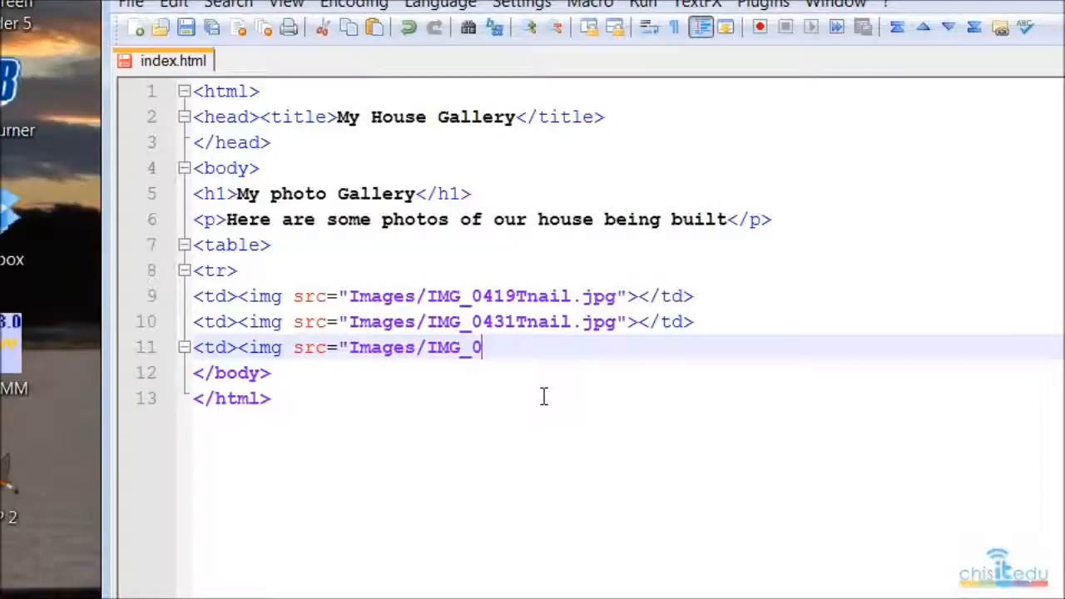
scroll("down", 3)
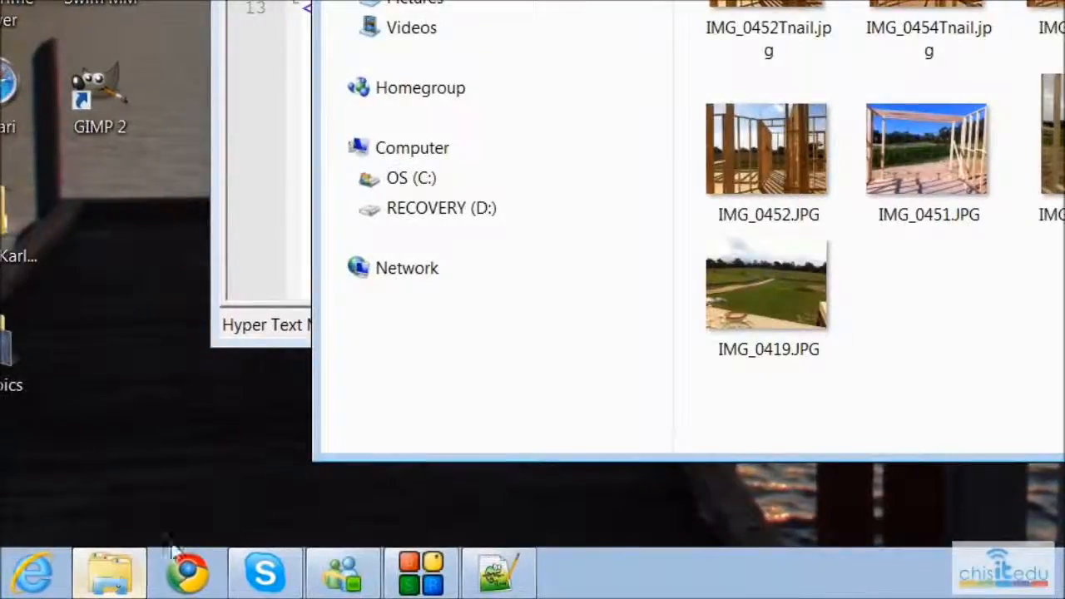
scroll("up", 3)
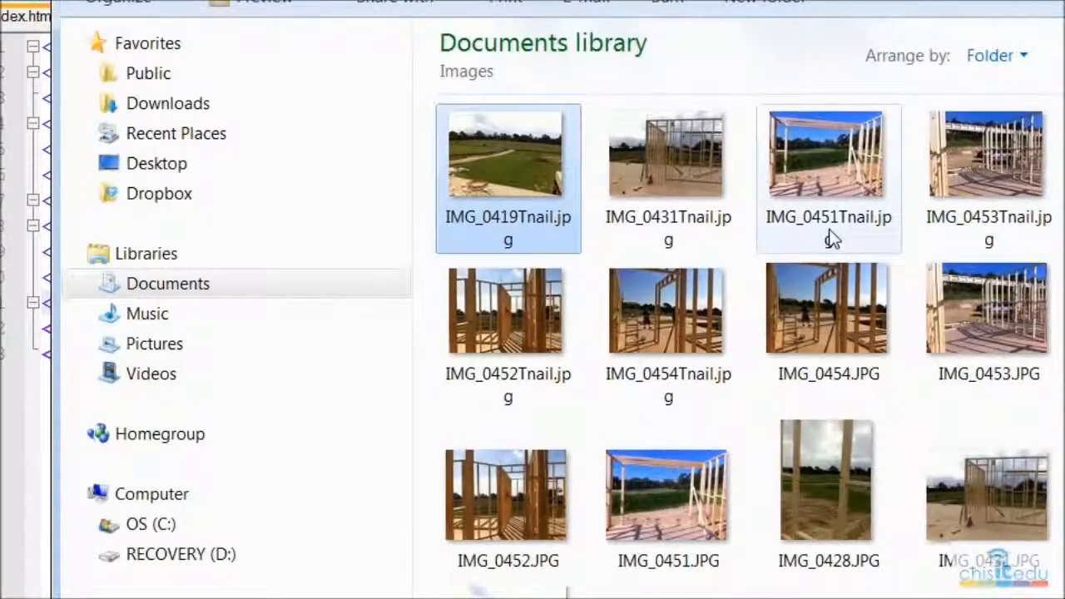
mouse_move(933, 196)
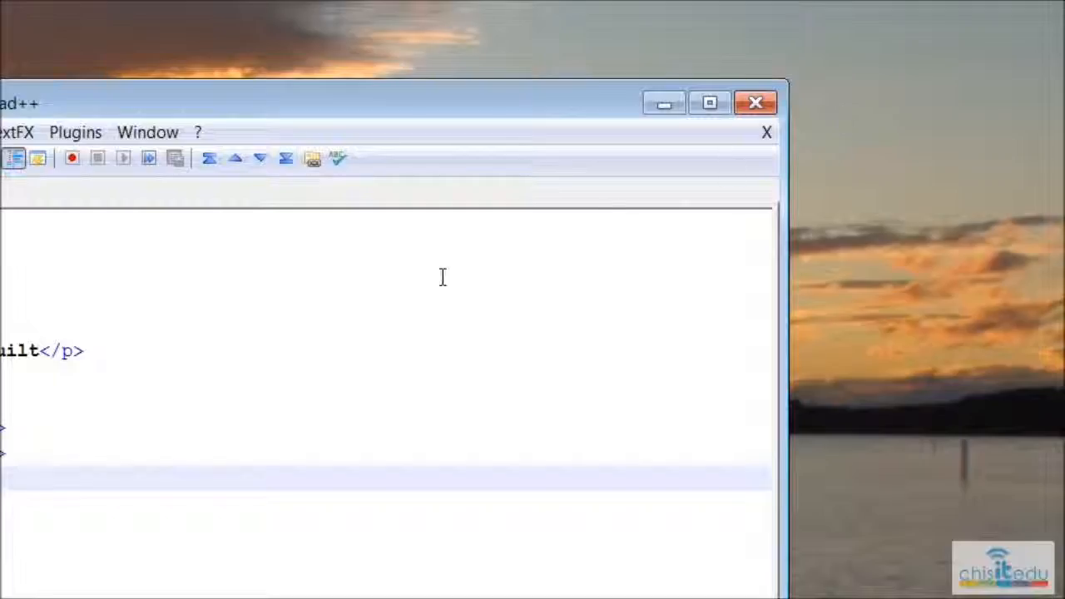
- Complete the third image cell with src Images/IMG_0451Tnail.jpg and its closing </td>
left_click(709, 103)
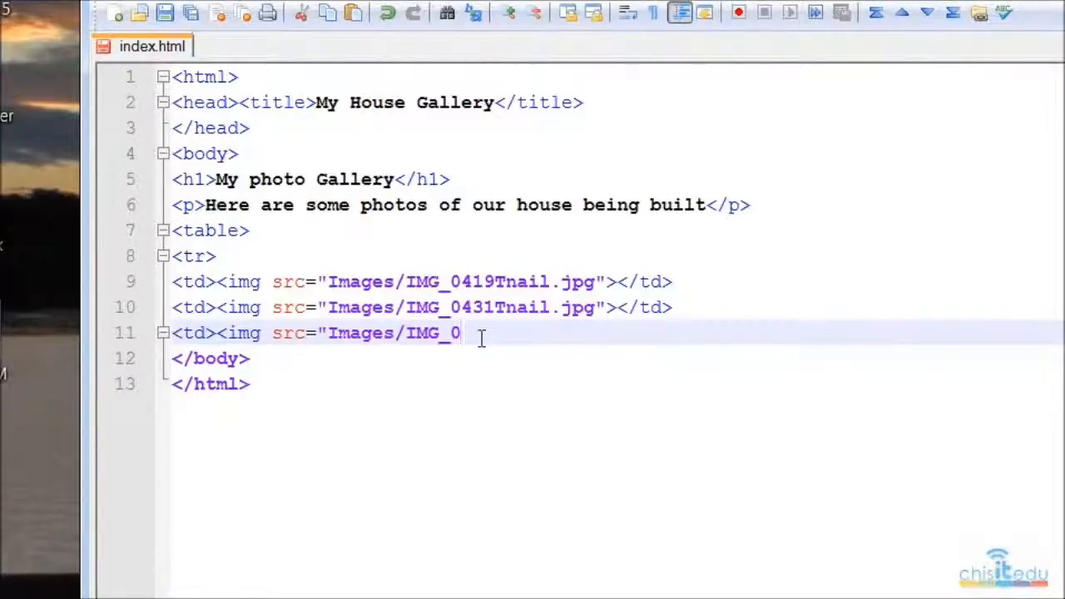
type("451")
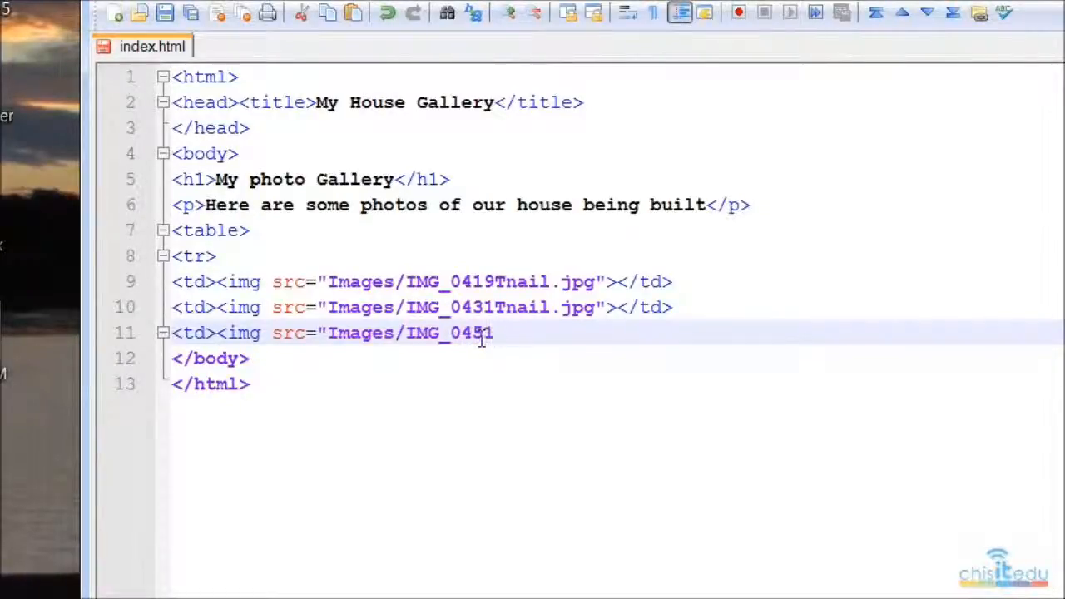
type("Tnail")
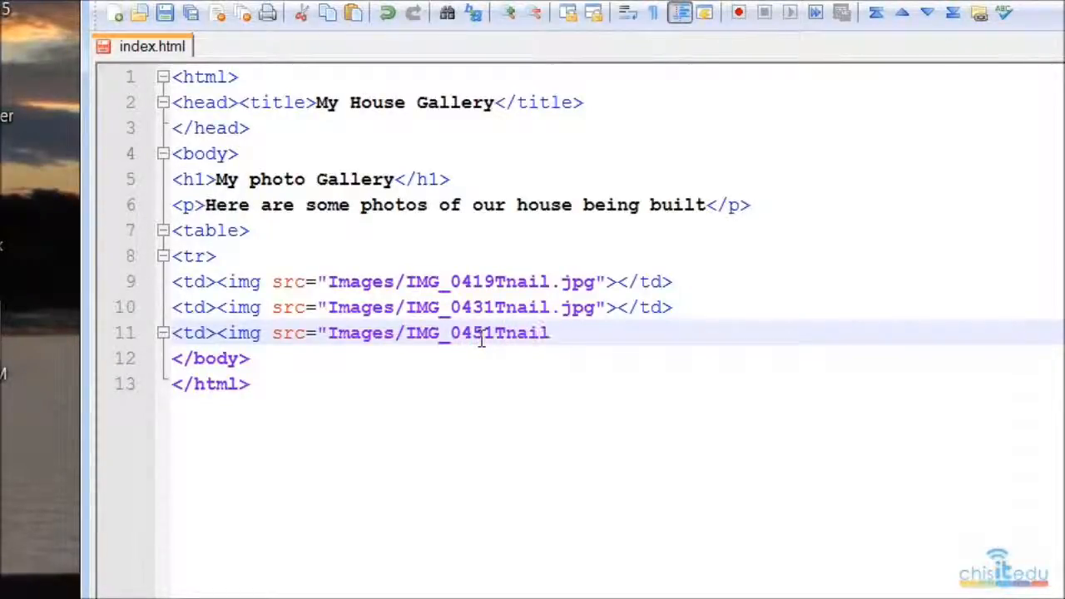
type(".jpg")
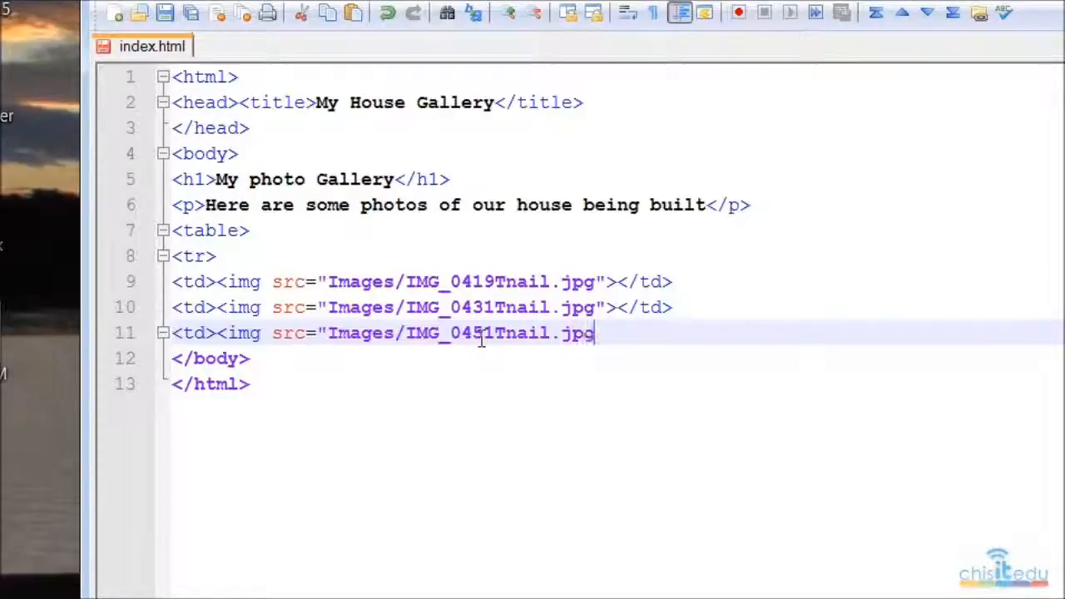
type("\"")
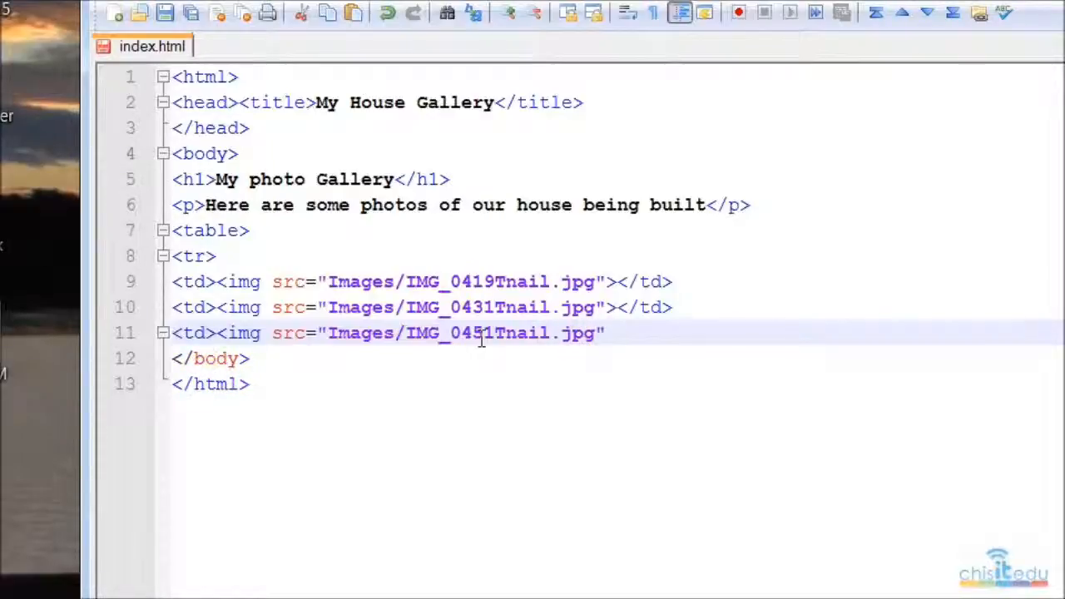
type("></td>")
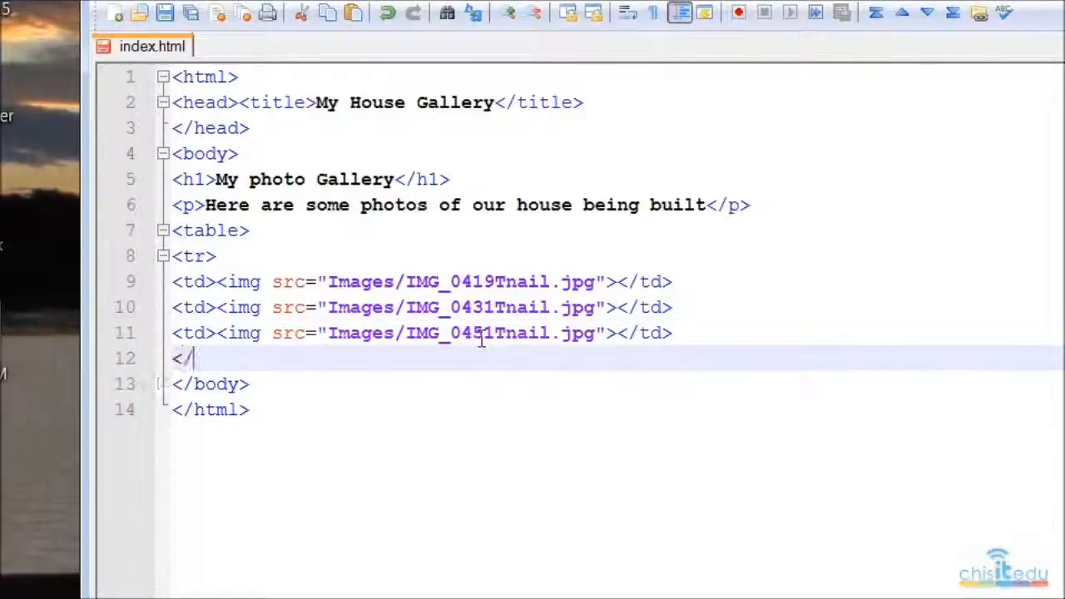
- Close the row with </tr> and the table with </table>
type("tr")
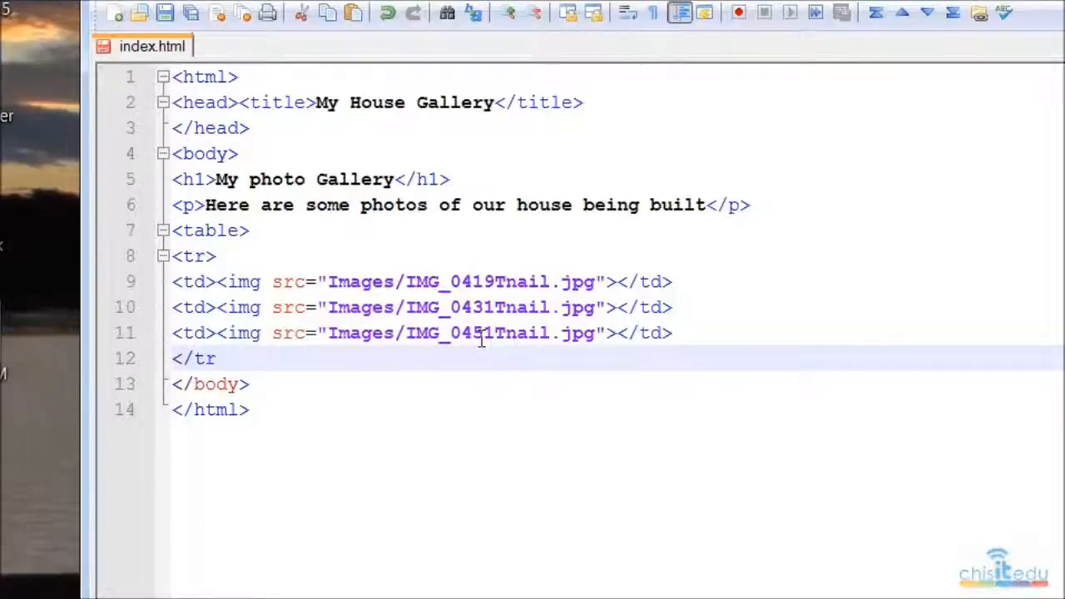
type("<")
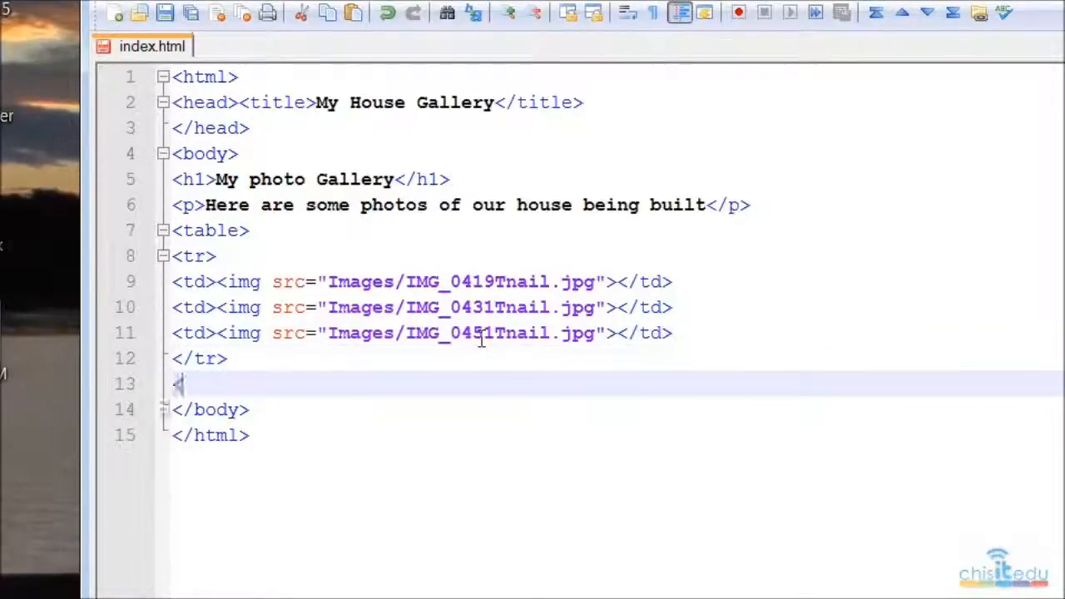
type("table")
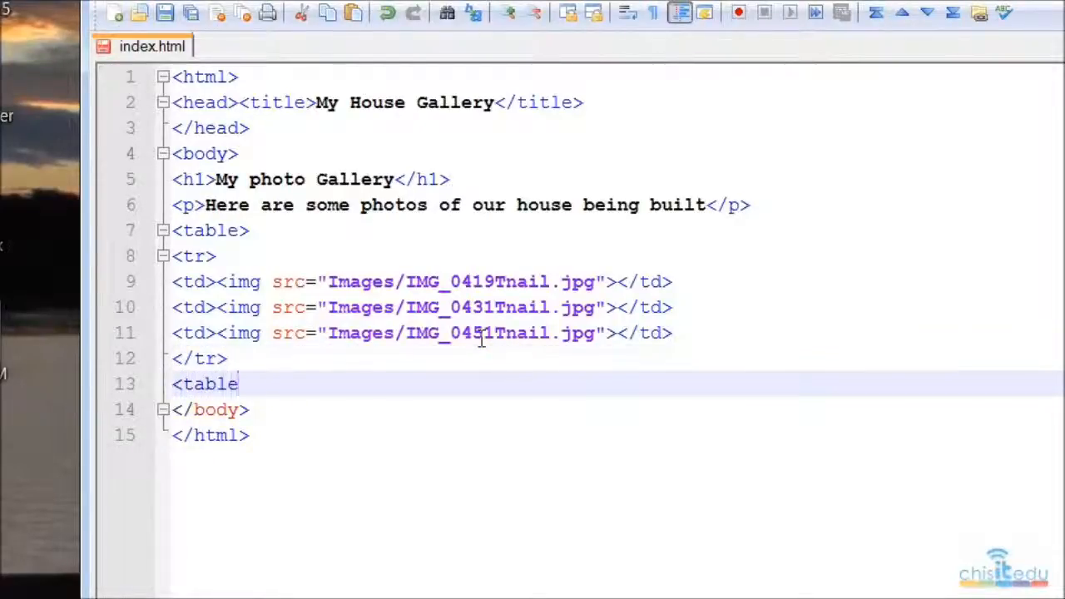
type(">")
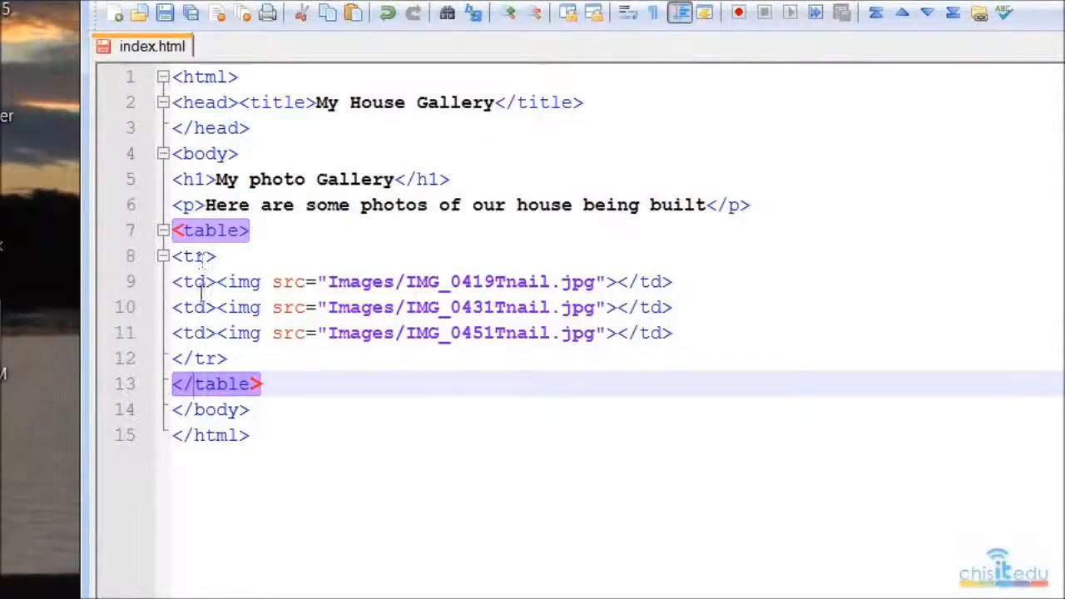
mouse_move(358, 306)
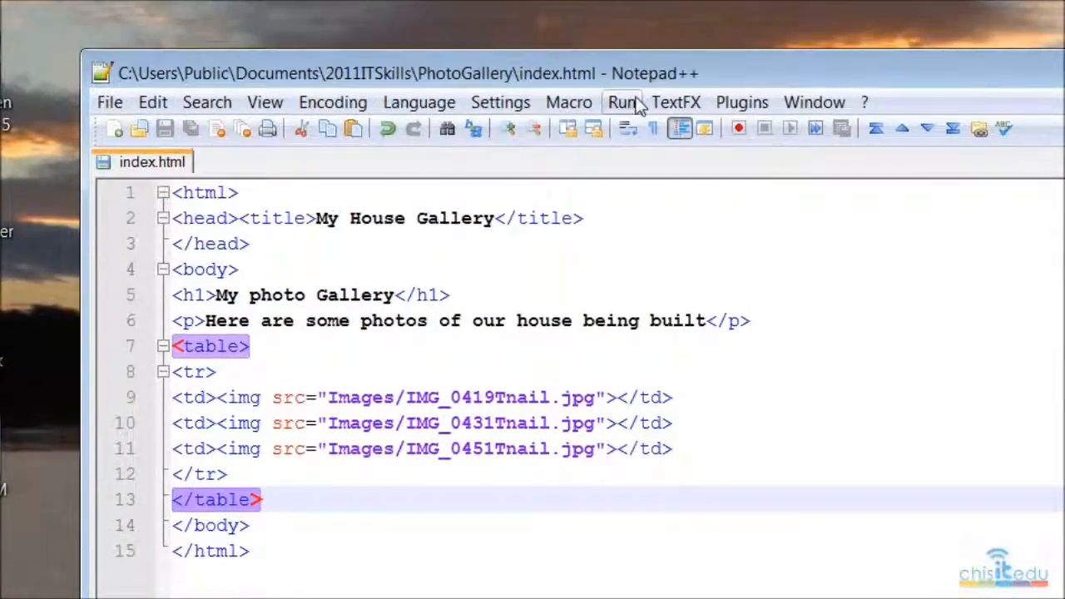
- Launch index.html in Internet Explorer via the Run menu and view the three-thumbnail row
left_click(623, 102)
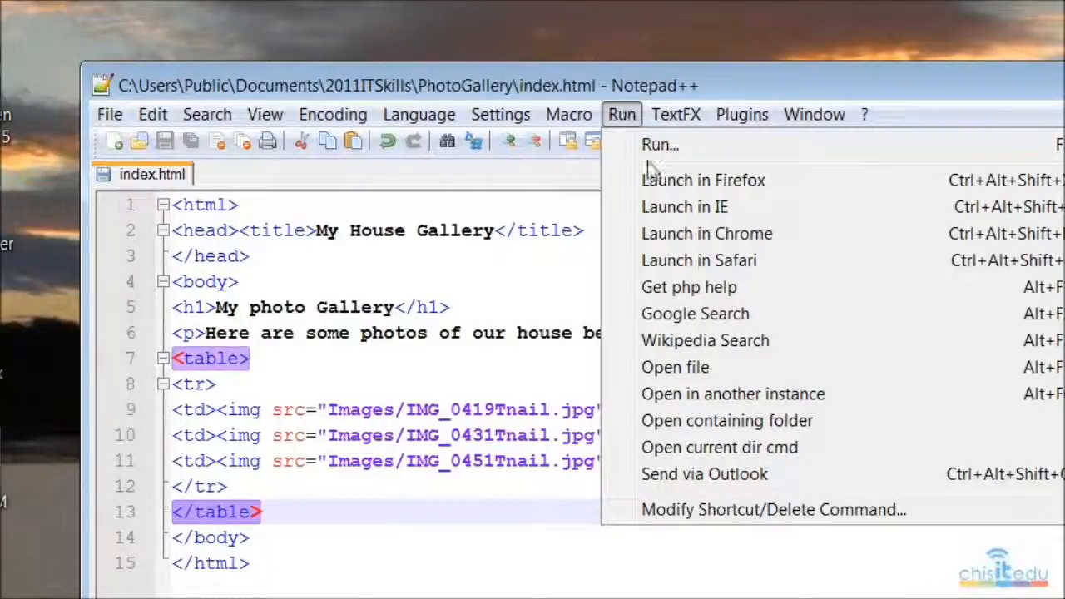
left_click(685, 207)
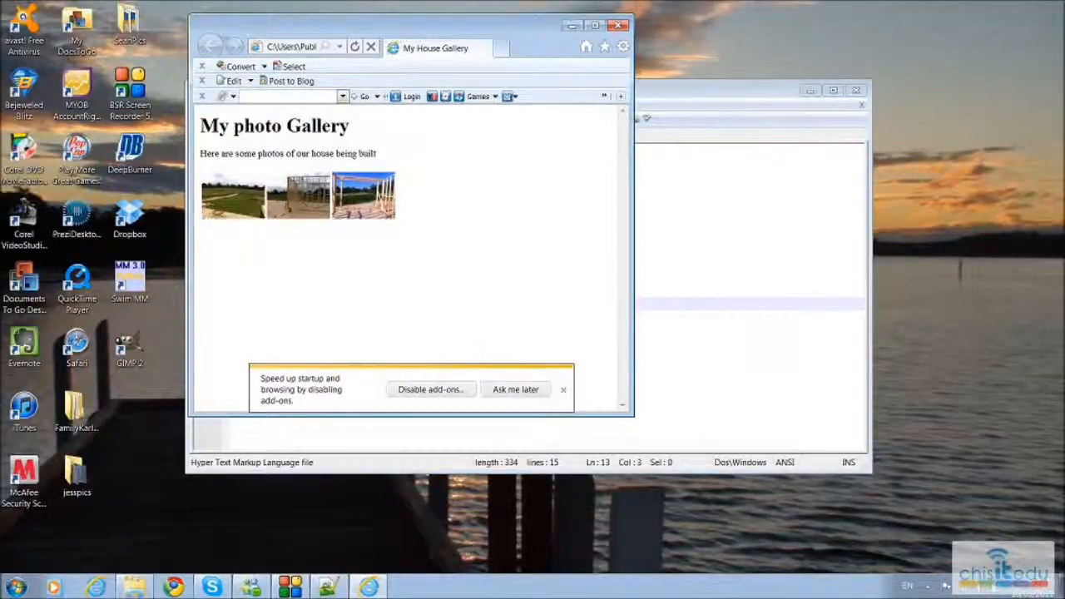
left_click(562, 389)
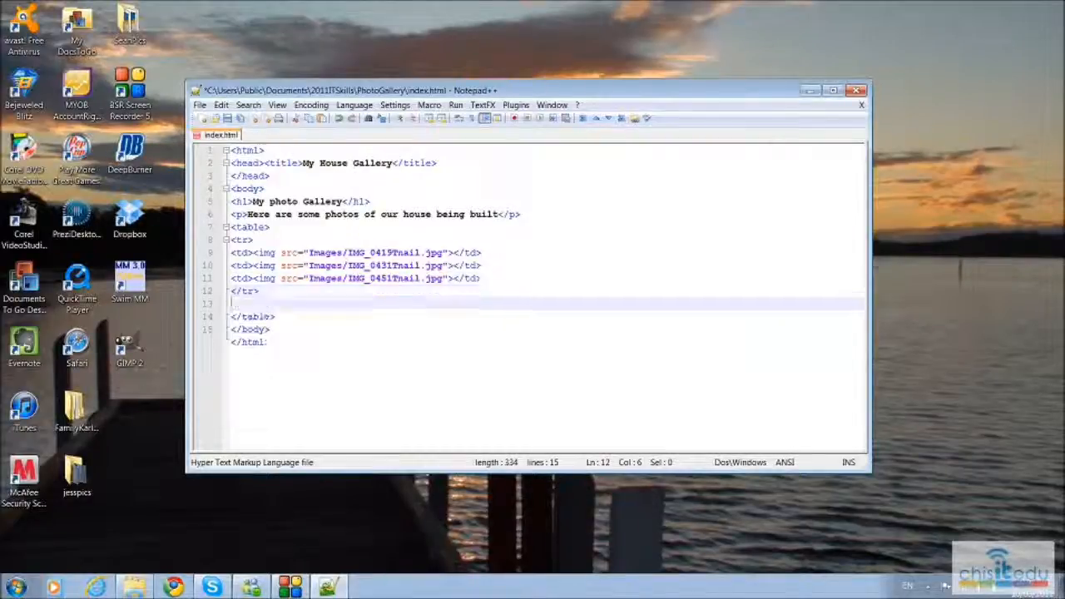
- Start a second <tr>, copy the three td image lines below it, and close with </tr>
type("<tr>")
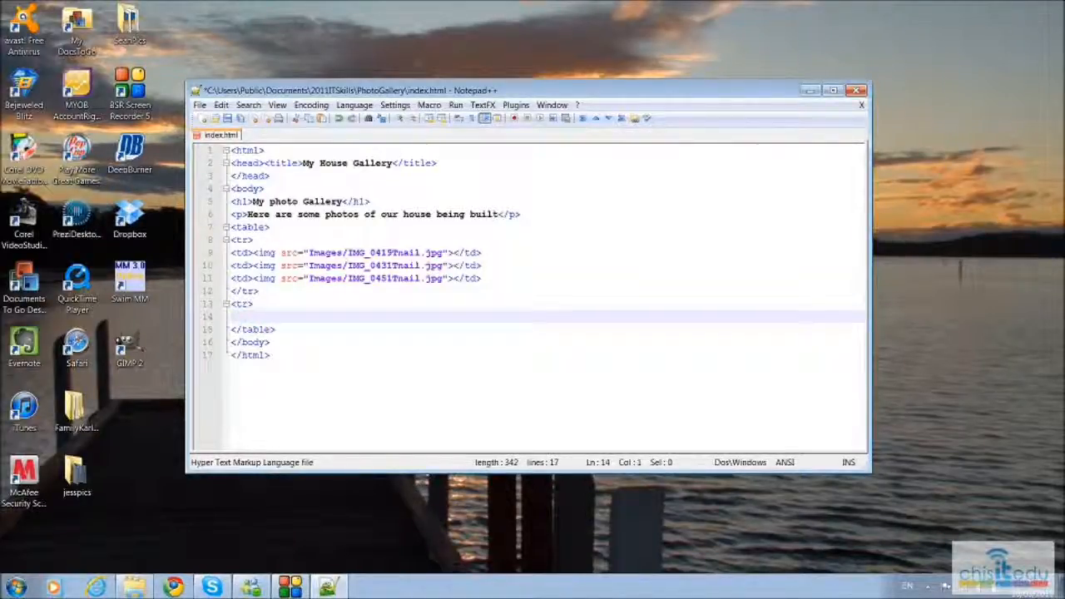
type("<")
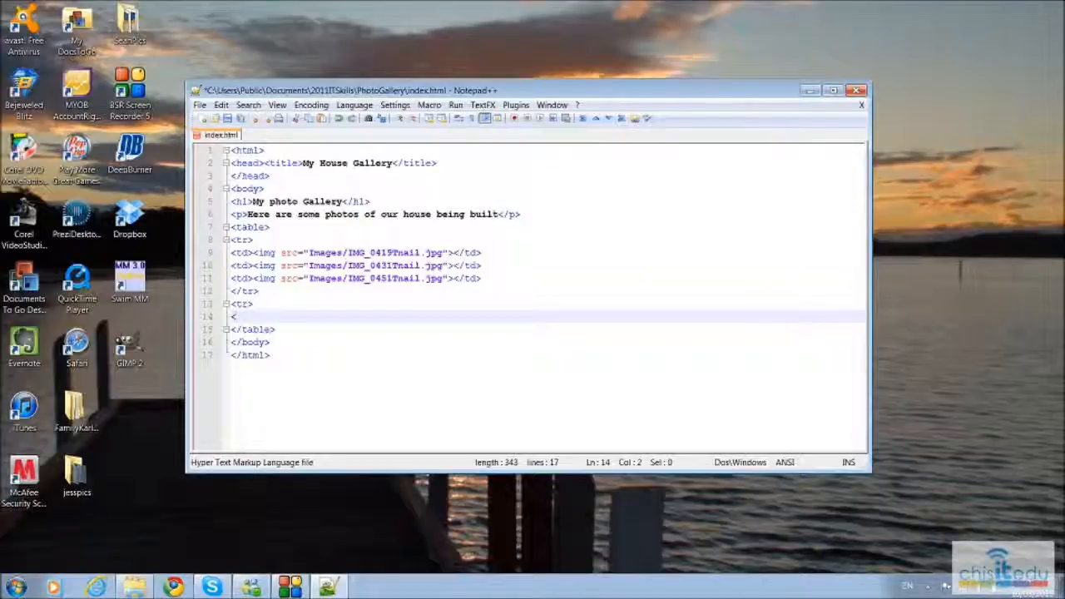
left_click_drag(232, 253, 481, 278)
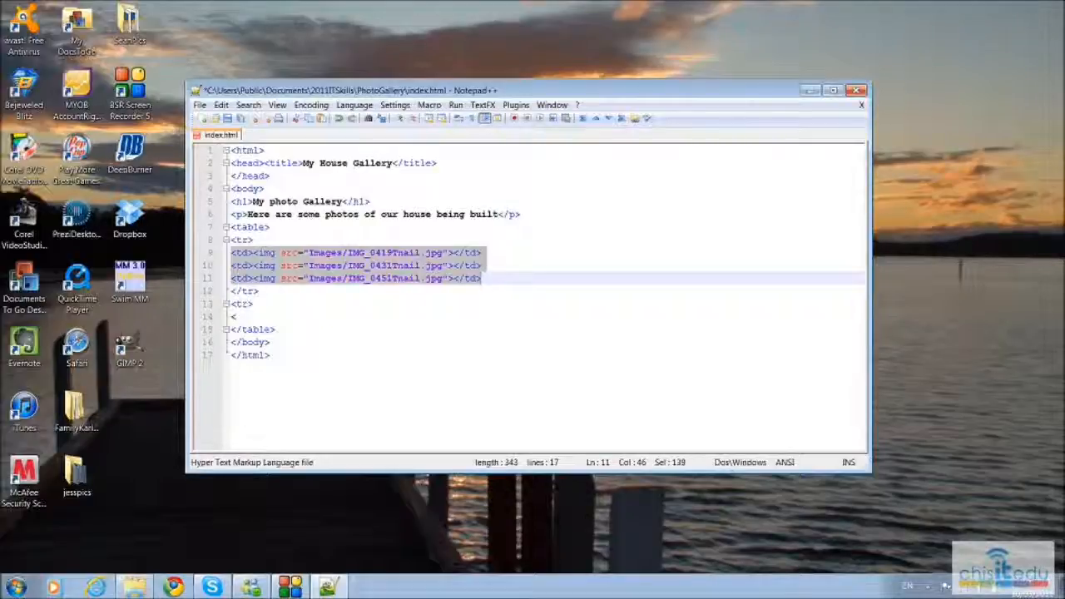
left_click(233, 317)
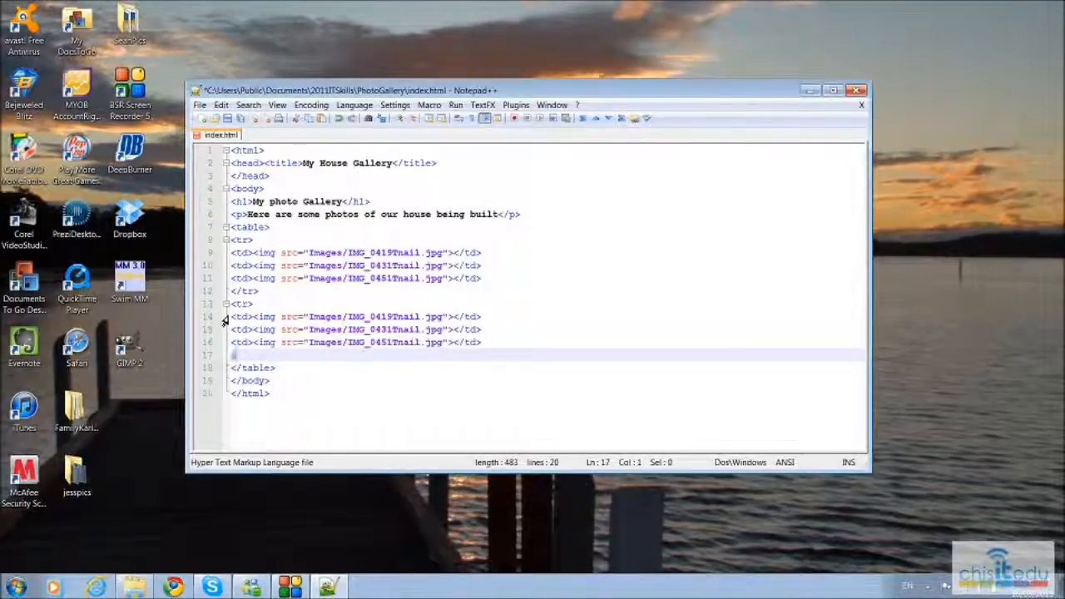
type("</tr>")
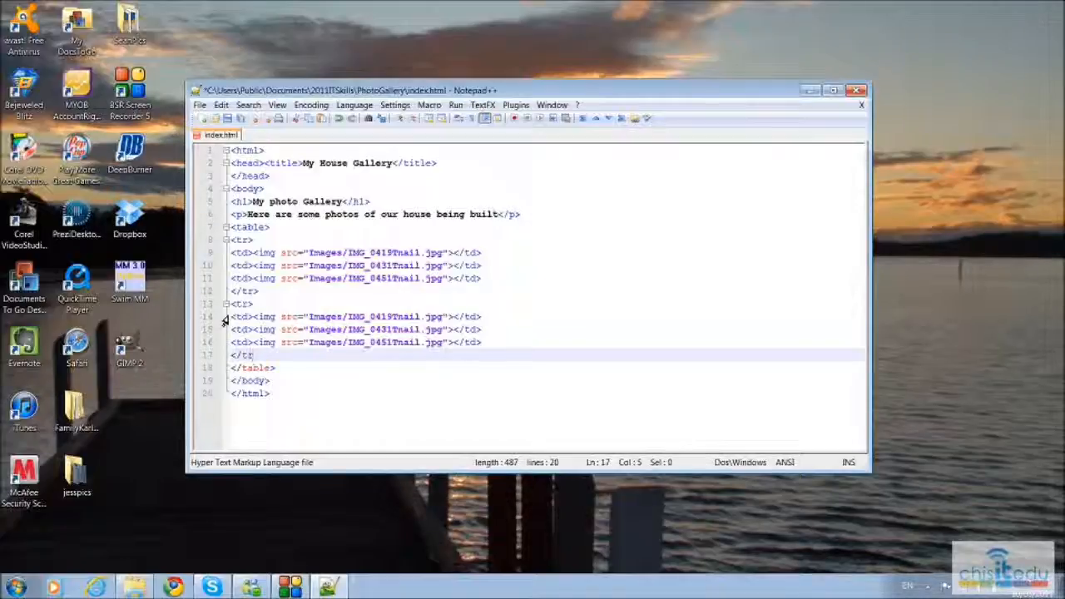
type(">")
left_click(356, 316)
type("53")
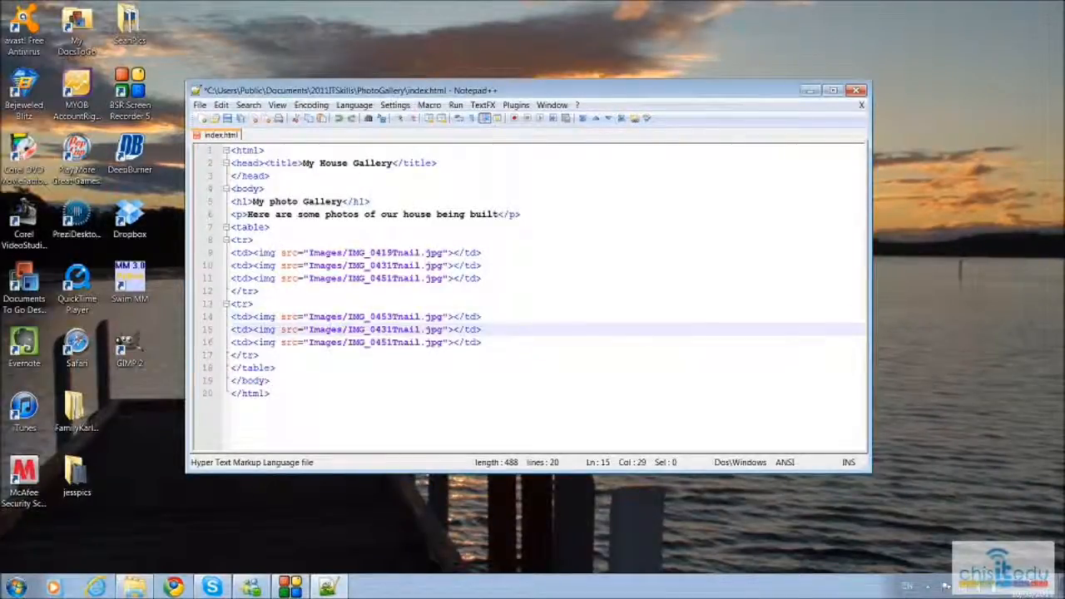
- Edit the second row's second img src to IMG_0452Tnail.jpg after the IMG_0453Tnail.jpg cell
key("Backspace")
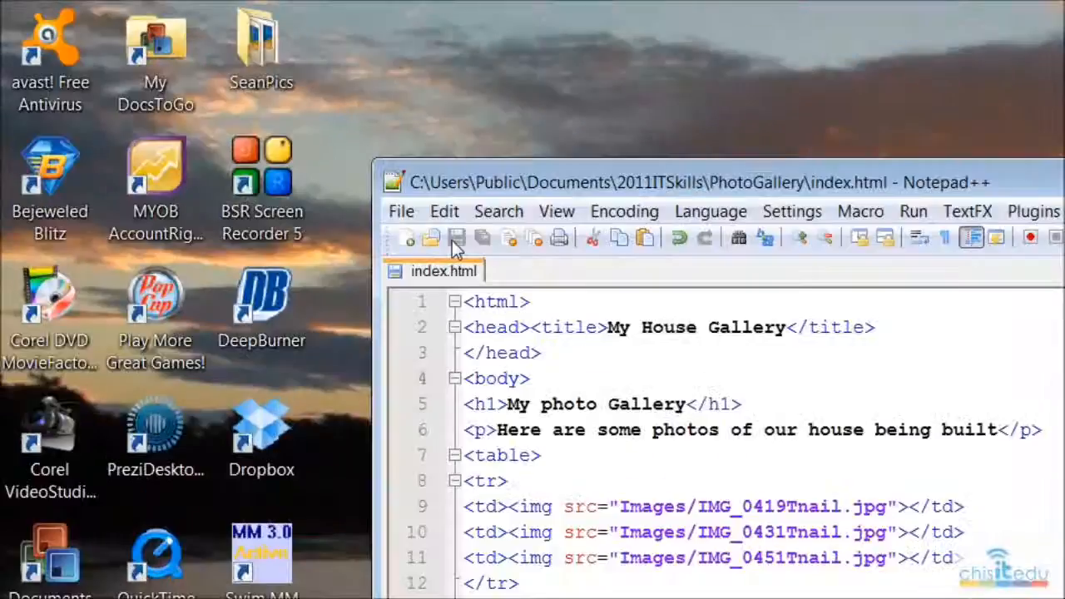
scroll("down", 3)
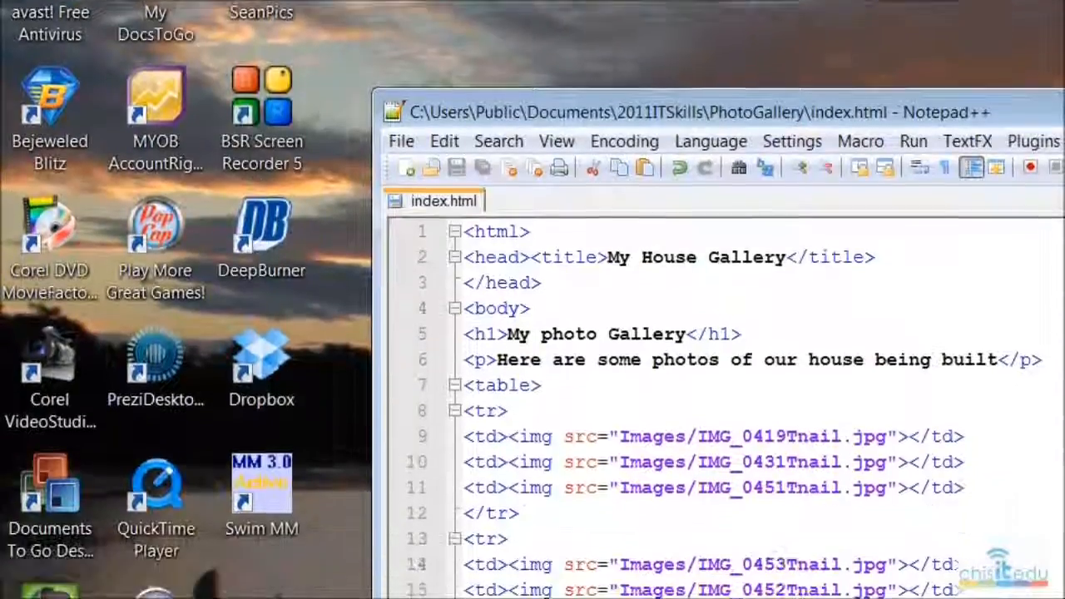